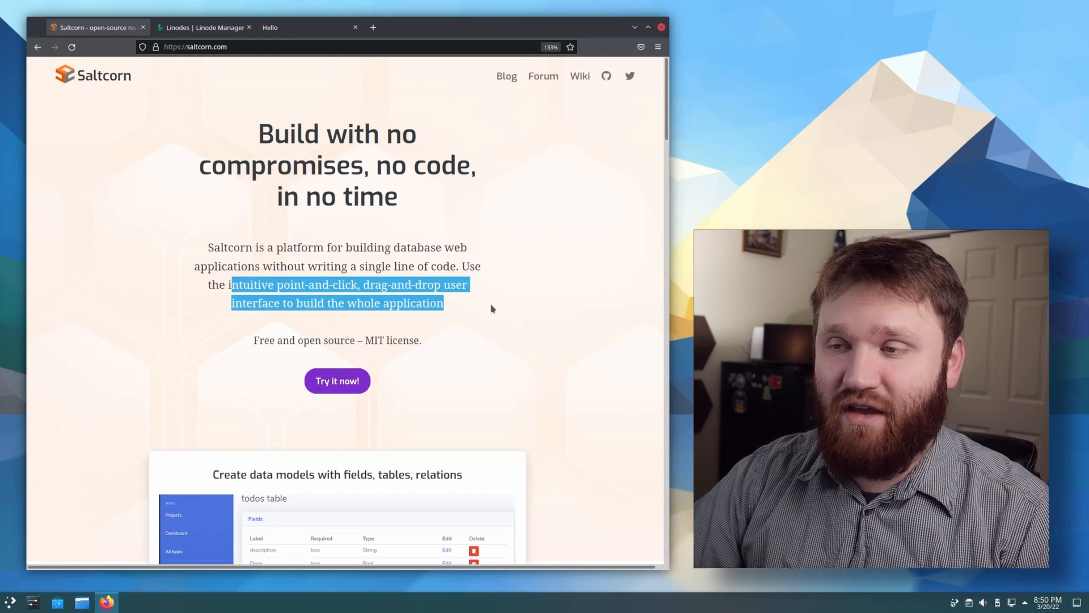
Scroll through the current page to review its Linode Marketplace deployment content
scroll("down", 3)
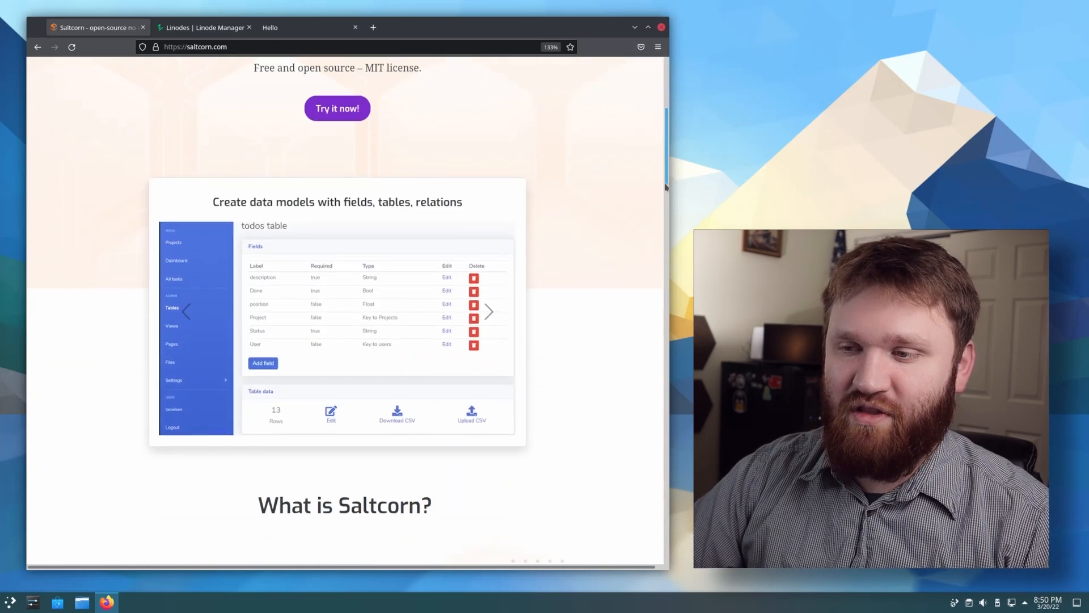
scroll("down", 3)
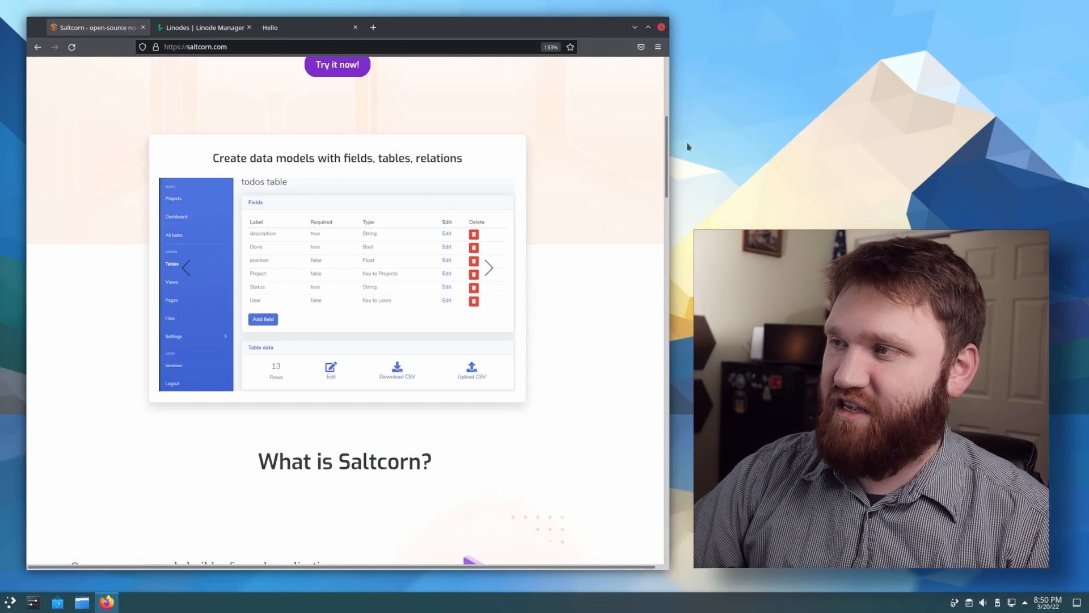
scroll("down", 3)
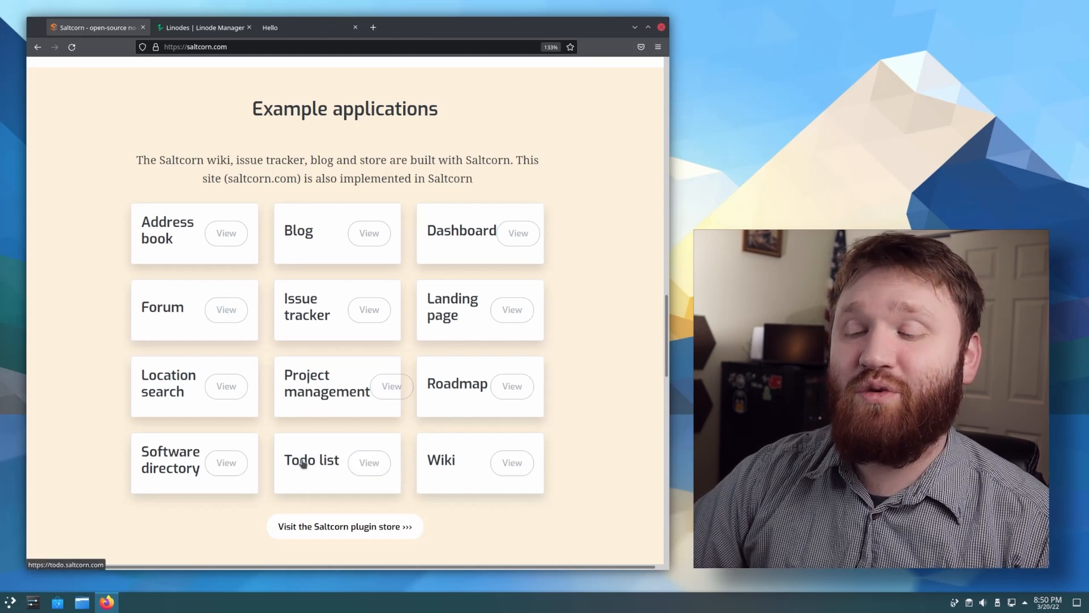
mouse_move(653, 319)
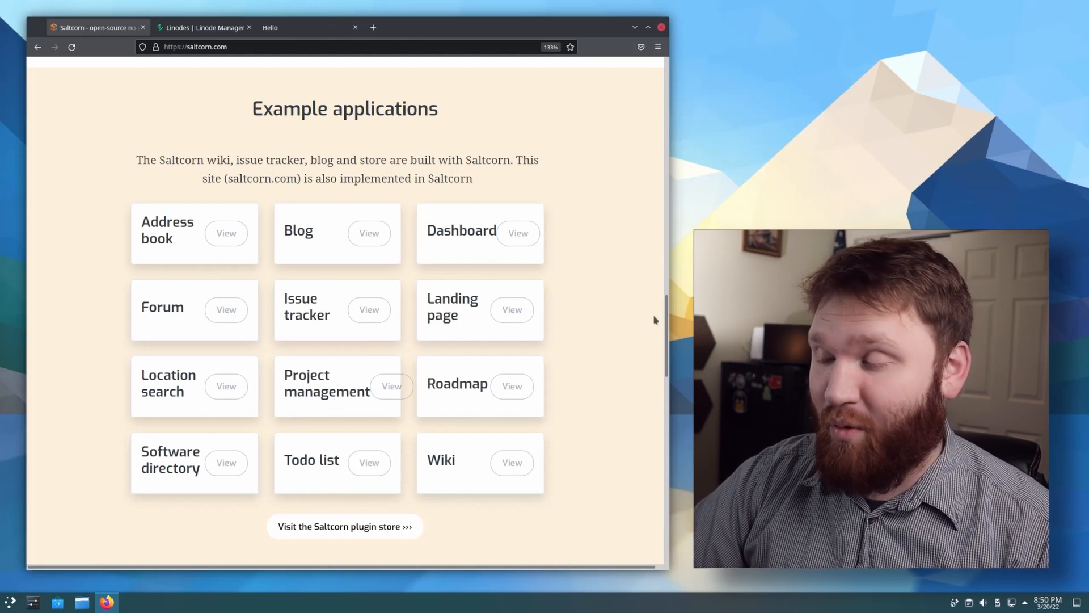
scroll("up", 3)
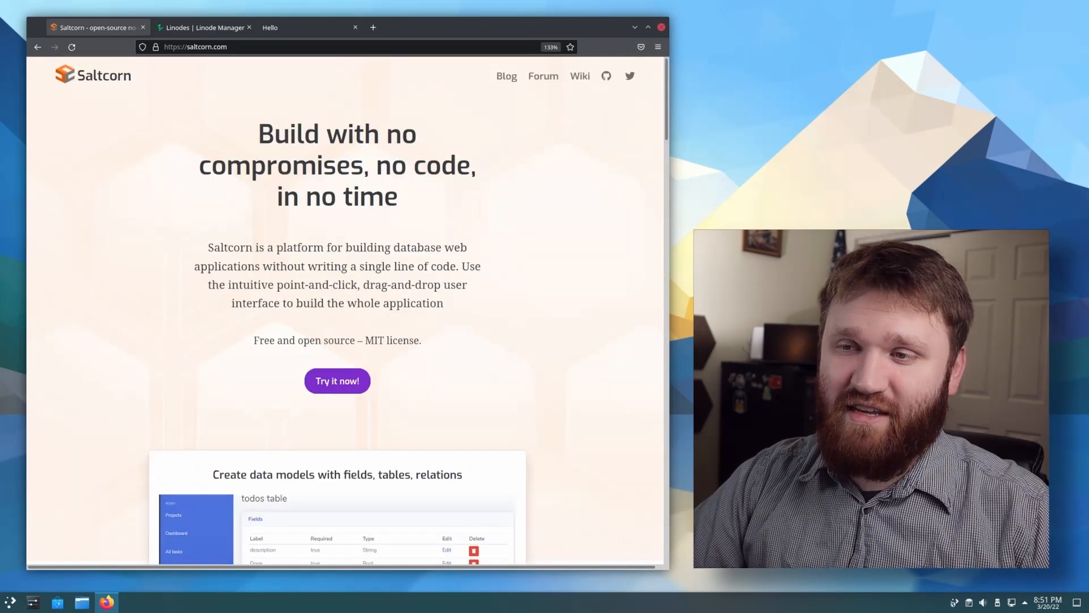
left_click_drag(254, 340, 402, 340)
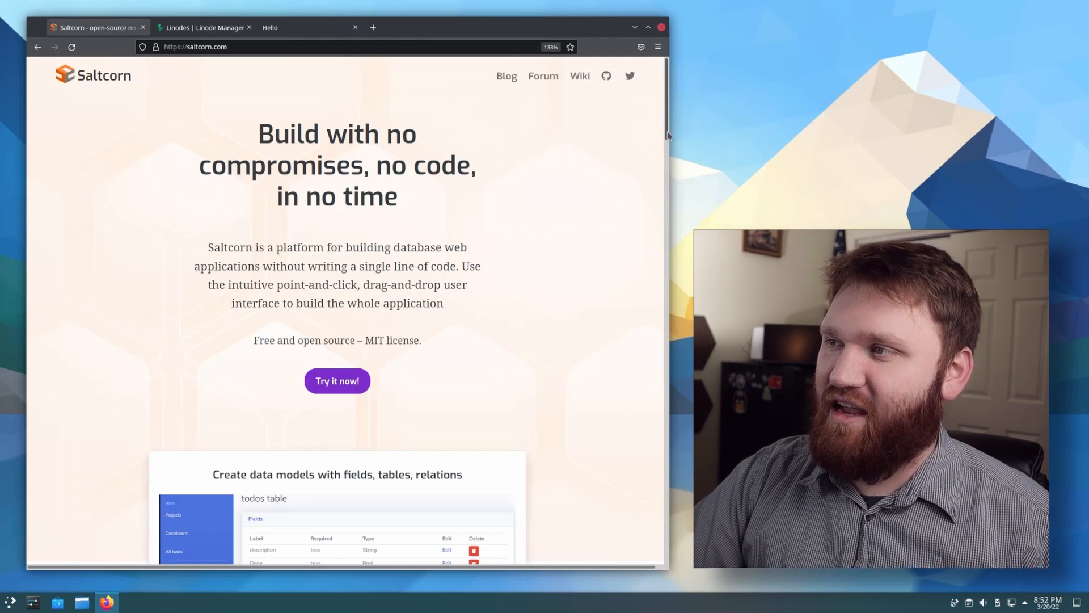
scroll("down", 3)
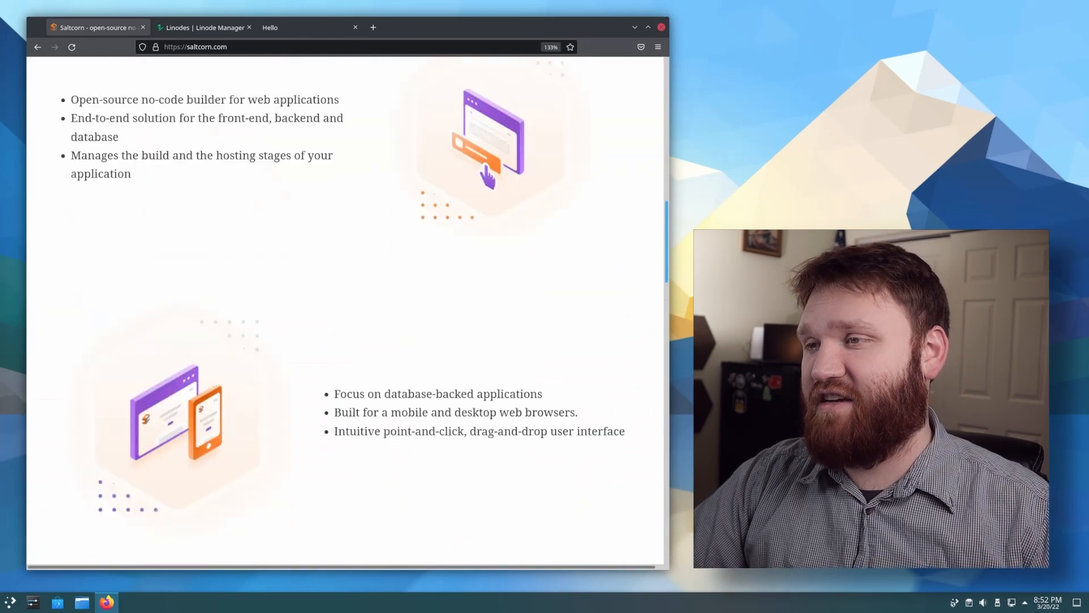
scroll("up", 3)
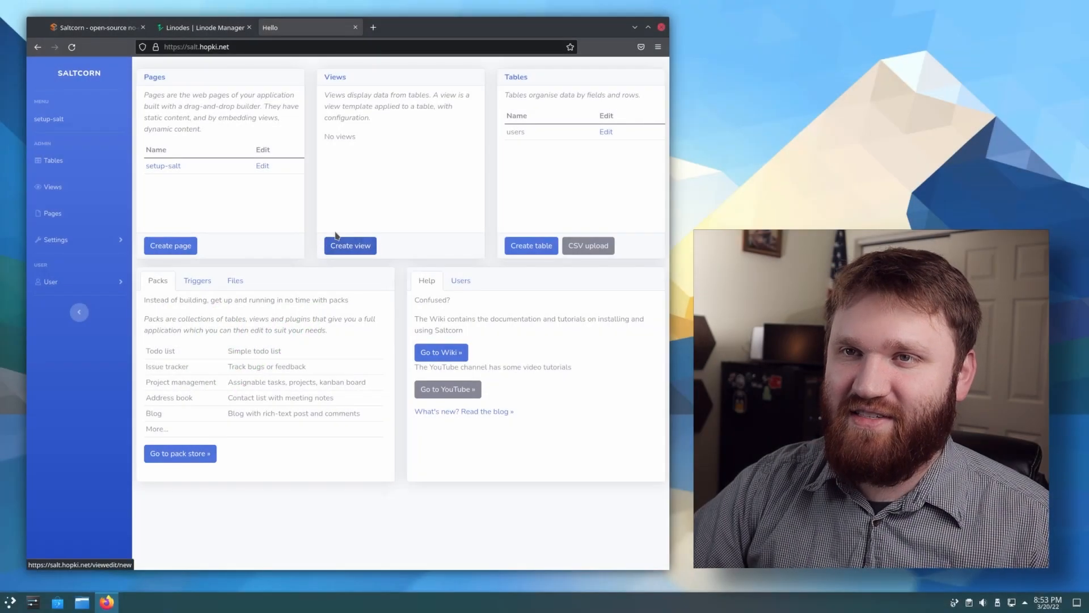
mouse_move(184, 63)
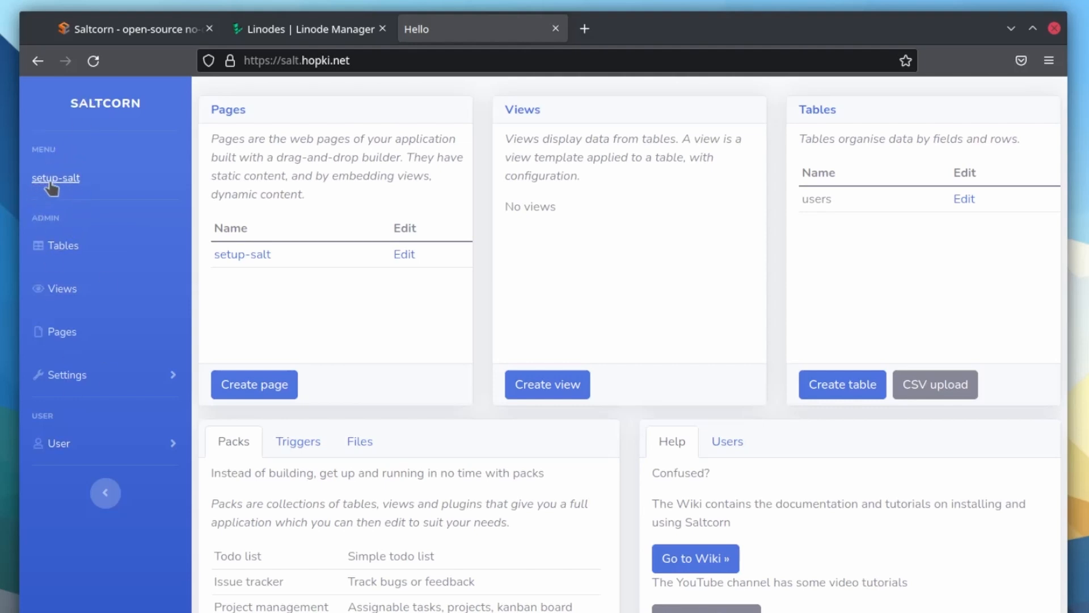
View the setup-salt page, then return to the Linode Manager browser tab
left_click(56, 177)
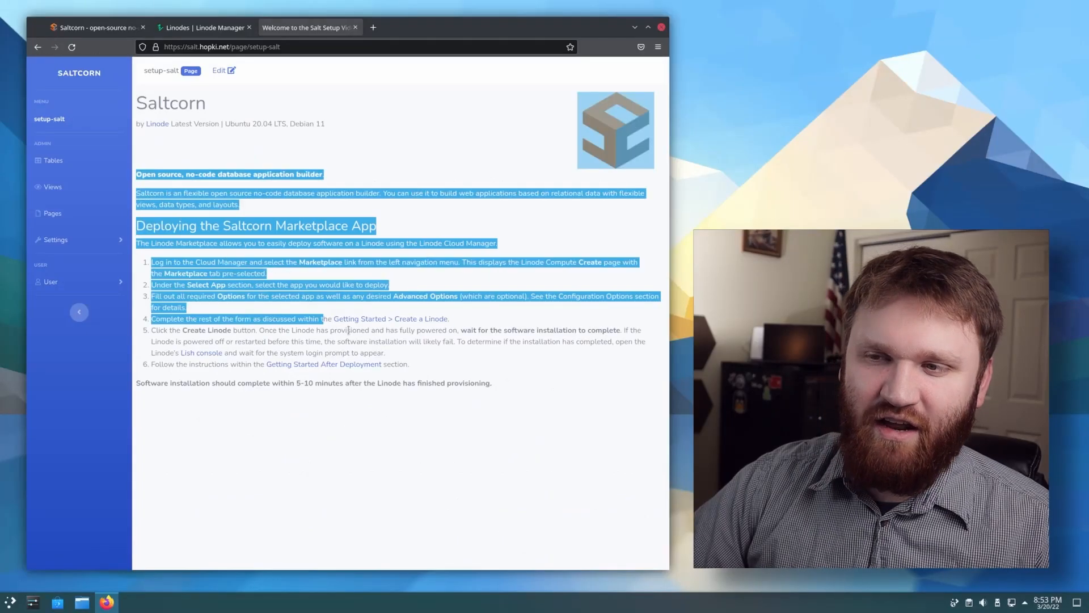
left_click(282, 272)
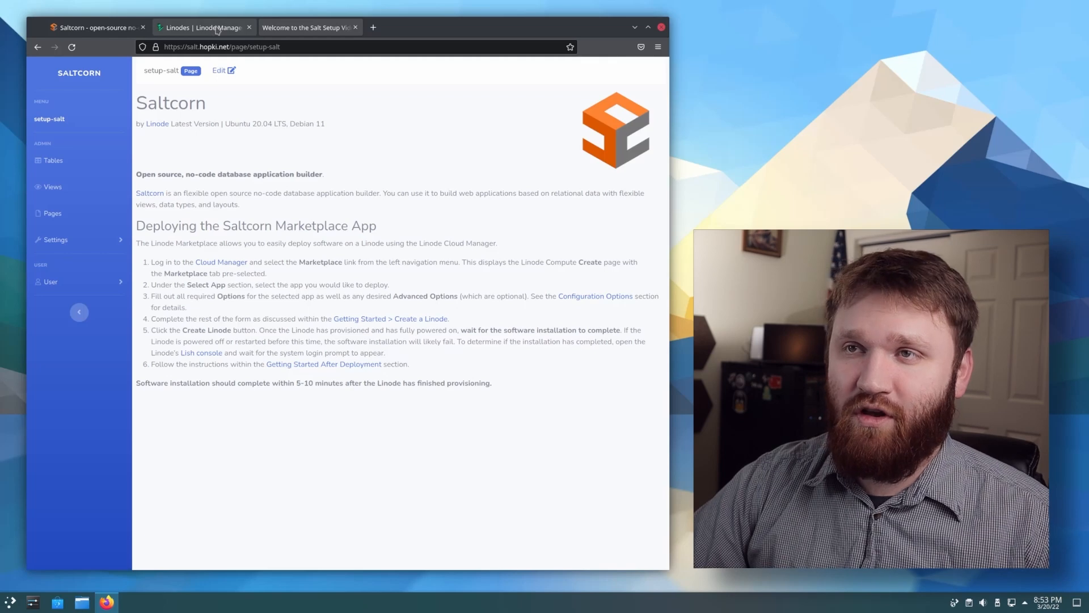
left_click(202, 27)
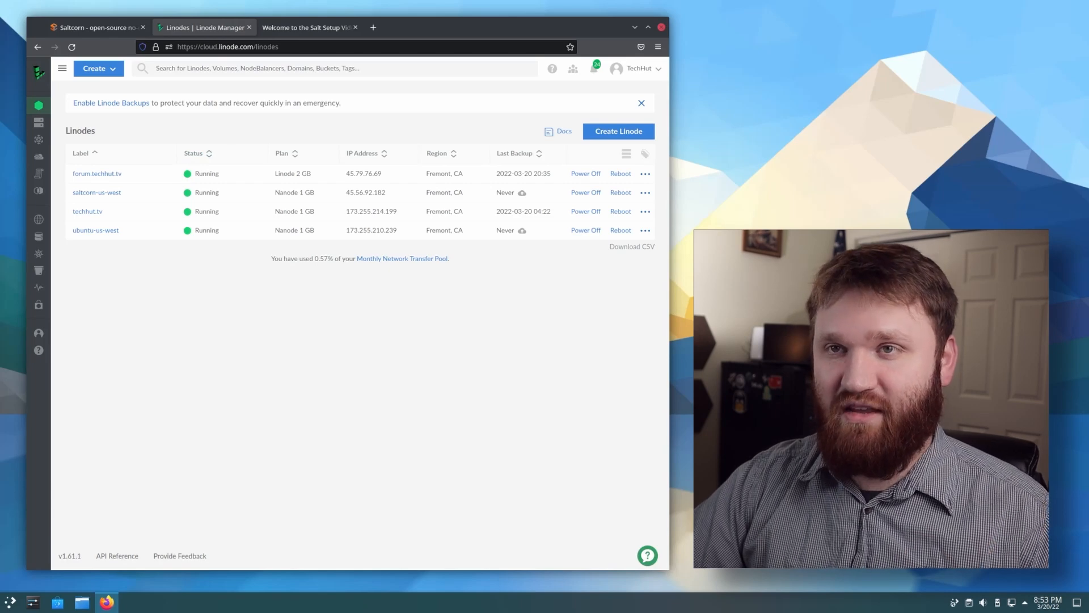
Reveal the salt.hopki.net address, then show Linode's Domains list with hopki.net active
left_click(306, 27)
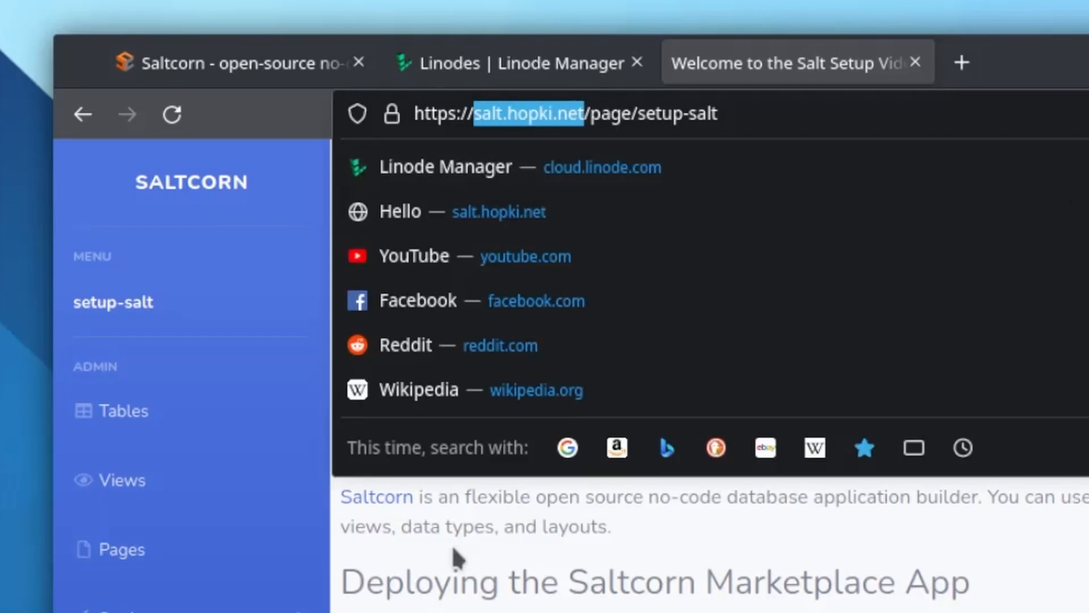
left_click(517, 62)
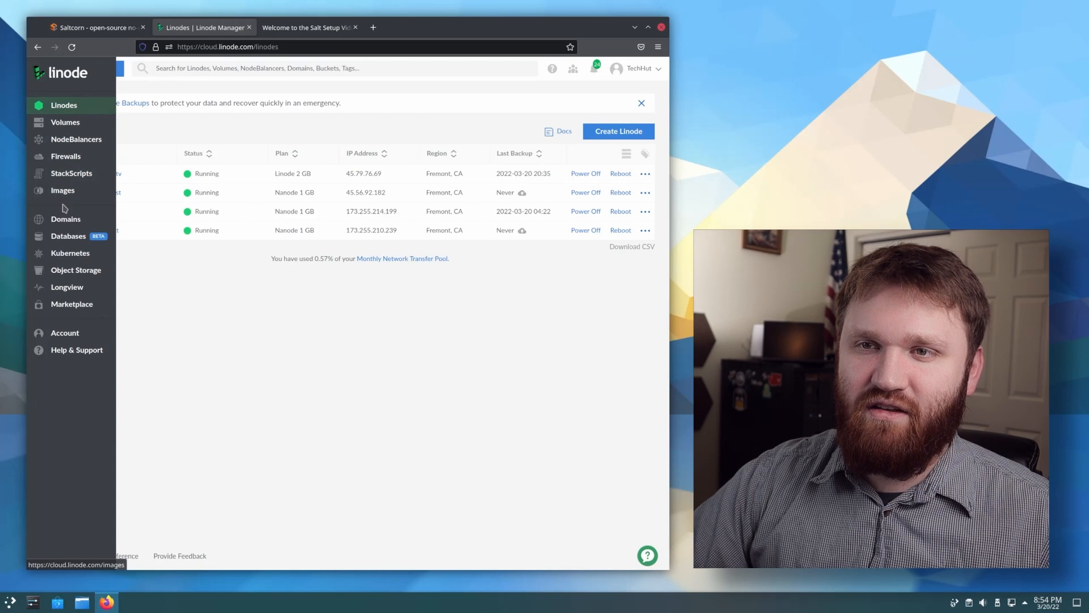
left_click(65, 219)
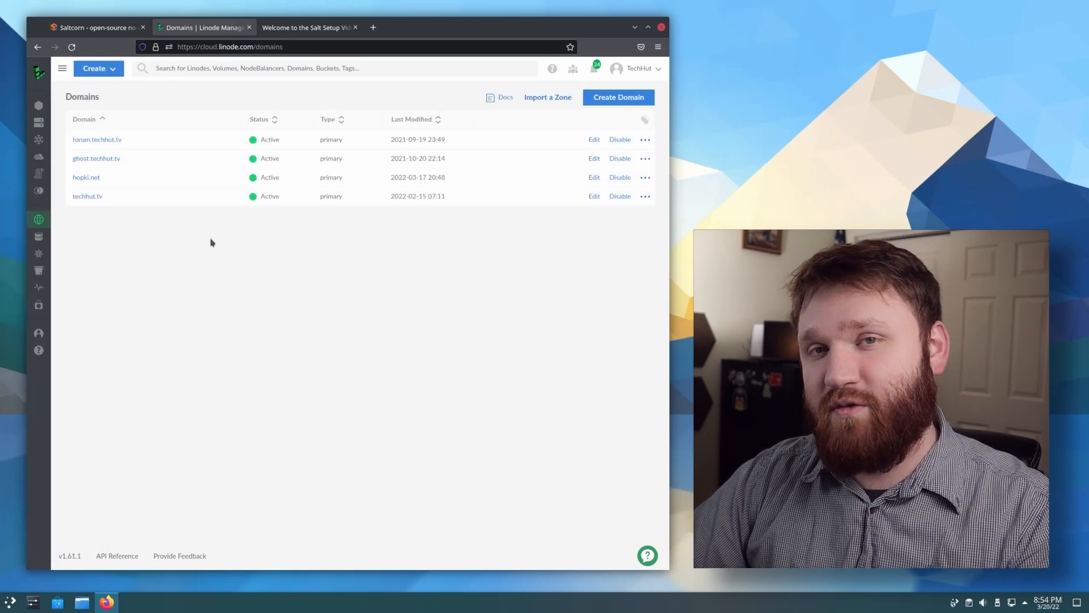
mouse_move(399, 360)
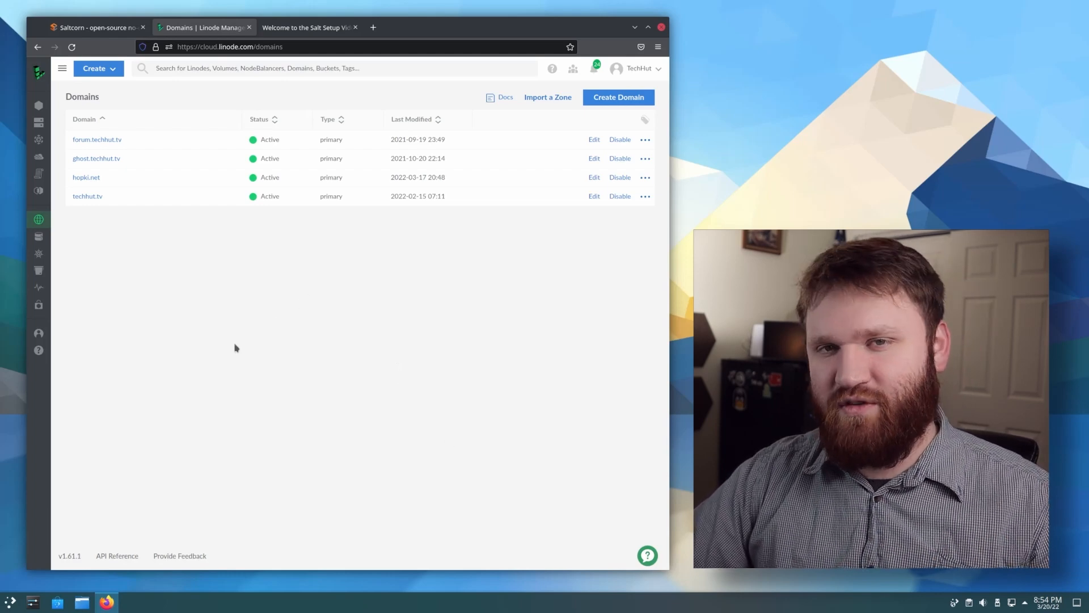
mouse_move(320, 356)
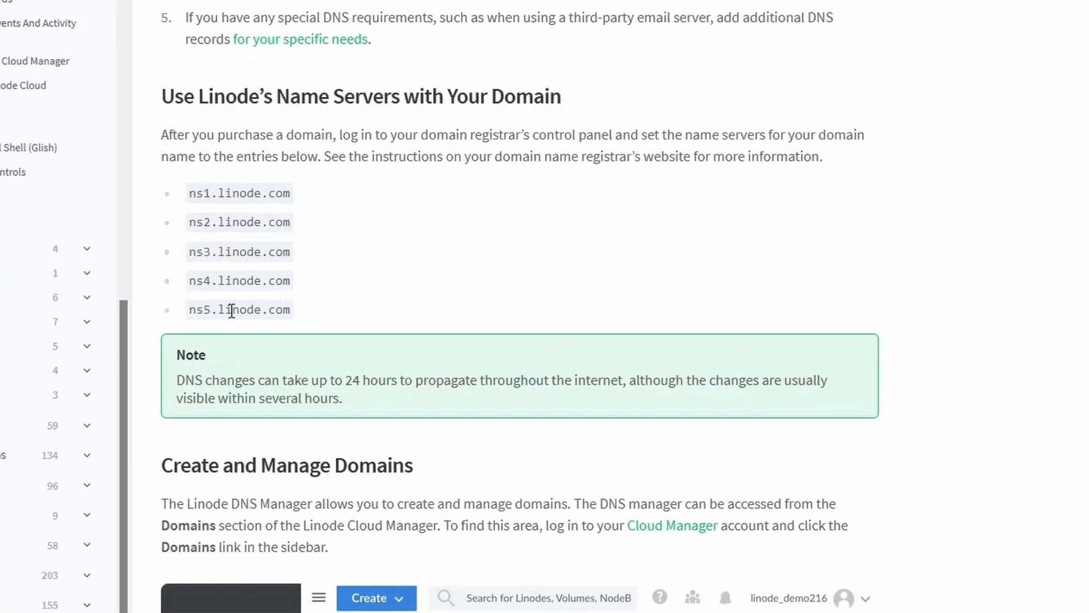
Create a personal access token labelled saltcorn from the API Tokens page and dismiss its secret
left_click(203, 27)
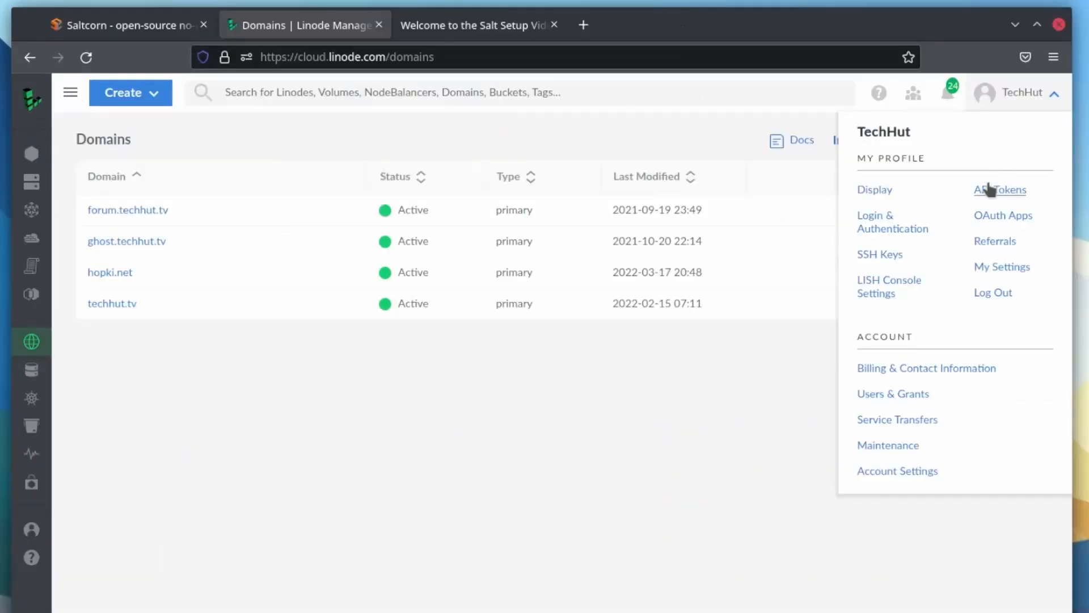
left_click(999, 189)
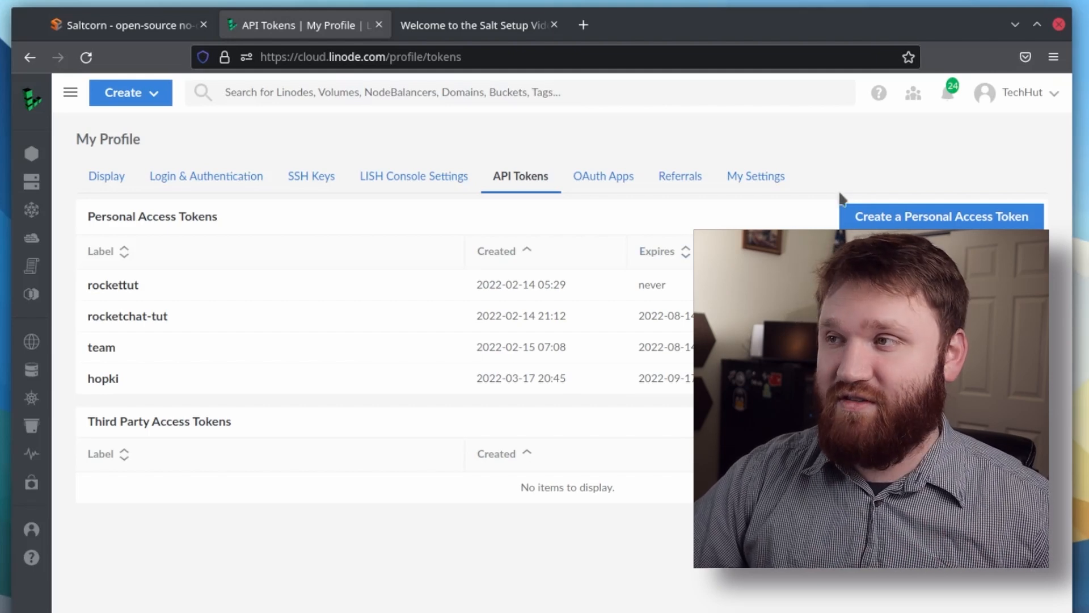
left_click(941, 216)
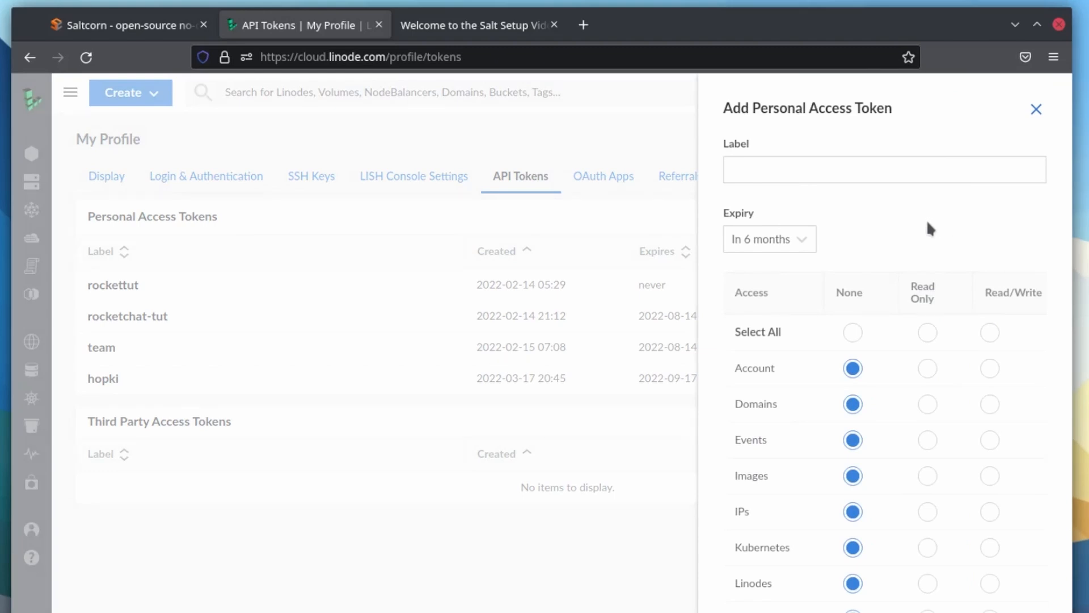
type("sa")
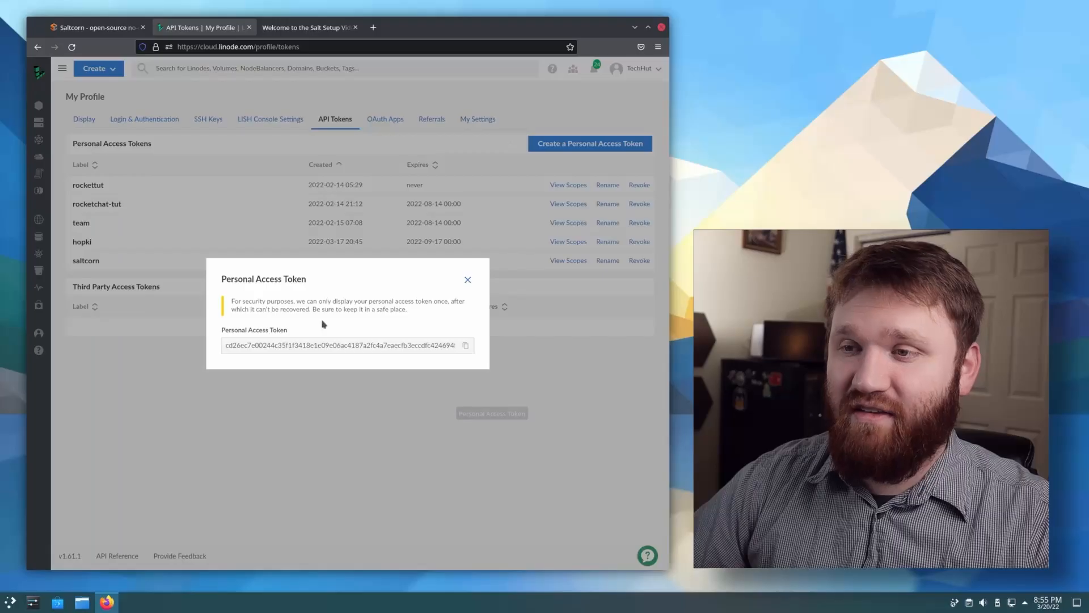
mouse_move(465, 346)
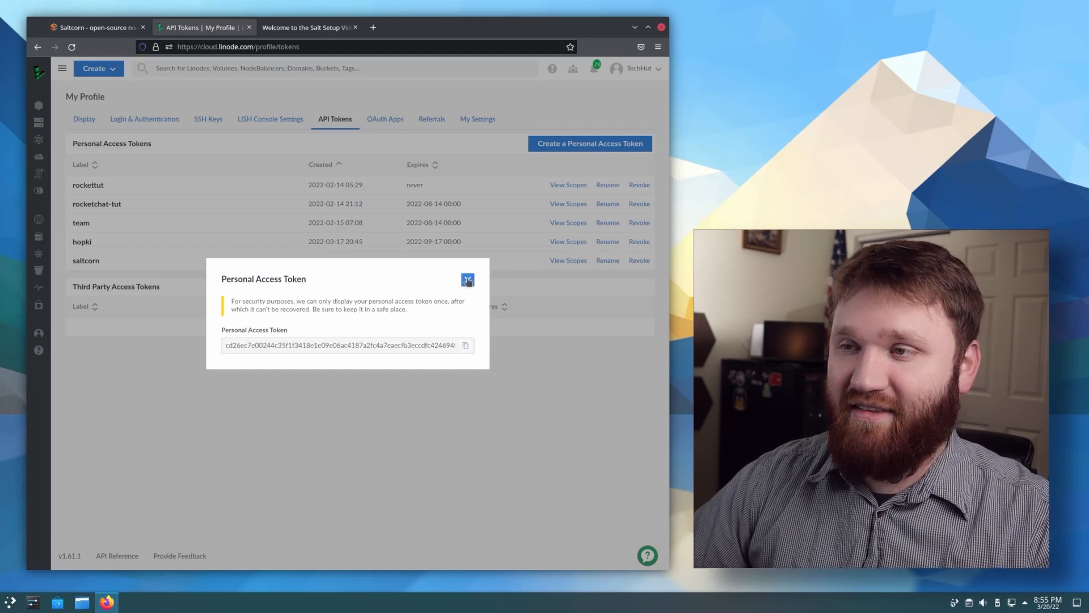
left_click(467, 279)
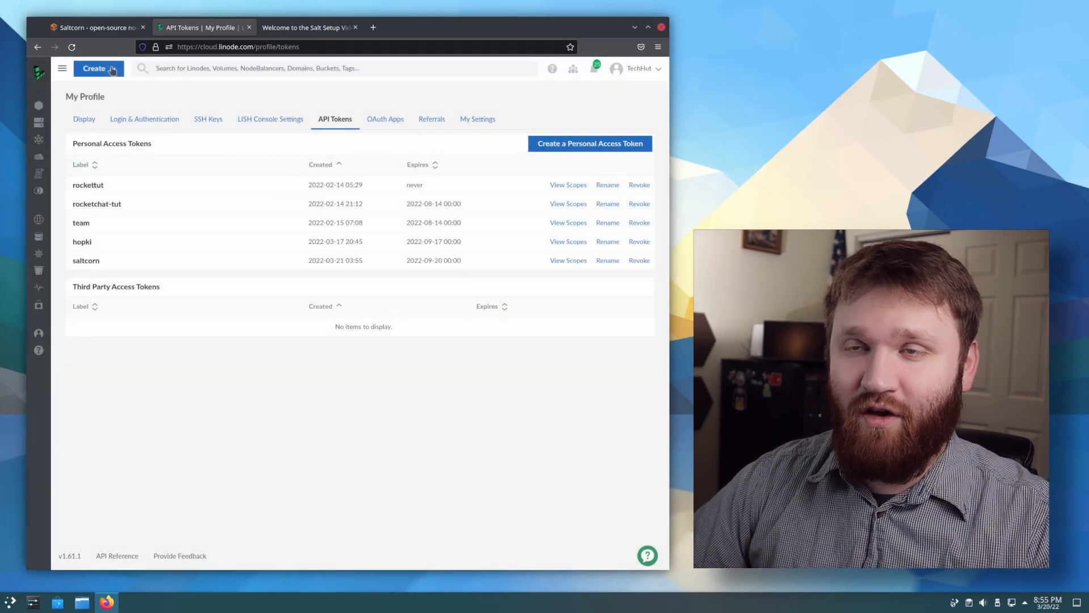
Start a new Linode and choose the Saltcorn Marketplace app so its options appear
left_click(94, 68)
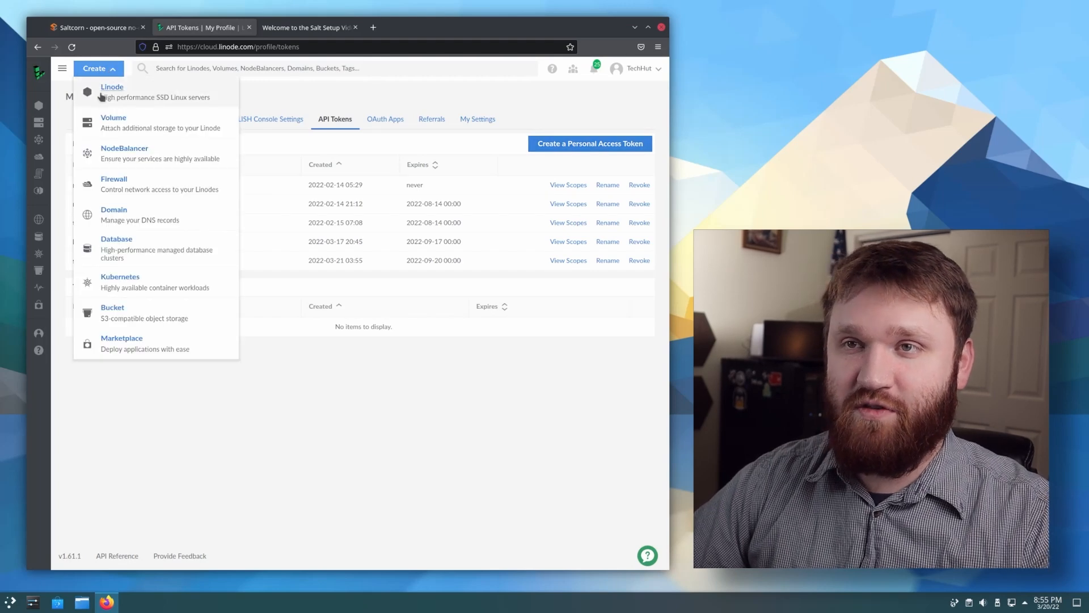
left_click(112, 87)
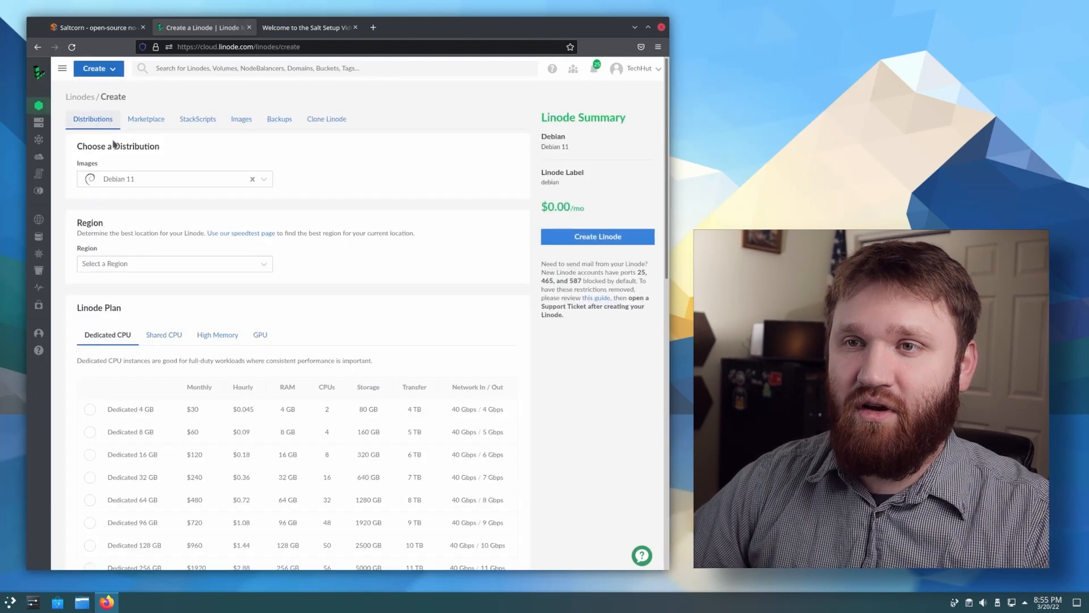
mouse_move(145, 118)
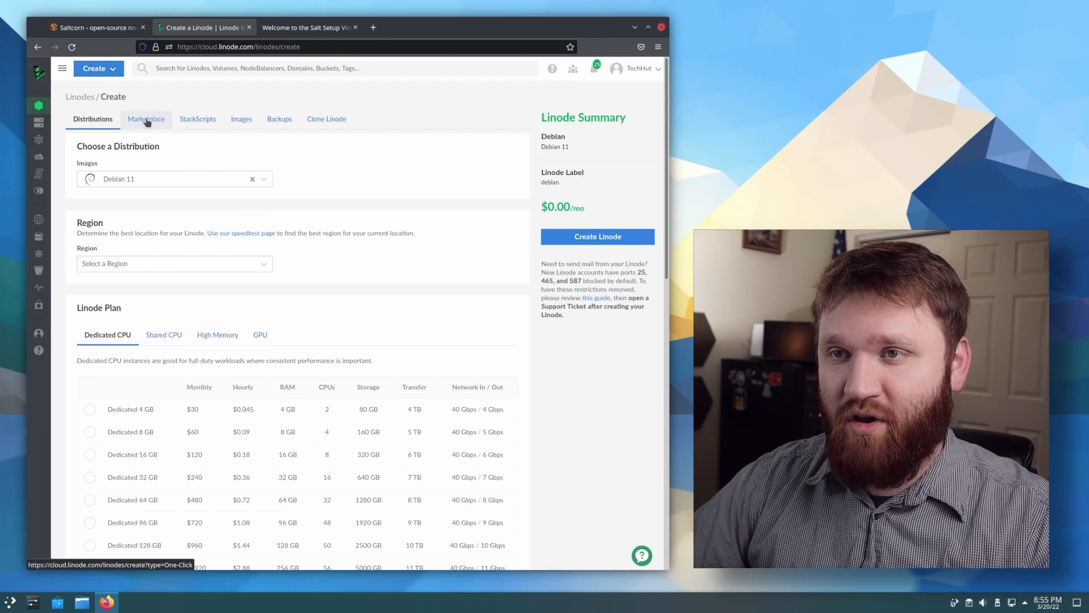
left_click(146, 119)
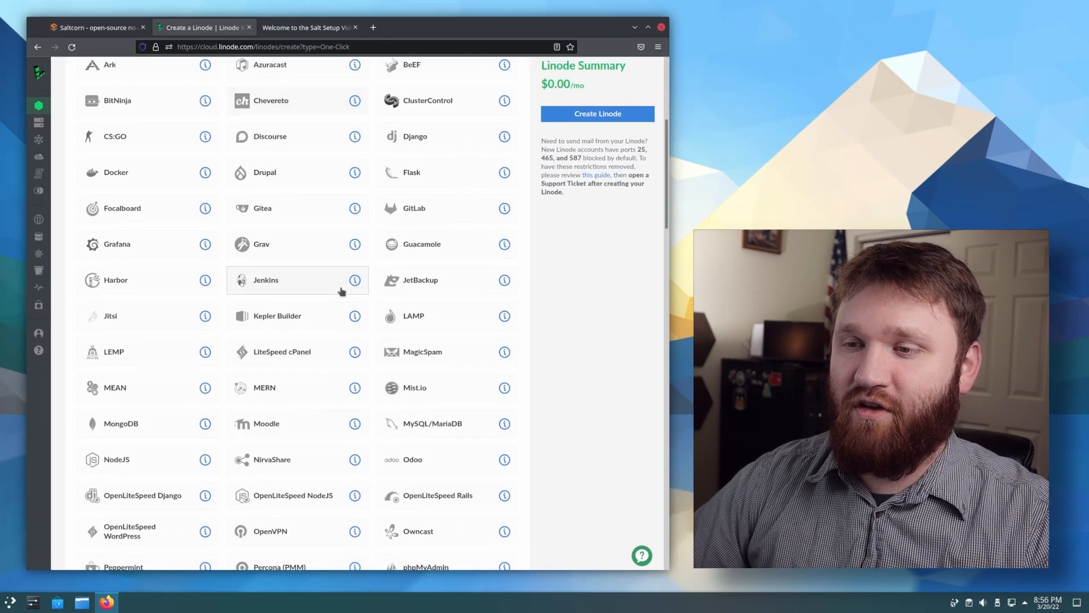
scroll("up", 3)
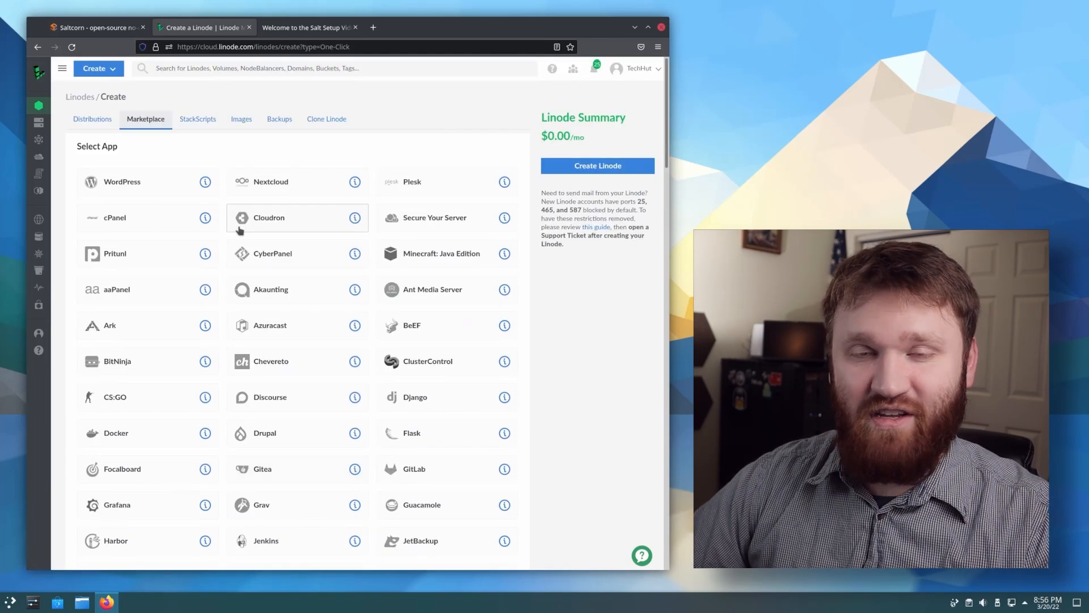
scroll("down", 3)
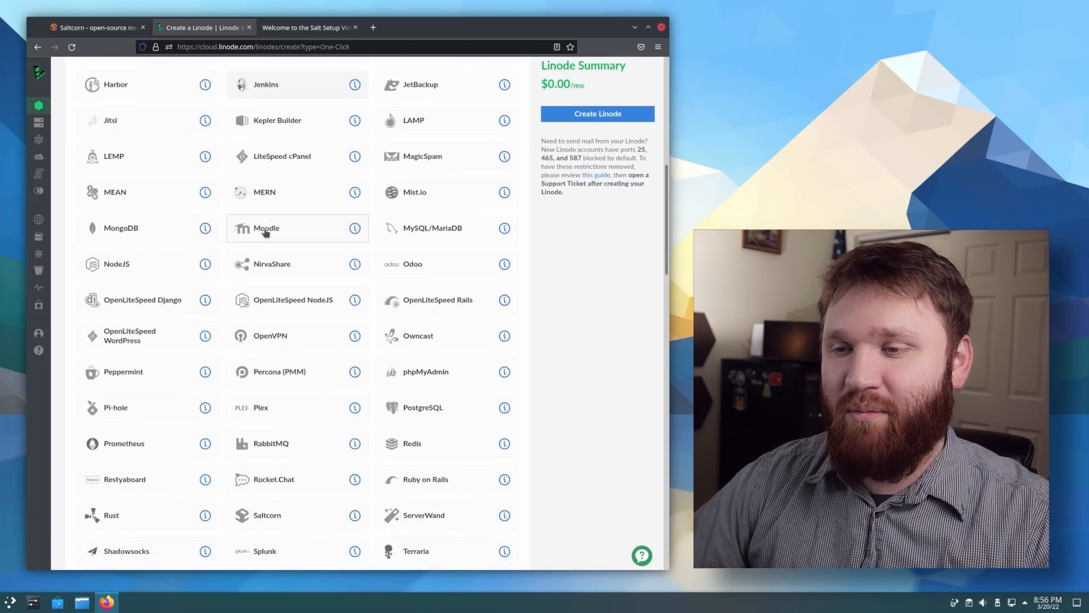
scroll("down", 3)
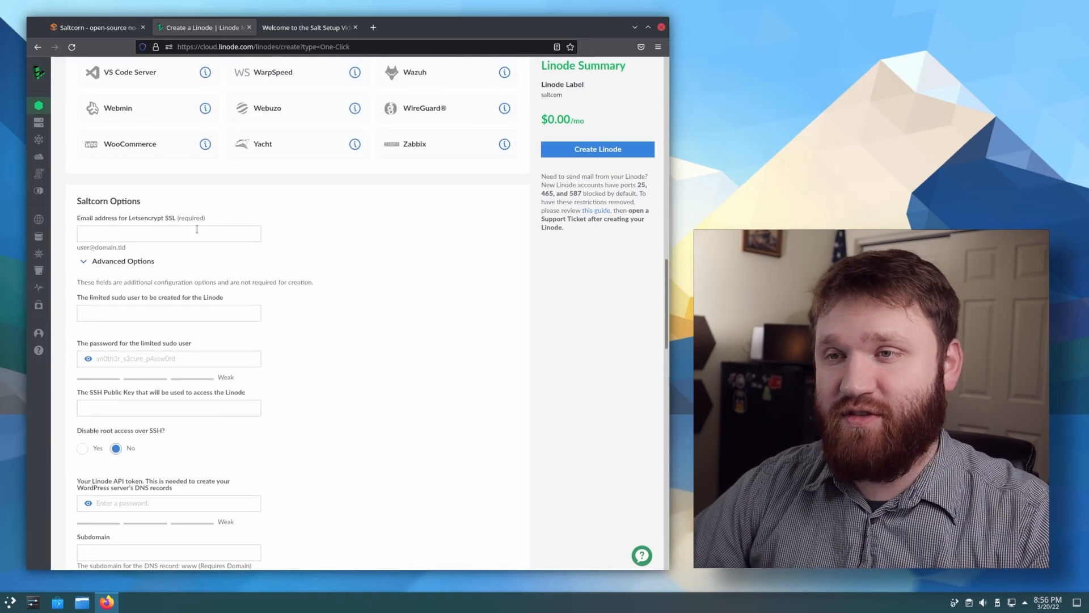
Enter the Let's Encrypt email, limited sudo user brandon and its password
left_click(168, 232)
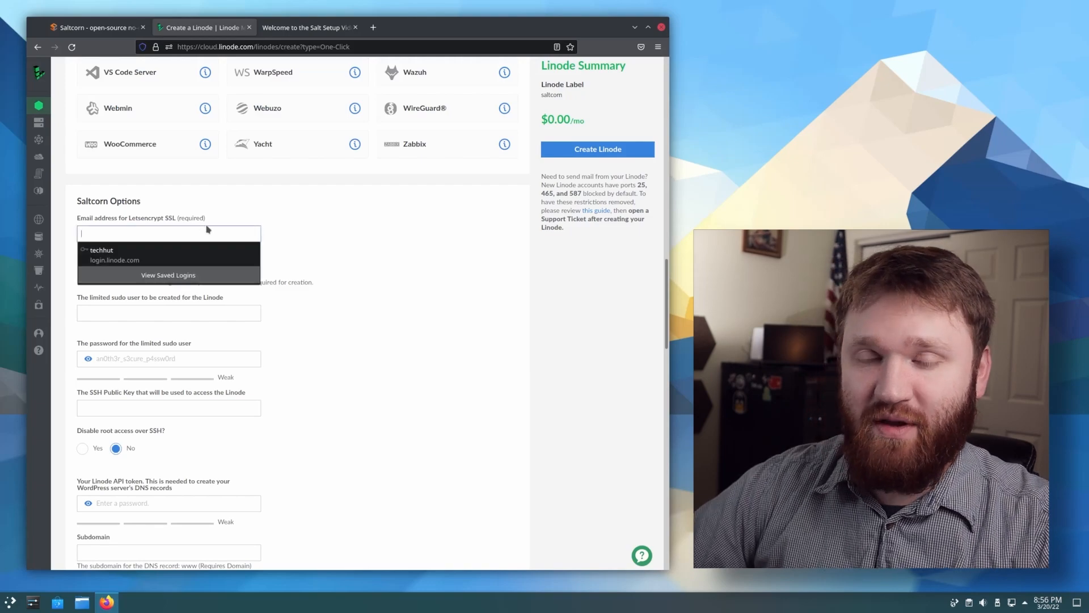
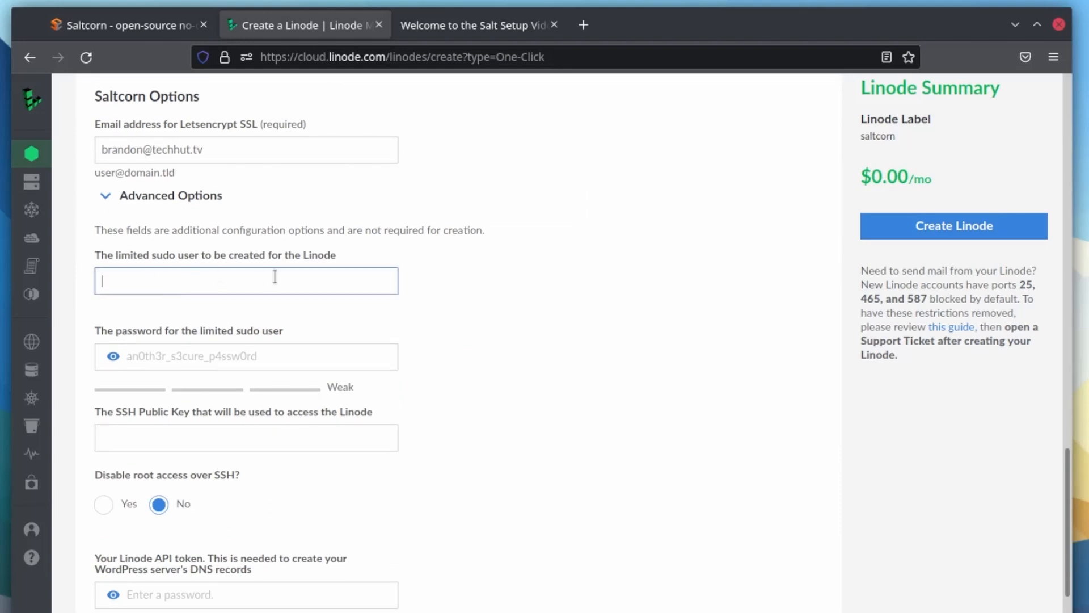
type("brandon")
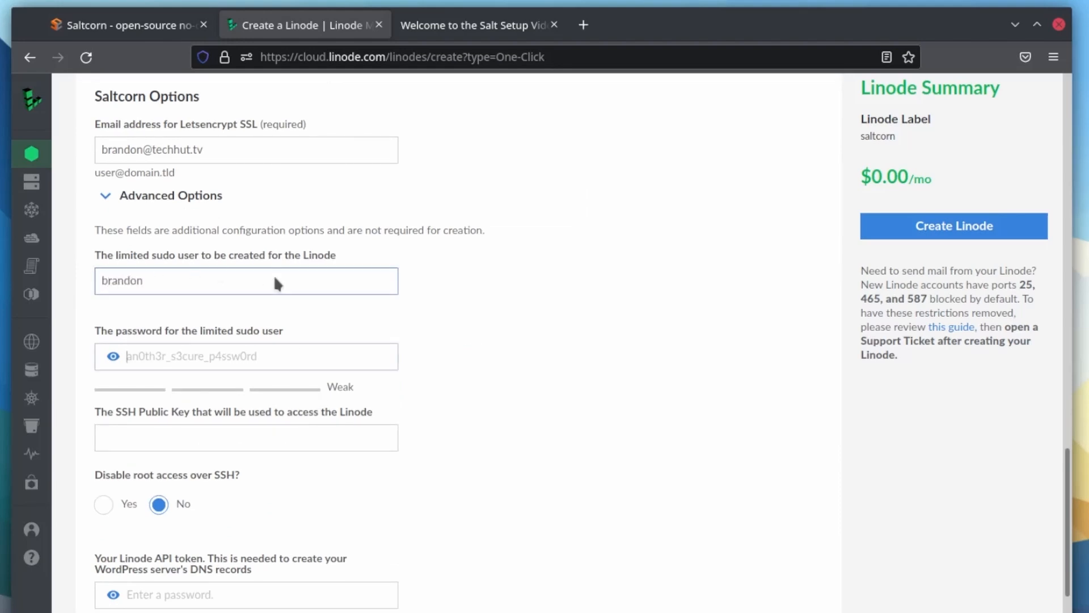
left_click(246, 356)
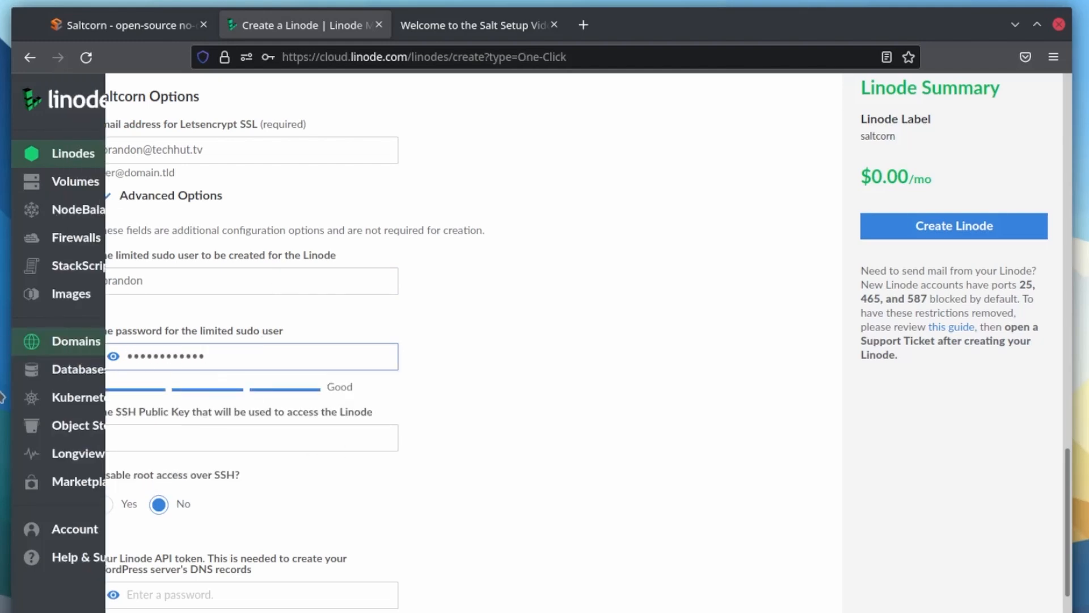
scroll("down", 3)
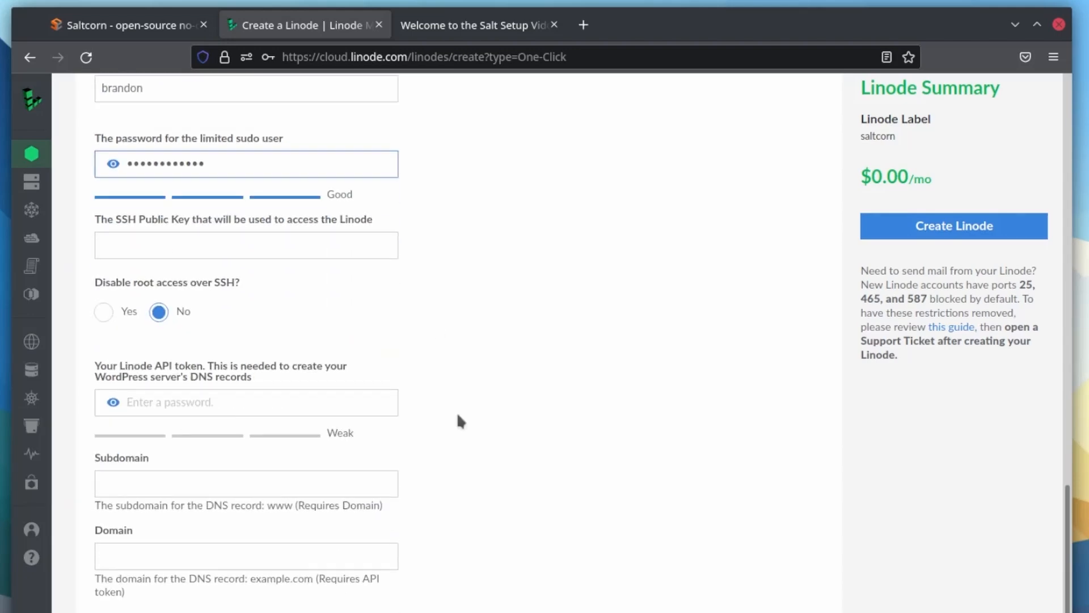
scroll("down", 3)
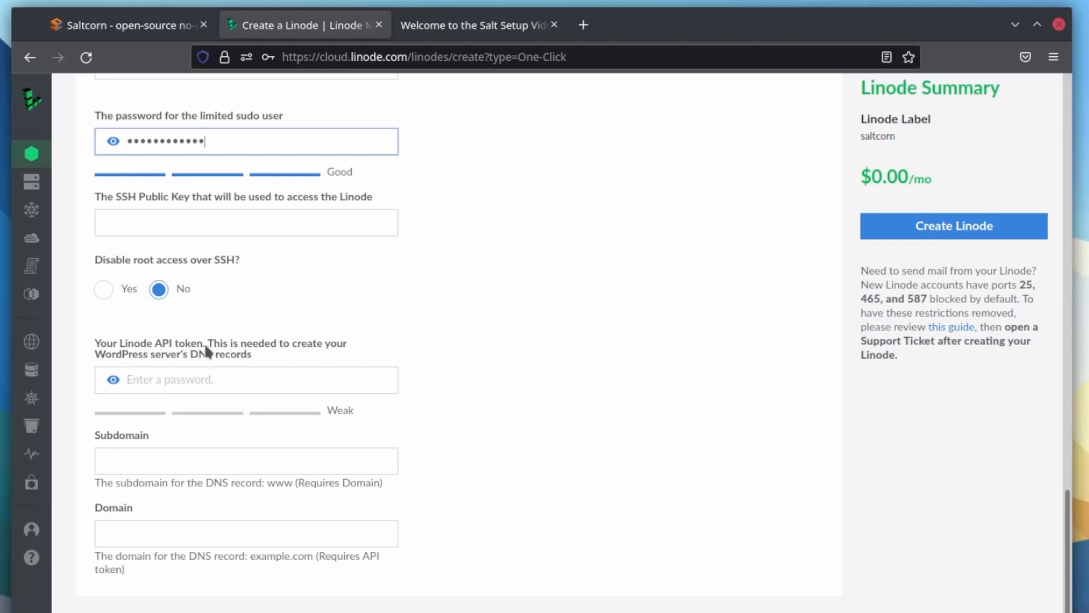
Paste the Linode API token and set subdomain corn with domain hopki.net
left_click(245, 380)
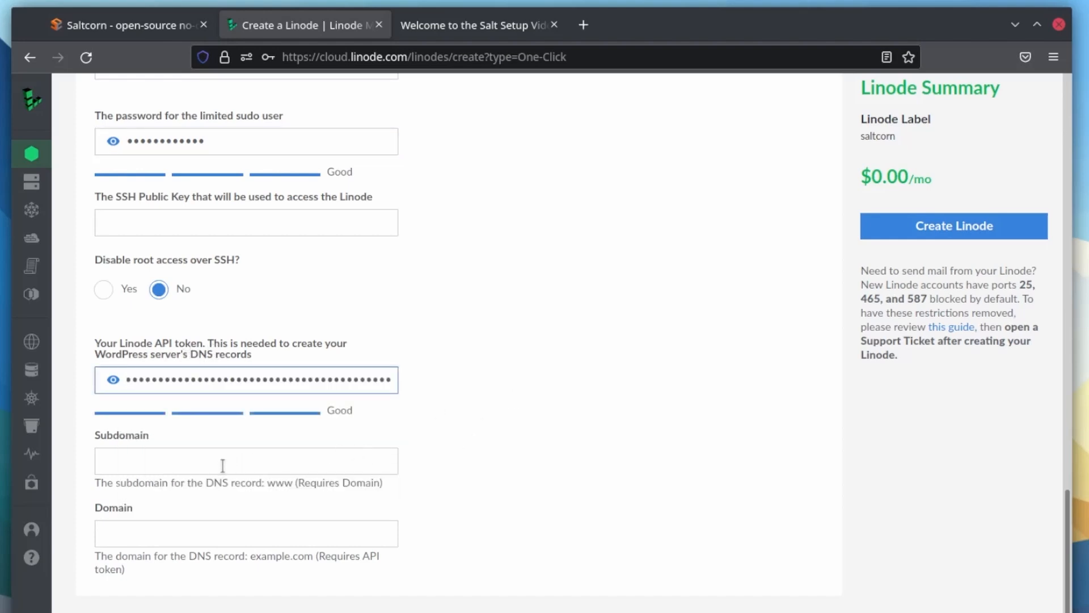
type("corn")
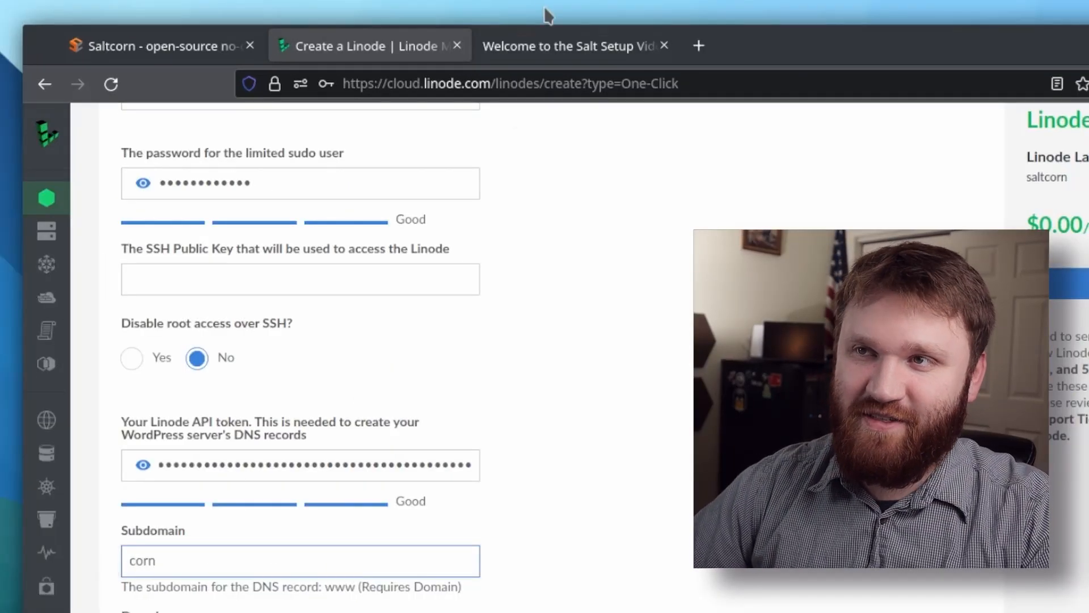
left_click(569, 46)
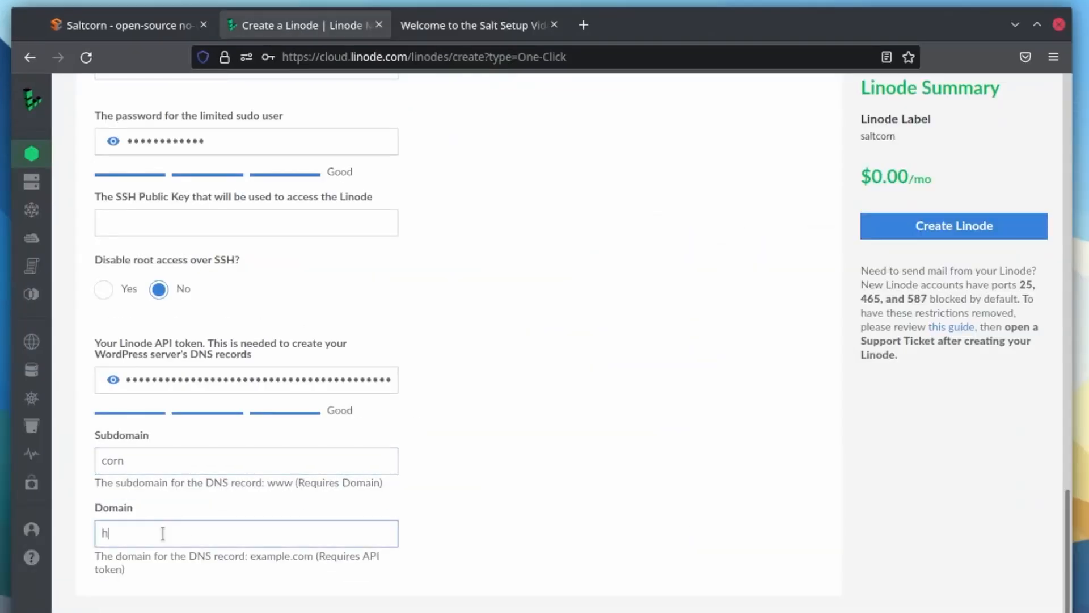
type("opki.net")
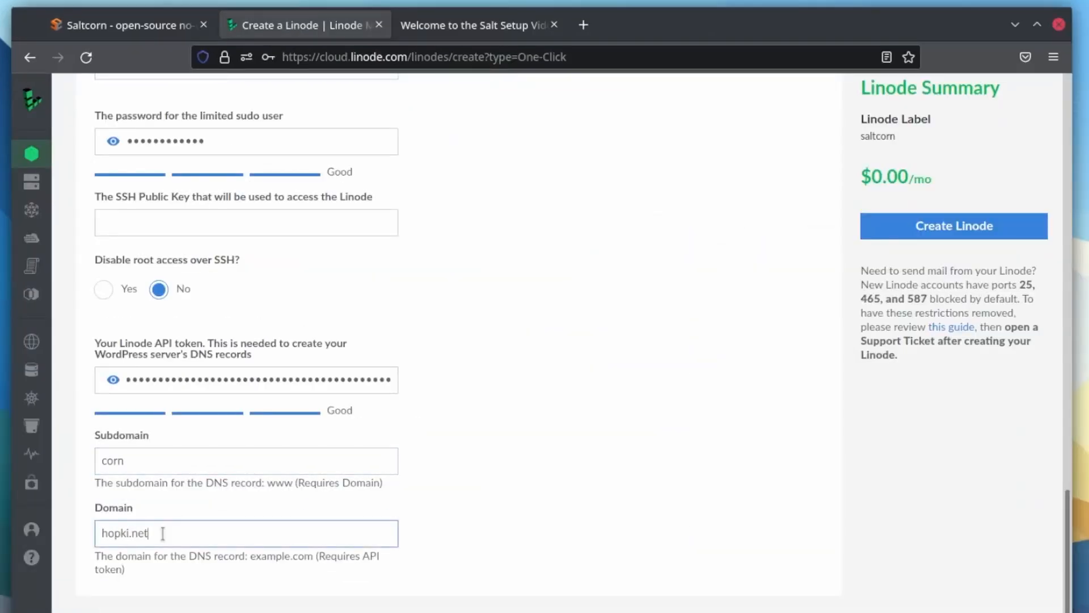
scroll("down", 3)
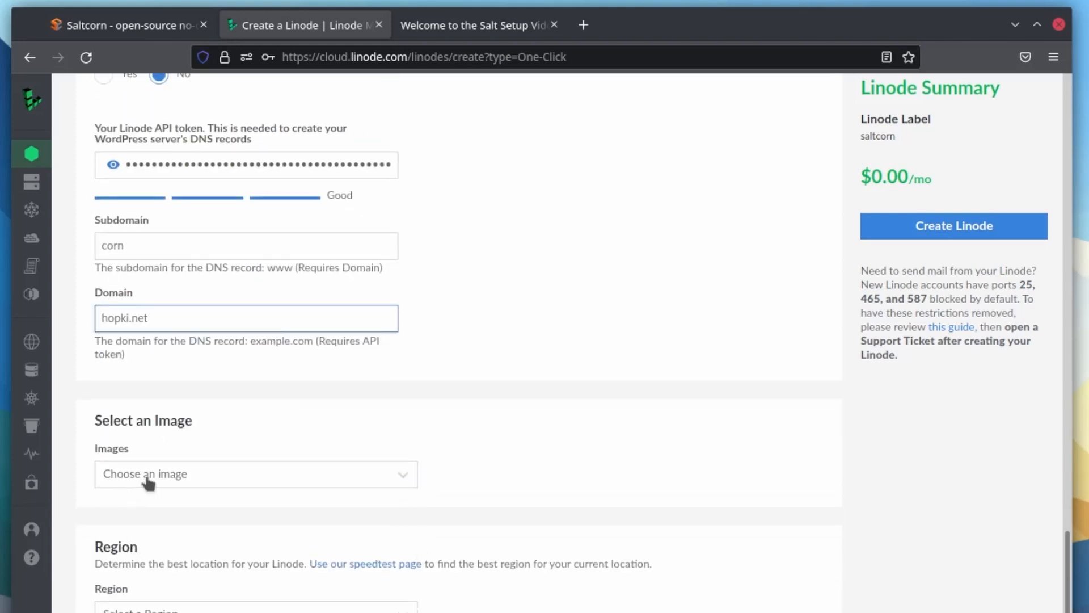
Choose Ubuntu 20.04 LTS, the Fremont CA region and the Shared CPU Nanode 1 GB plan
left_click(255, 474)
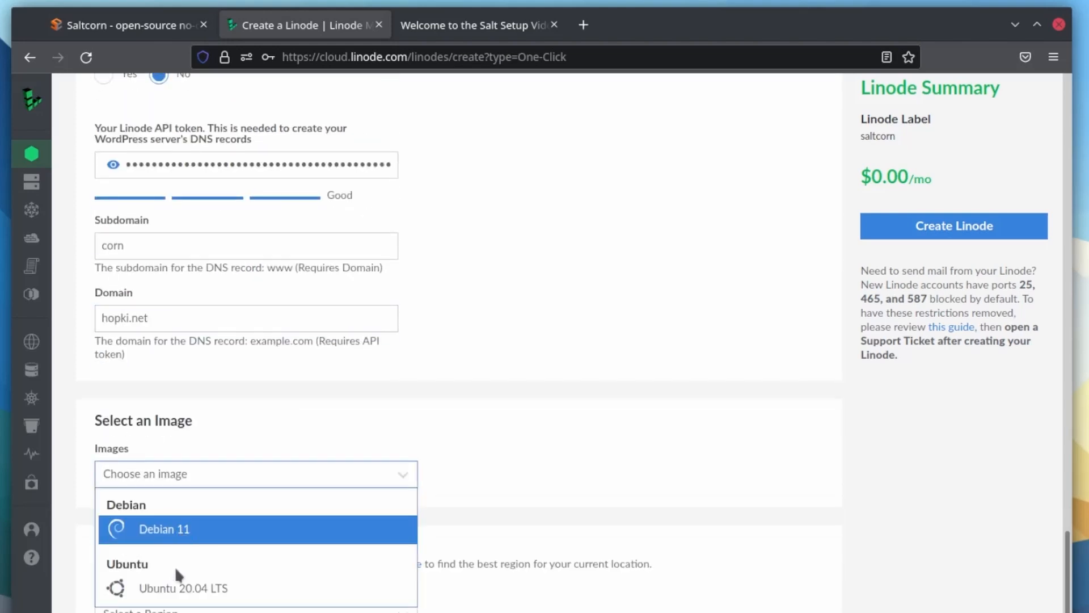
left_click(183, 587)
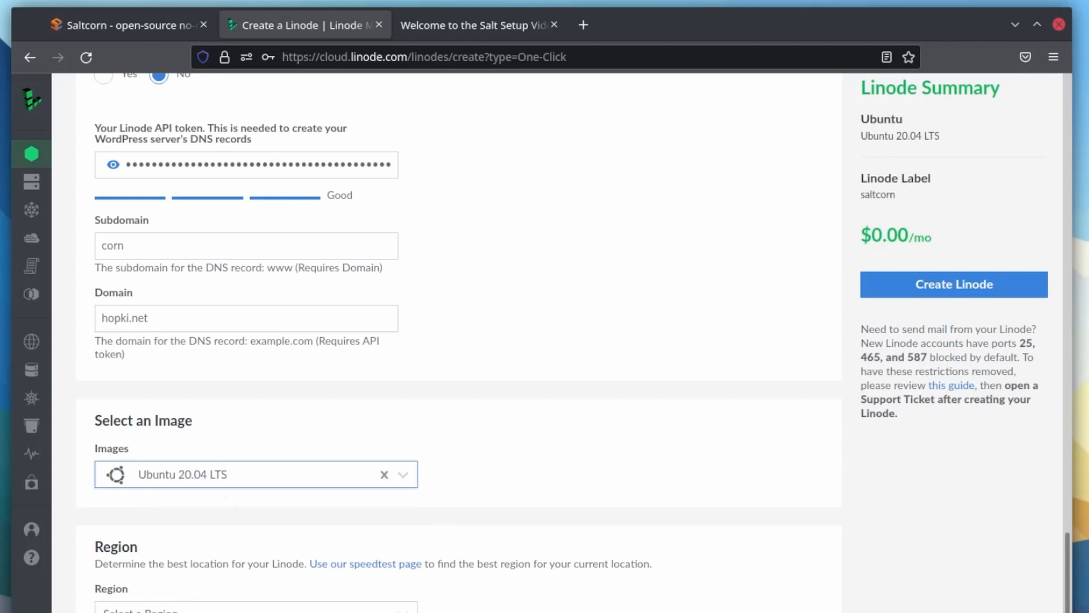
scroll("down", 3)
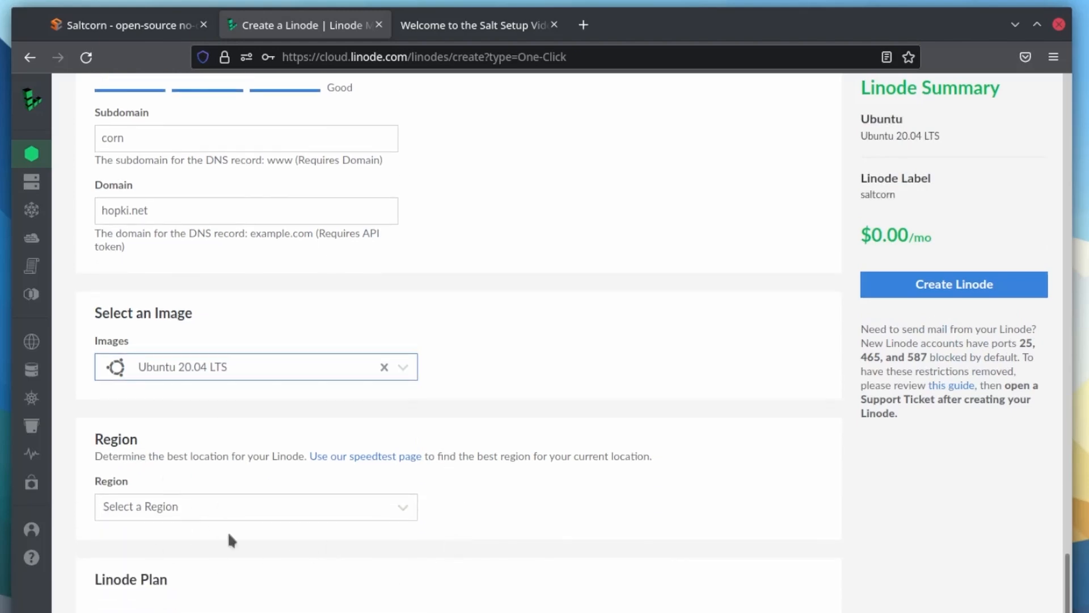
left_click(254, 505)
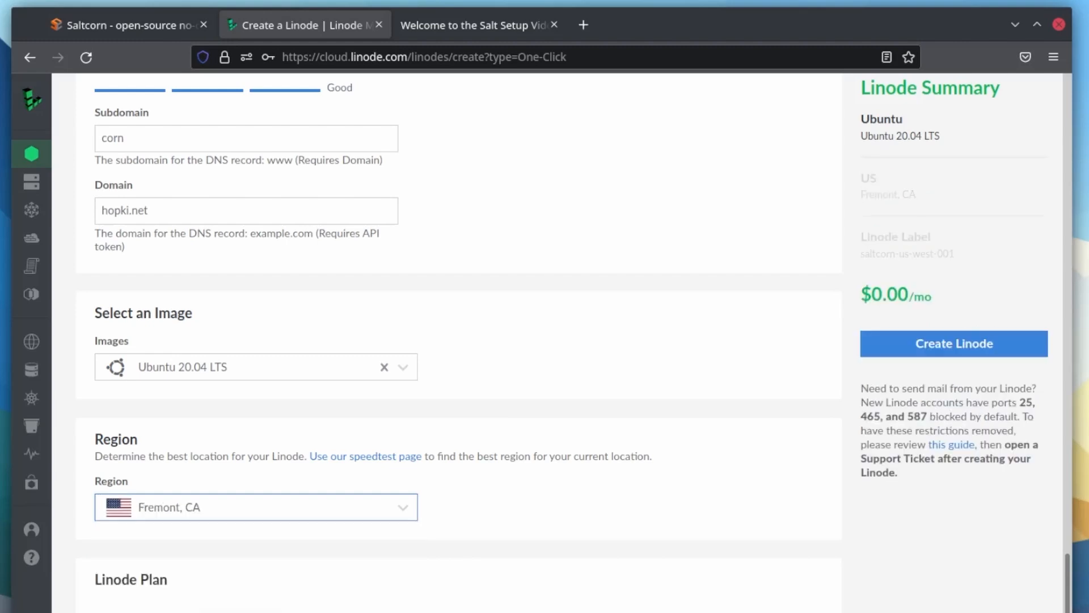
scroll("down", 3)
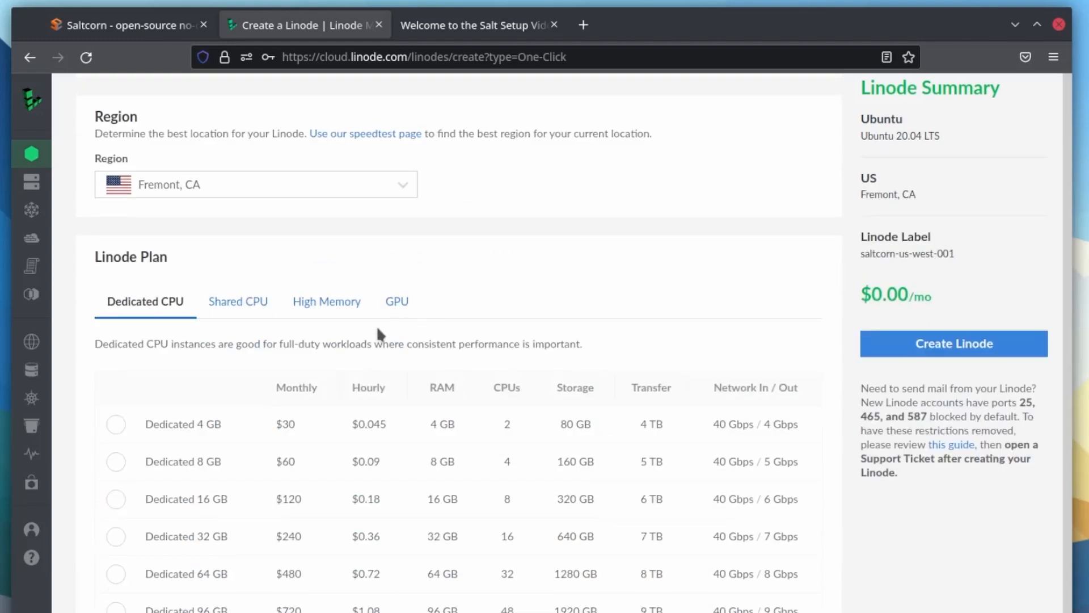
left_click(238, 301)
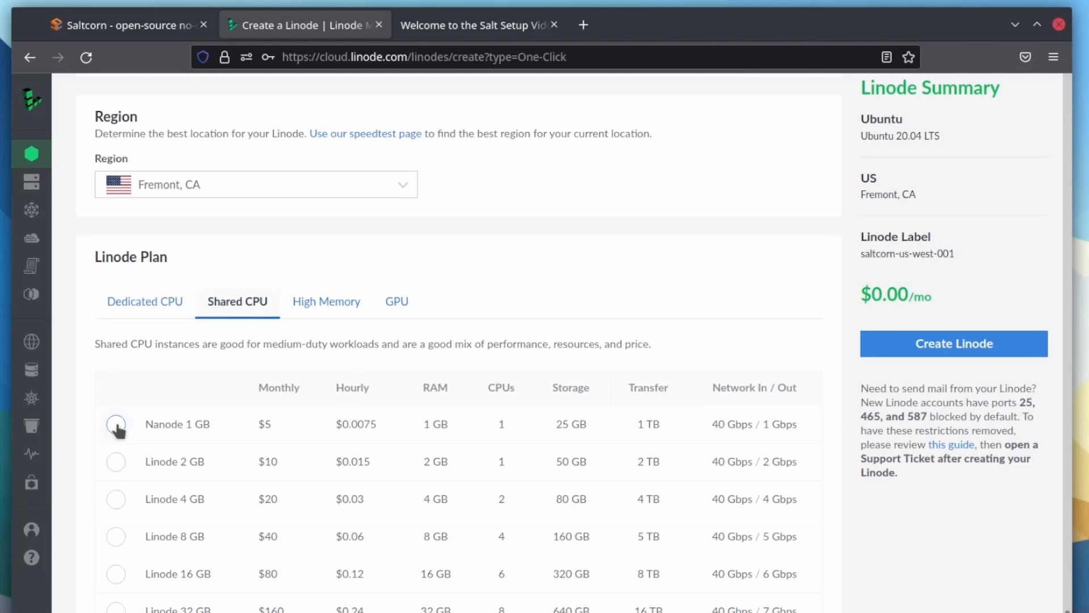
left_click(116, 425)
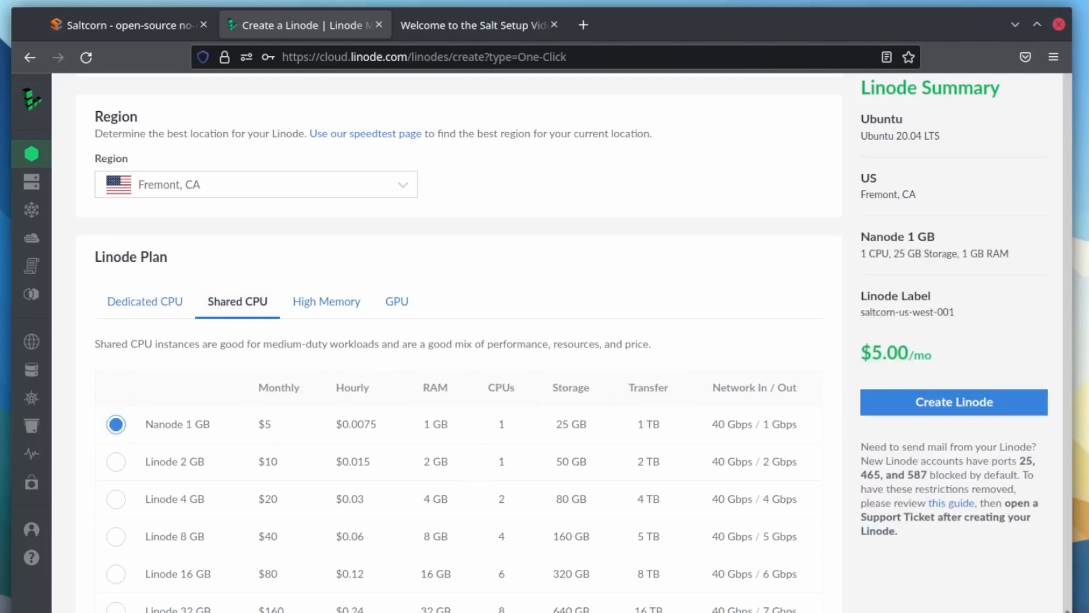
mouse_move(510, 368)
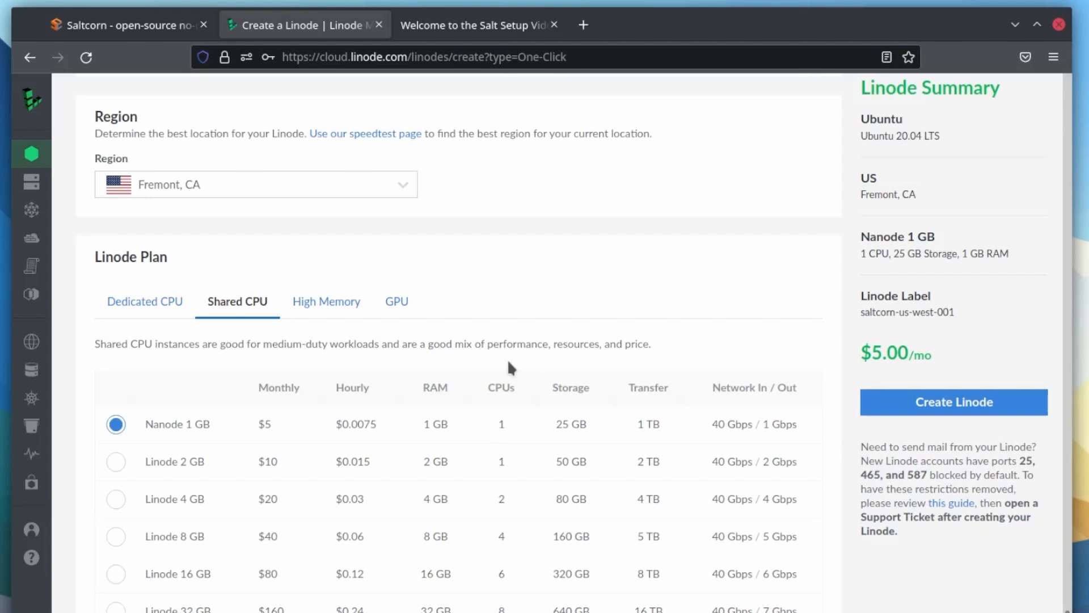
mouse_move(543, 483)
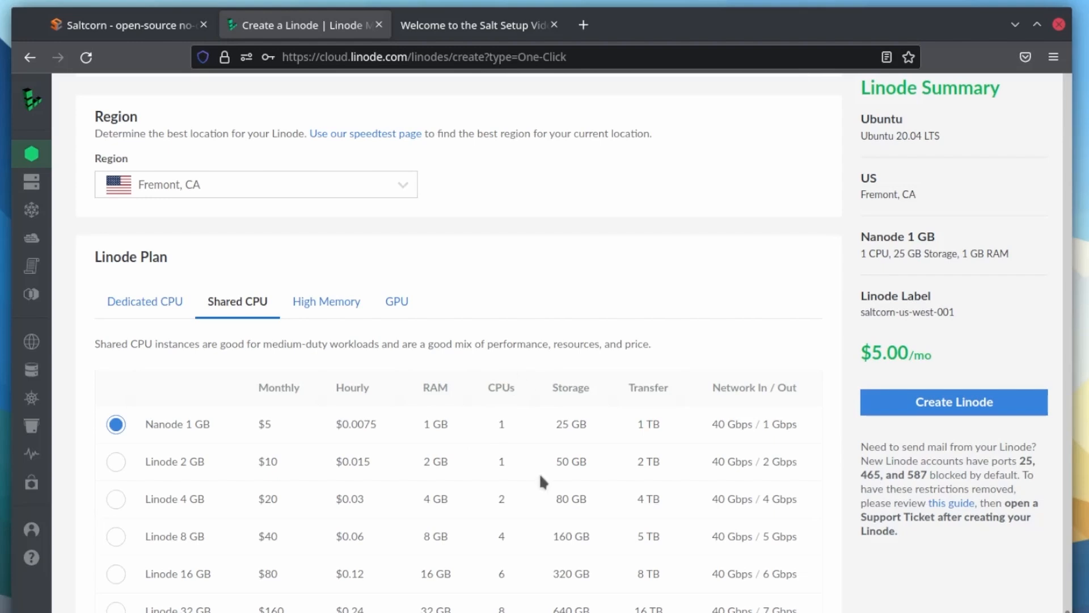
mouse_move(746, 295)
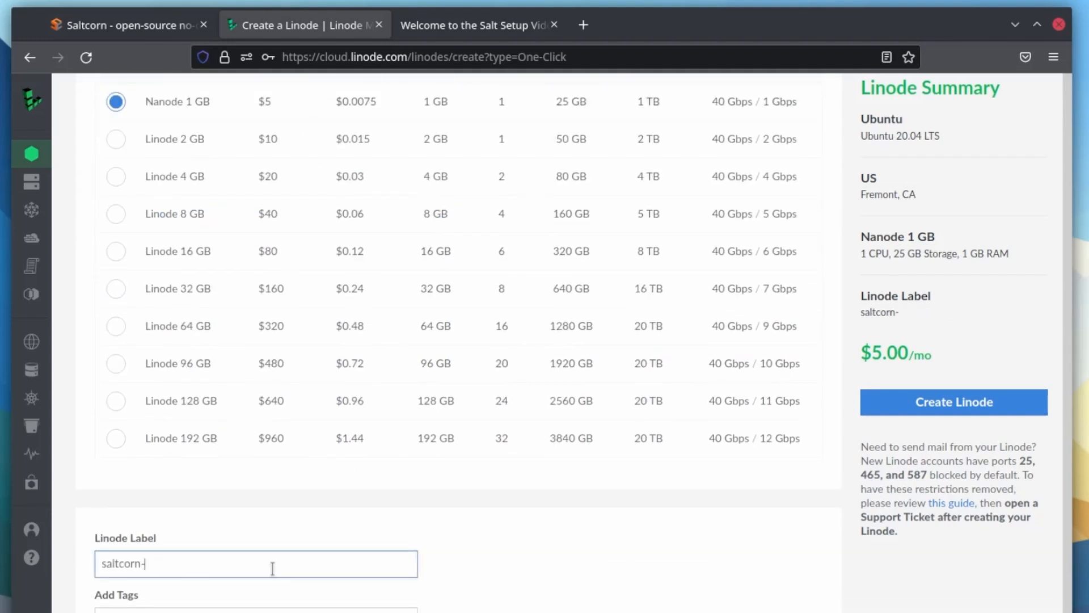
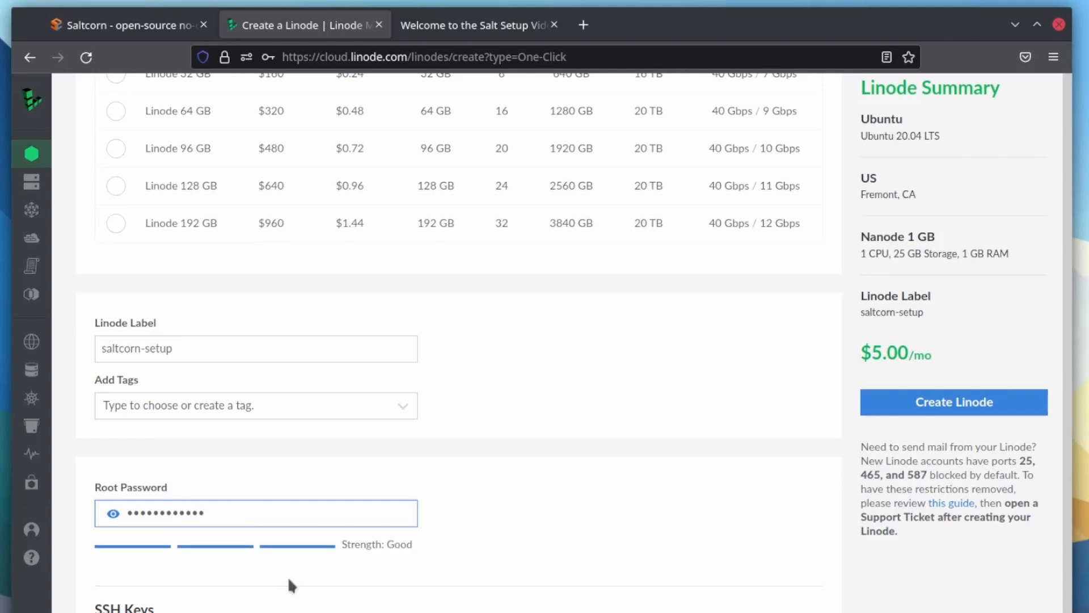
Label the Linode saltcorn-setup and set its root password
scroll("down", 3)
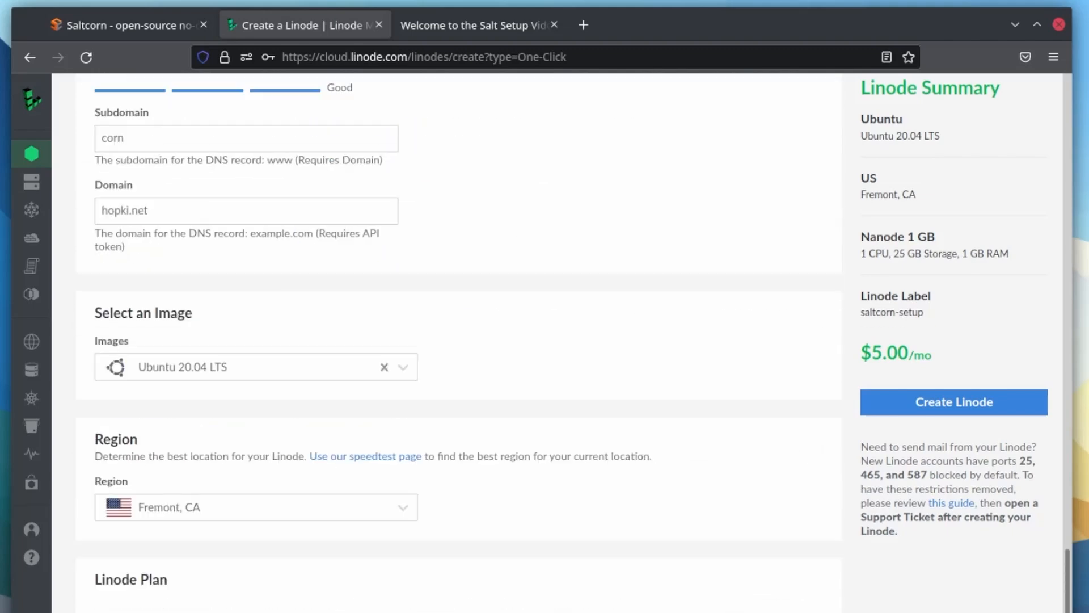
scroll("down", 3)
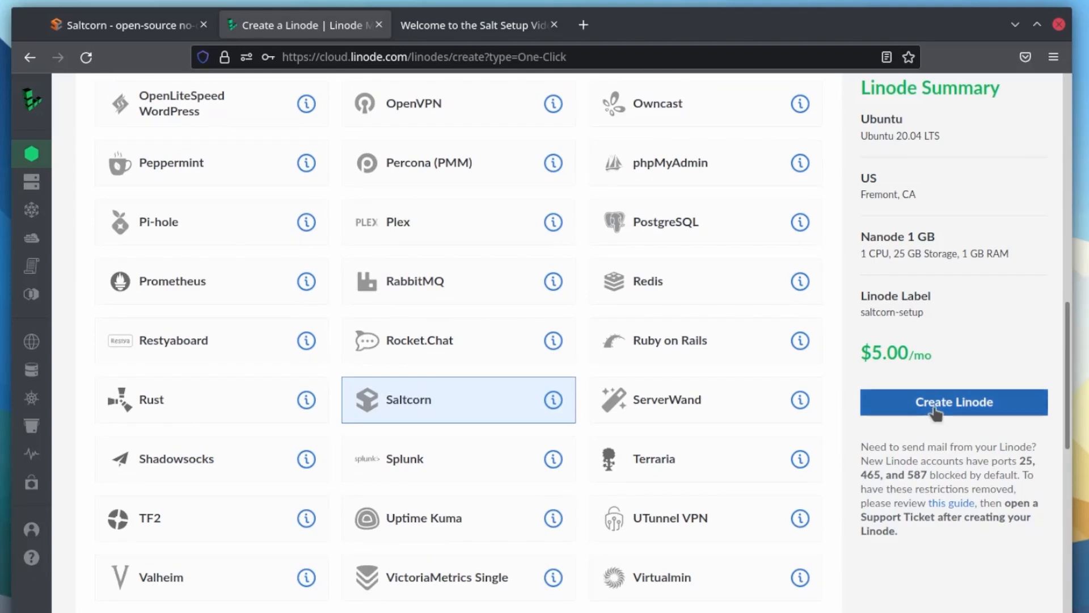
Create the Saltcorn server, wait for 'Installation complete!' in the Lish console, then close it
left_click(953, 402)
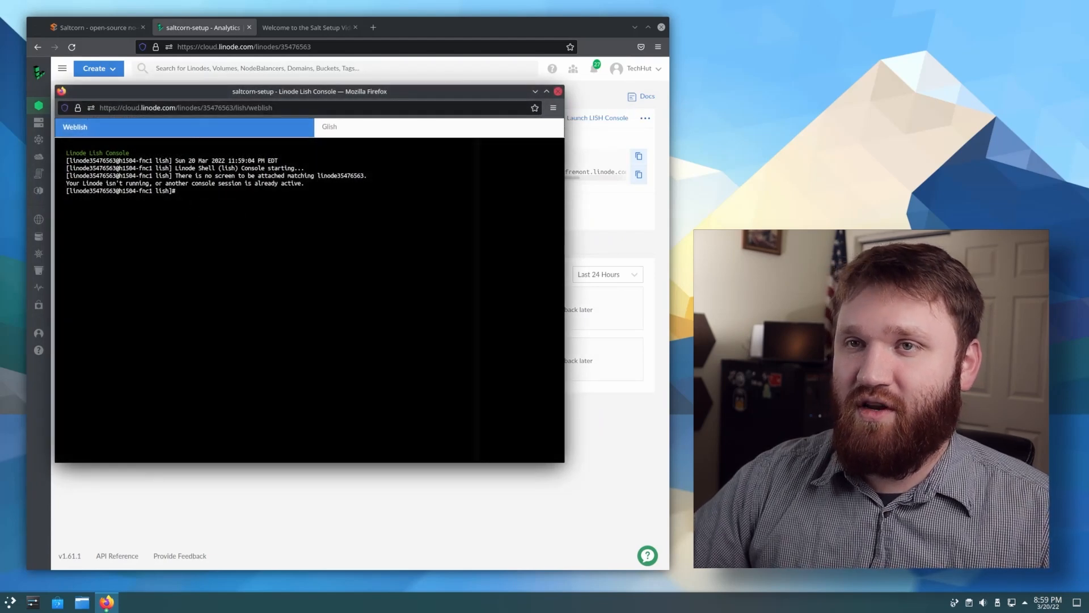
left_click_drag(309, 91, 332, 94)
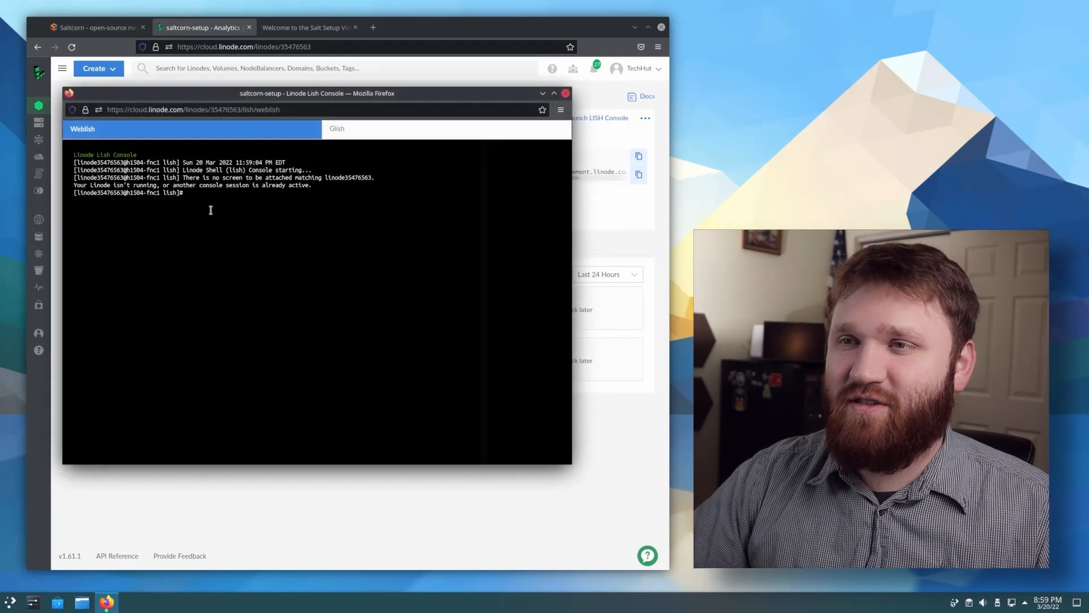
mouse_move(256, 230)
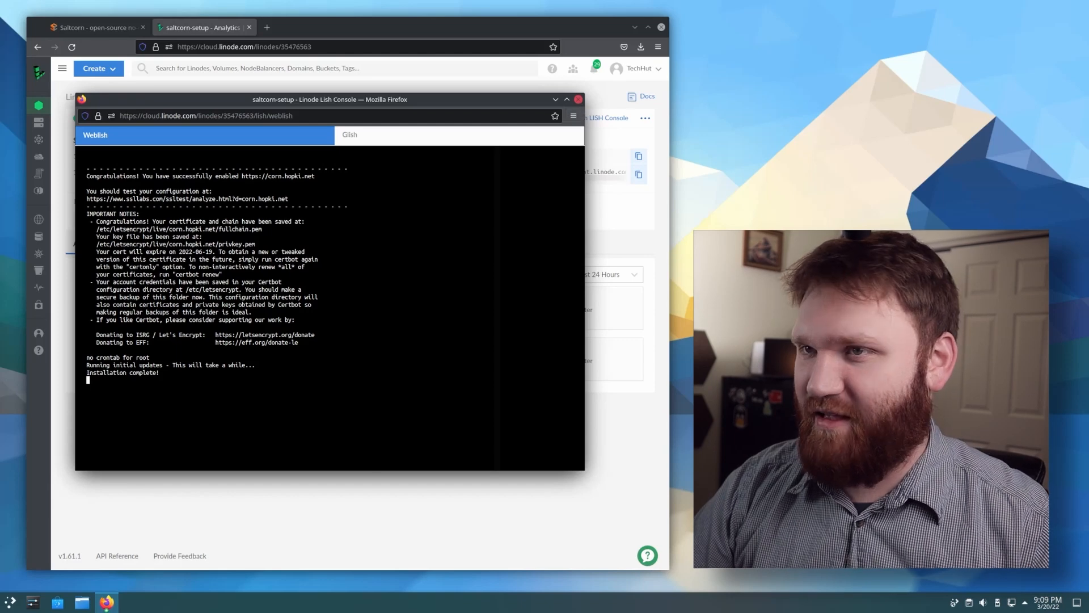
left_click(578, 99)
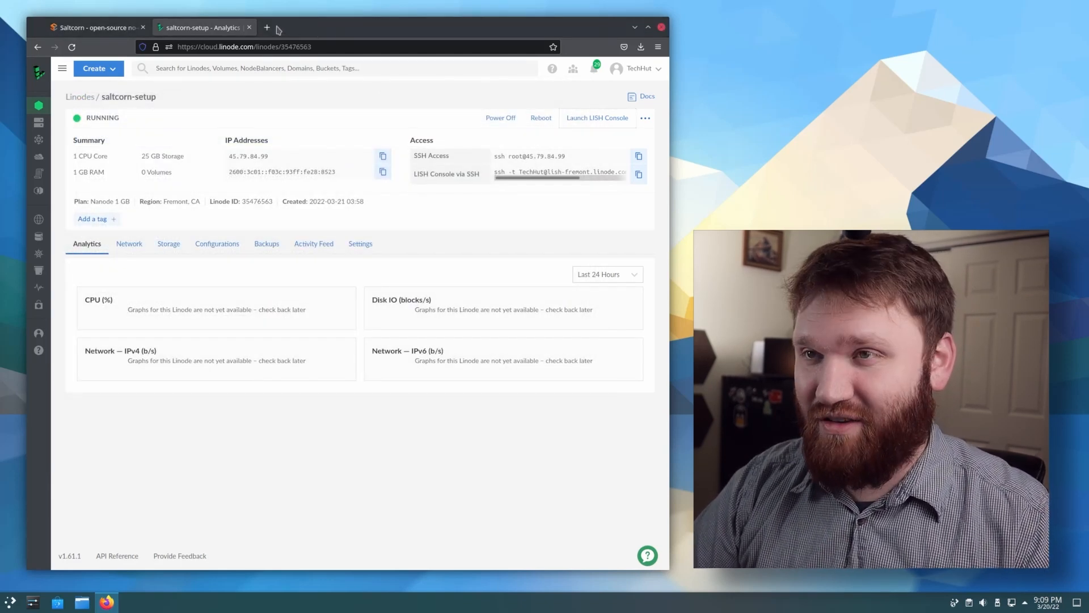
Visit corn.hopki.net and create the first administrator user with saved email and password
left_click(266, 27)
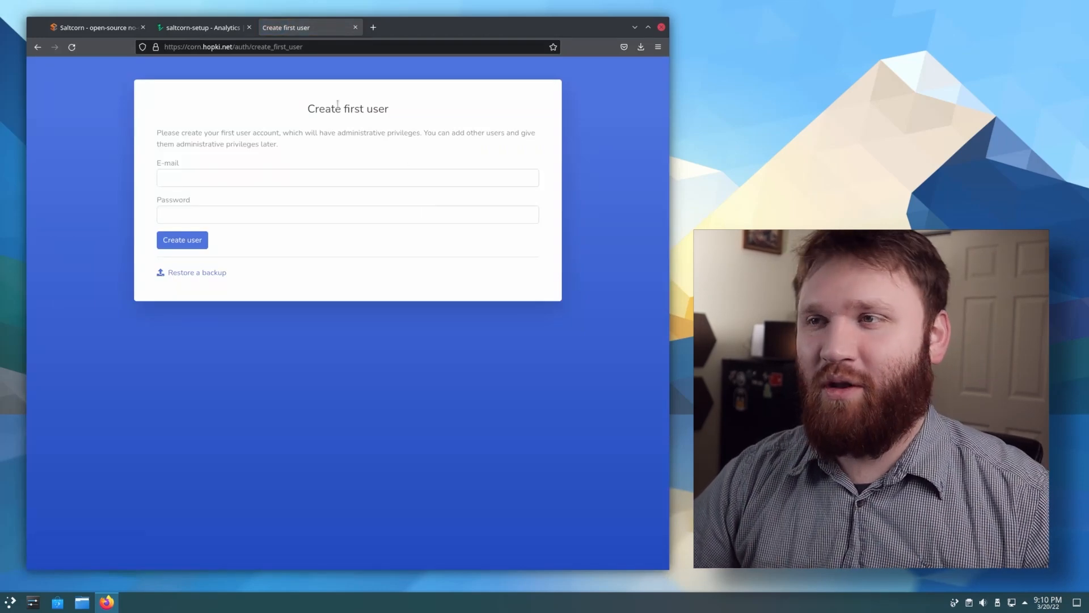
left_click(347, 177)
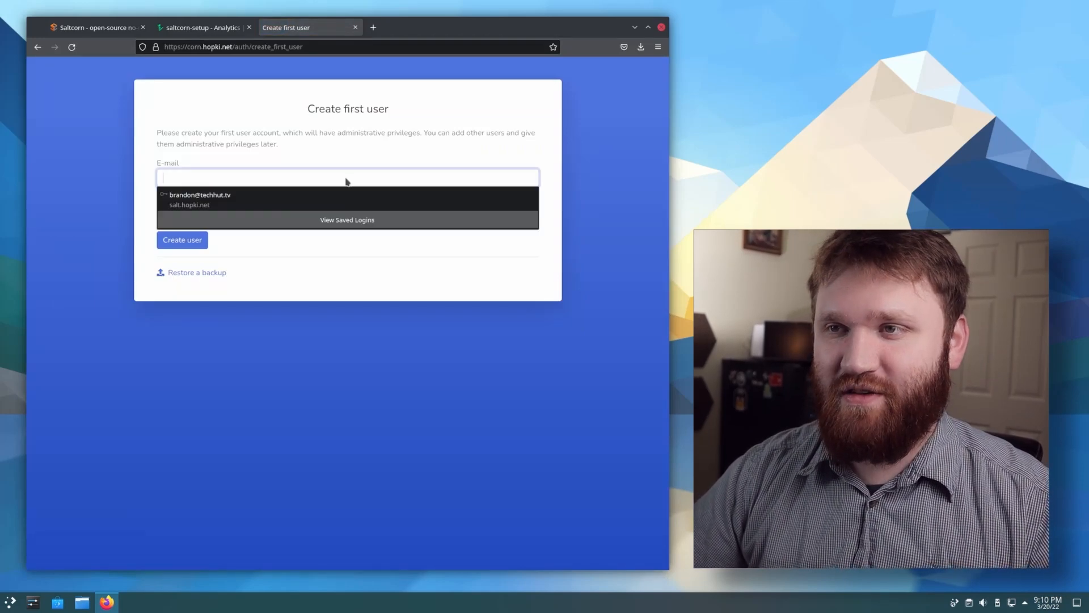
left_click(200, 198)
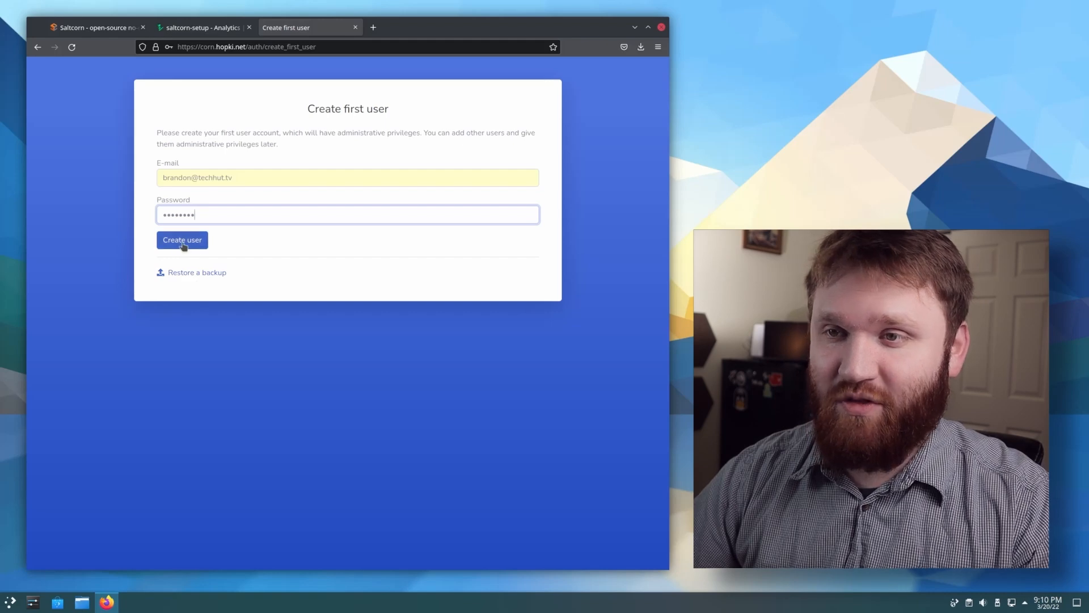
left_click(182, 239)
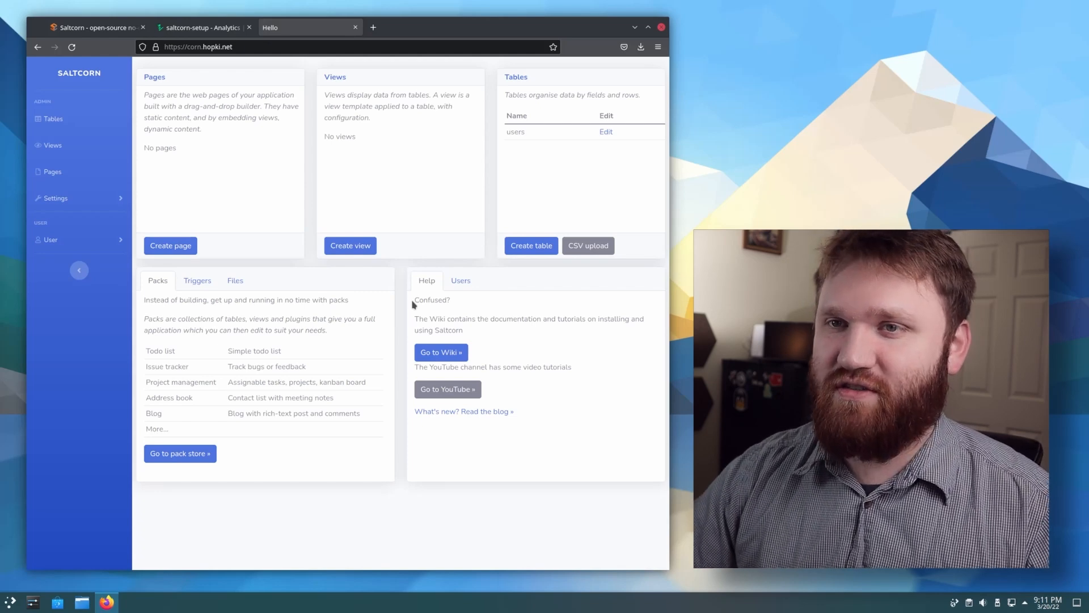
Browse the Tables page (users only), the empty Views page, and expand the Settings sections
left_click(53, 119)
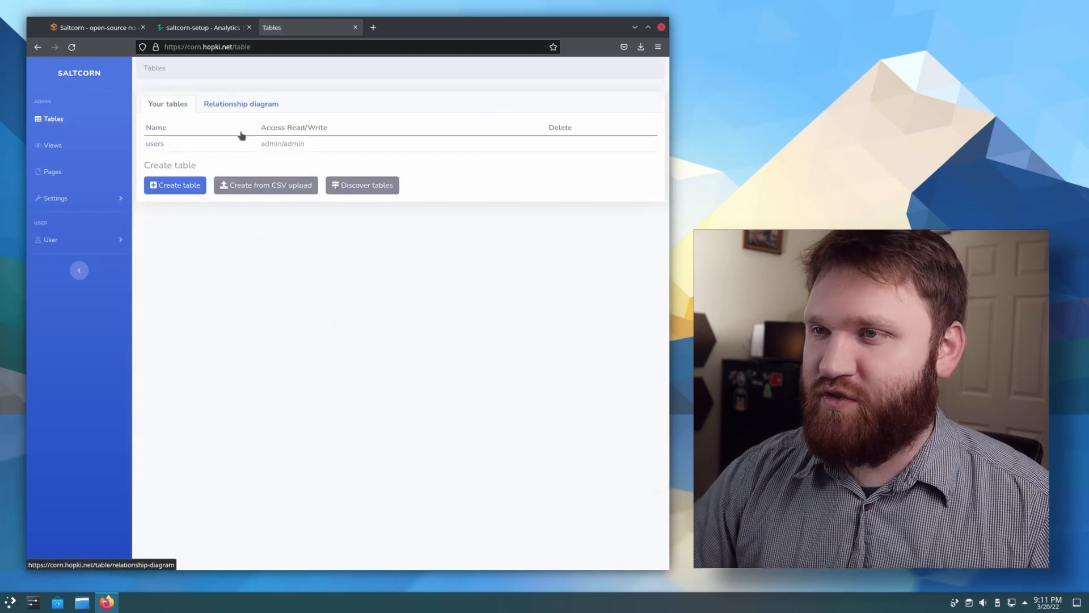
left_click(52, 145)
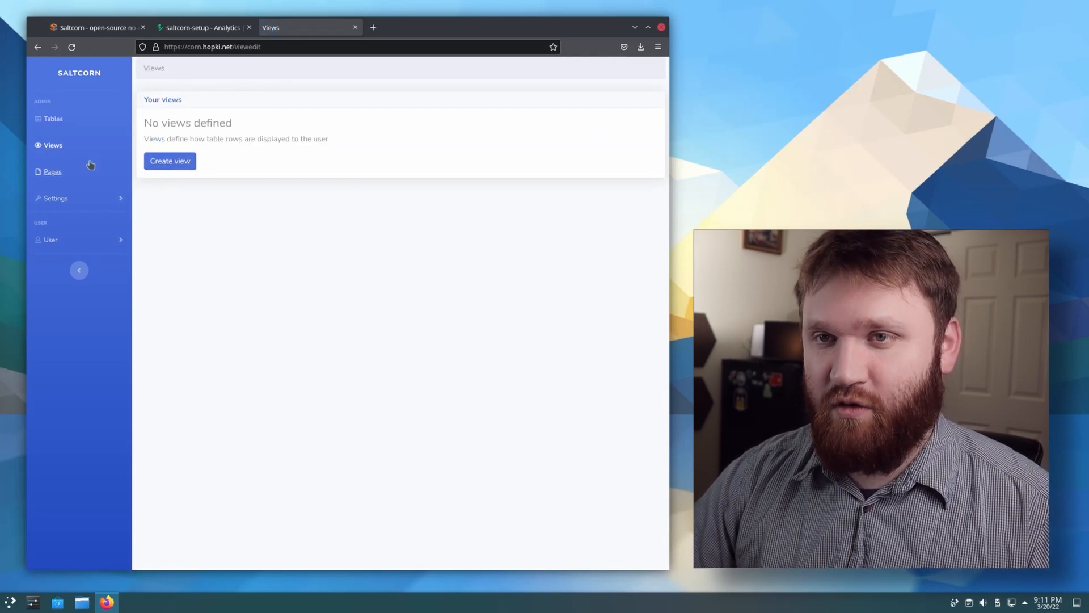
left_click(55, 198)
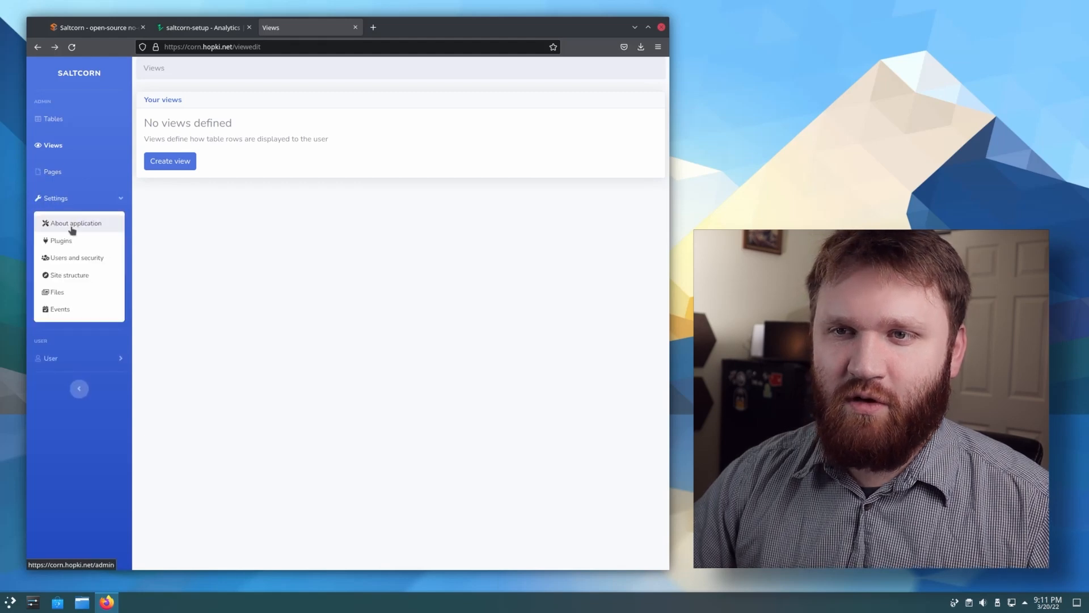
In About application, save site name Hopki.net and home timezone America/Los_Angeles
left_click(75, 222)
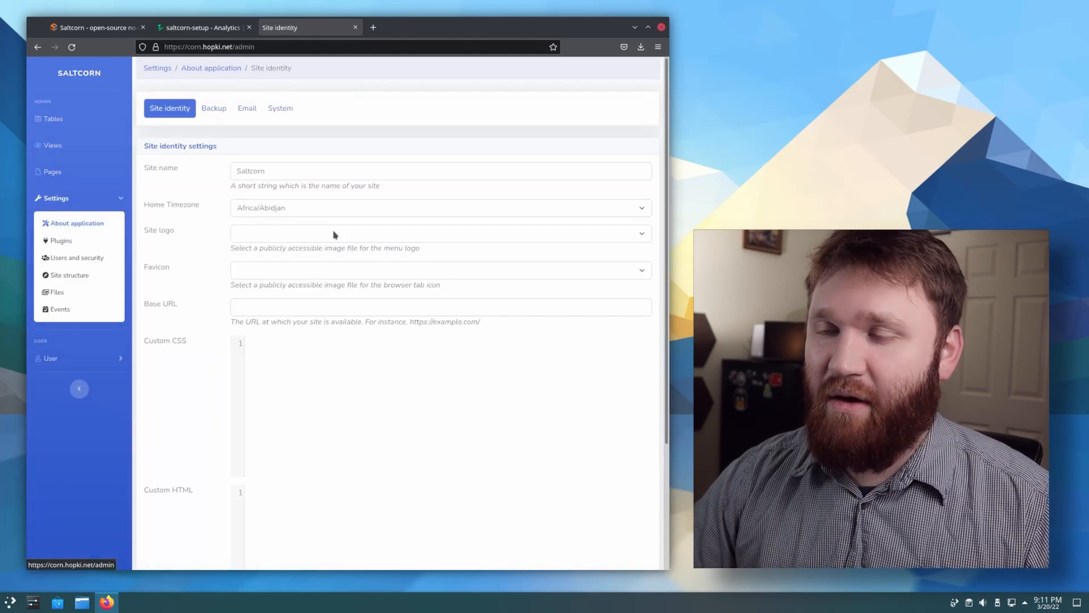
scroll("down", 3)
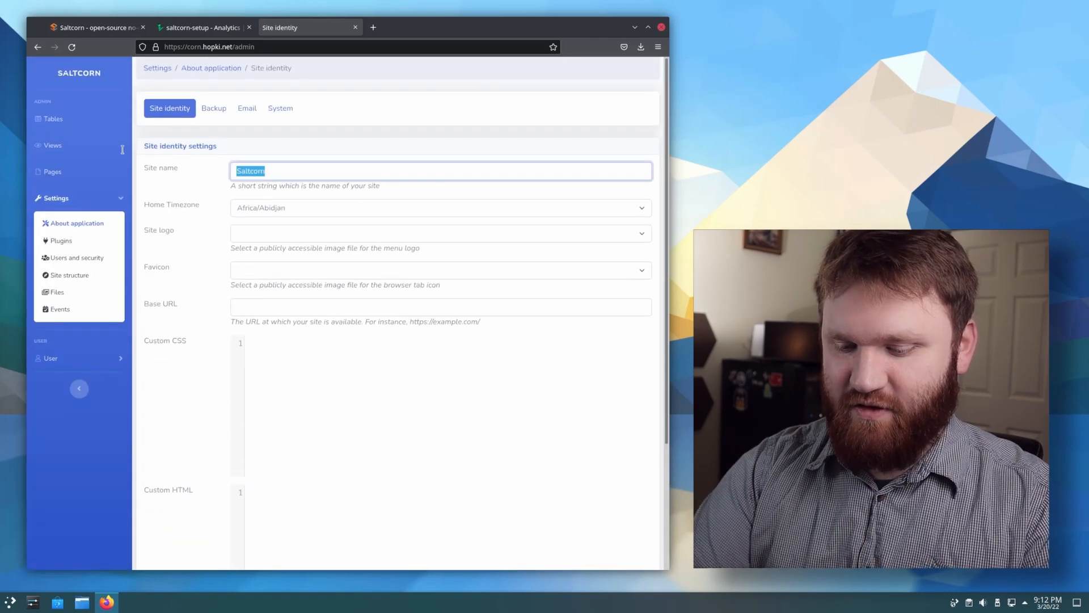
type("Hopki.net")
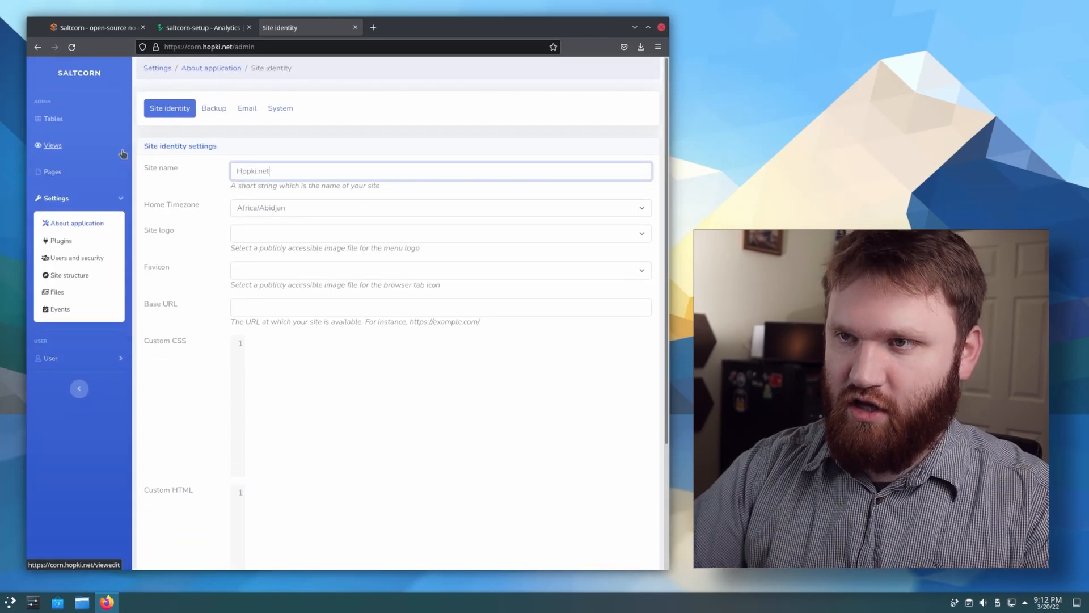
left_click(440, 207)
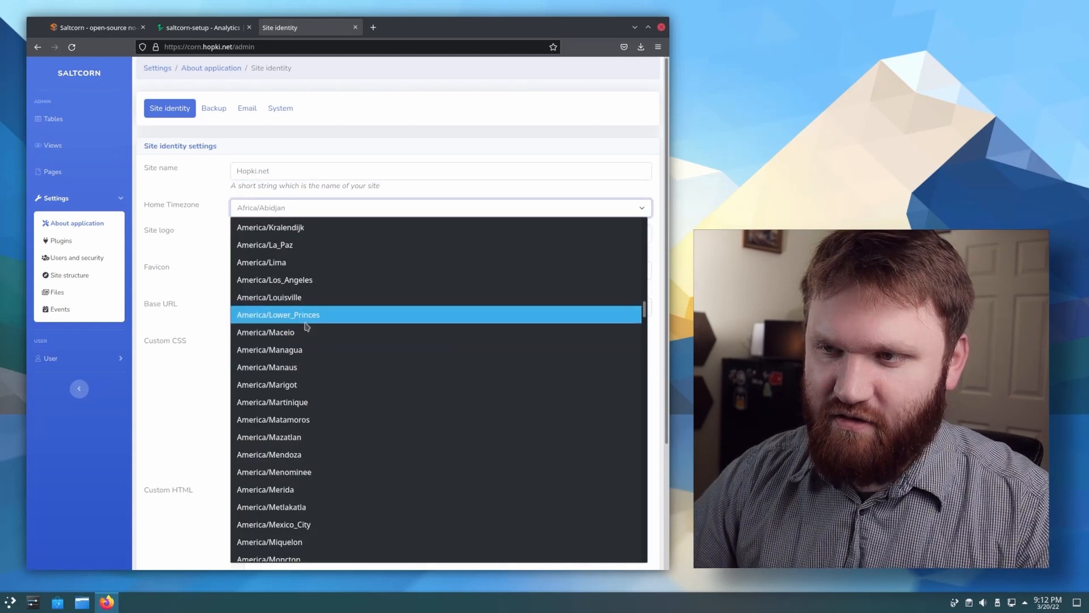
left_click(275, 279)
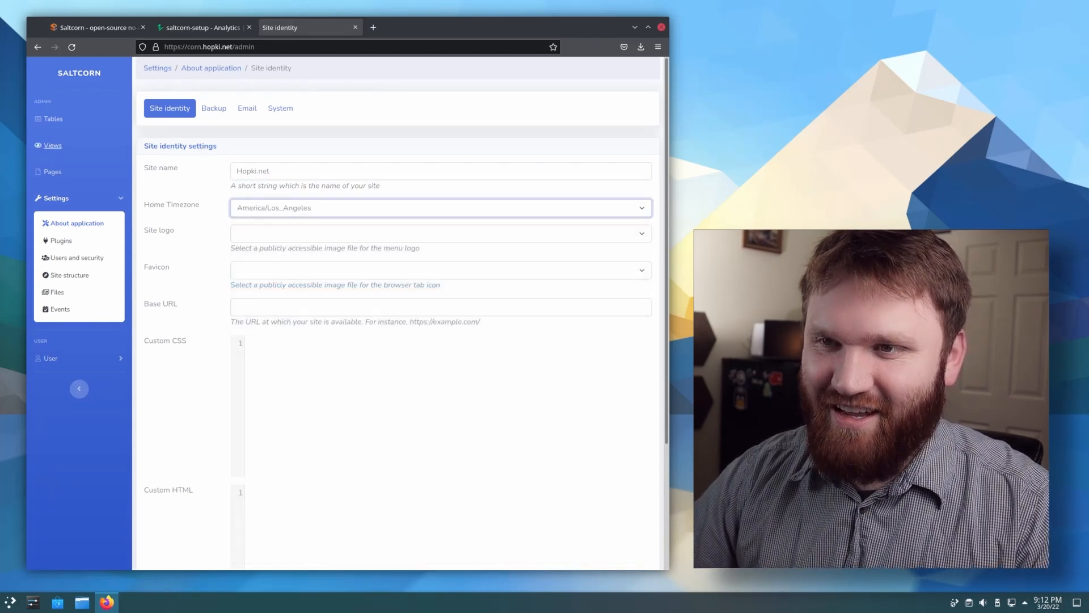
scroll("down", 3)
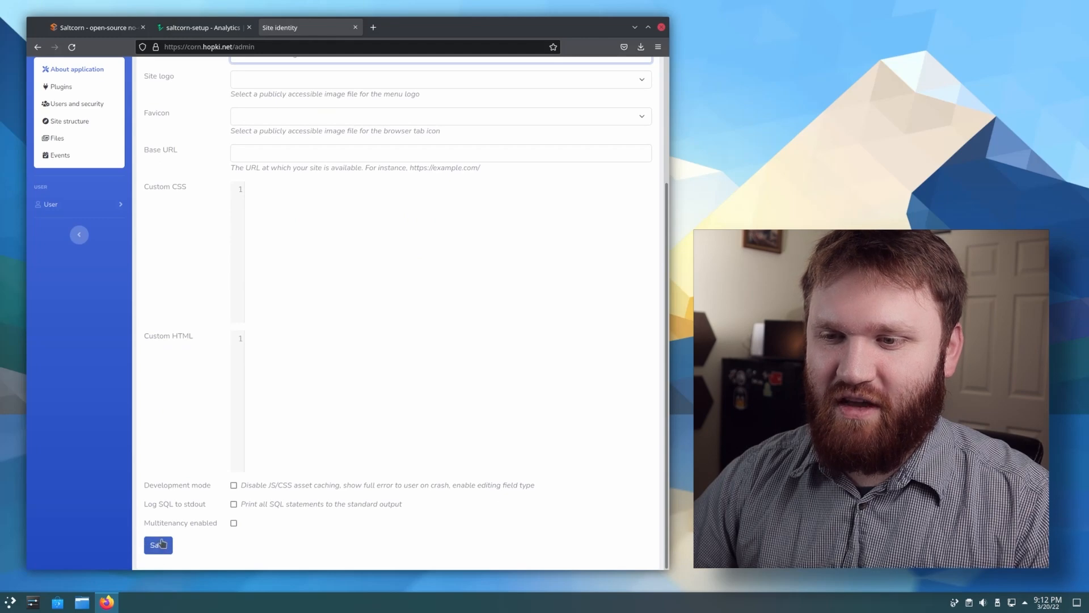
left_click(157, 545)
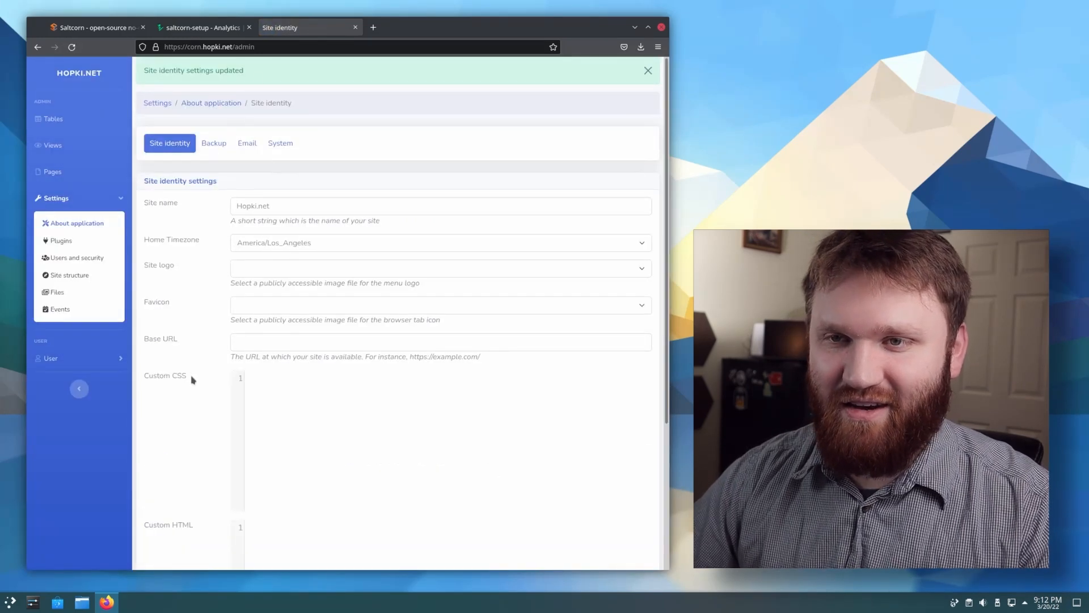
mouse_move(52, 172)
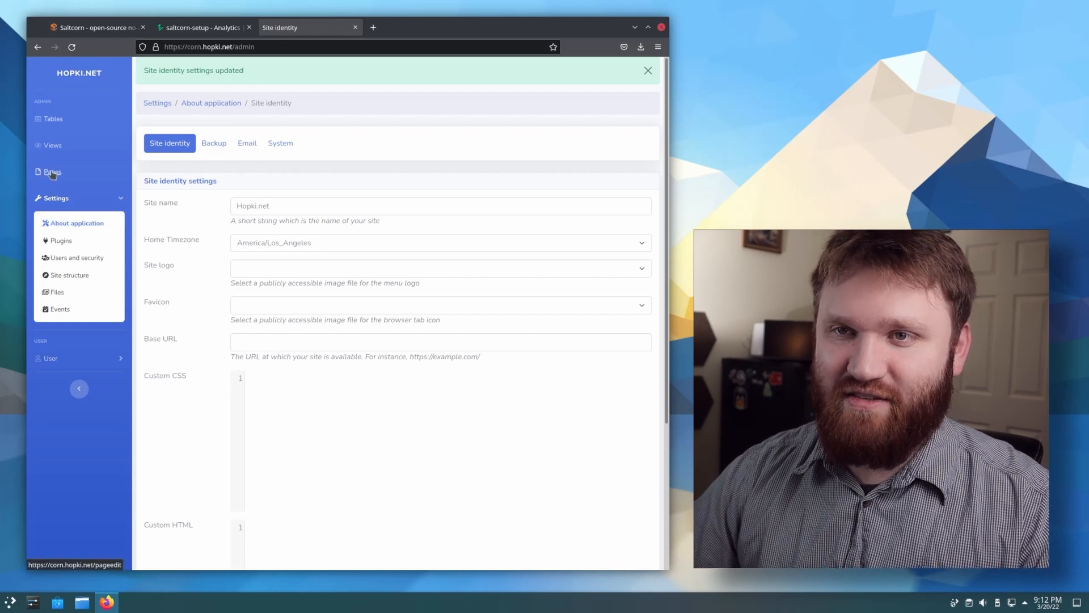
Start a new page from the Pages list and name it intro
left_click(52, 172)
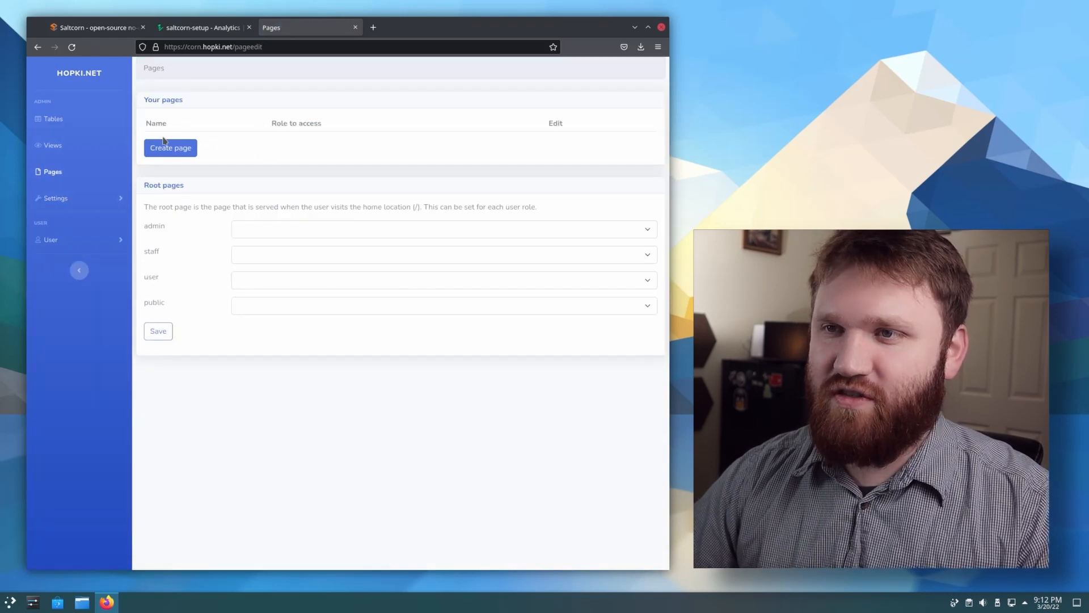
left_click(171, 148)
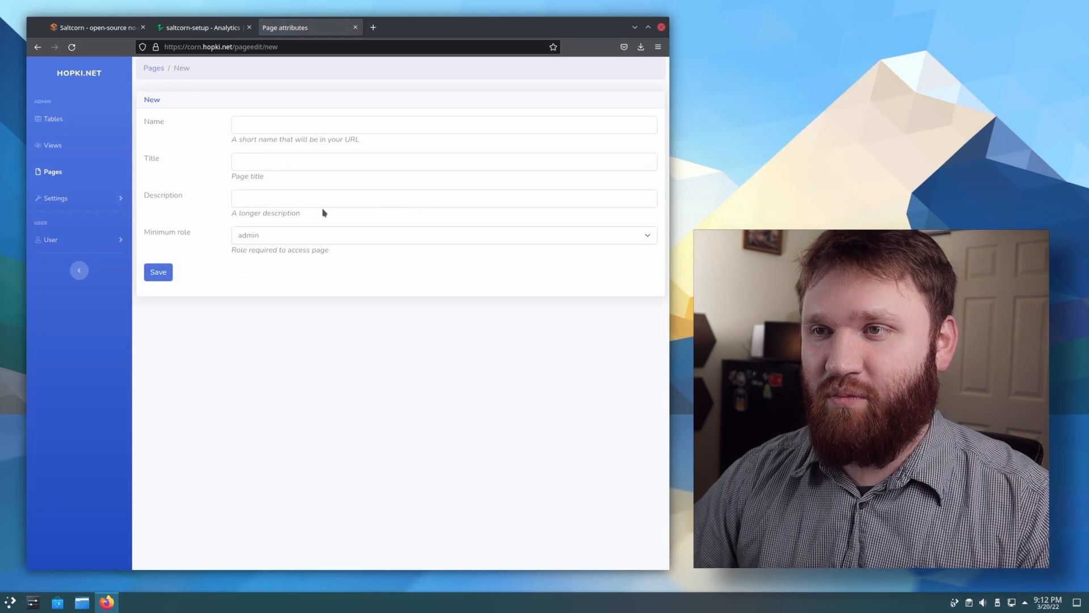
mouse_move(270, 109)
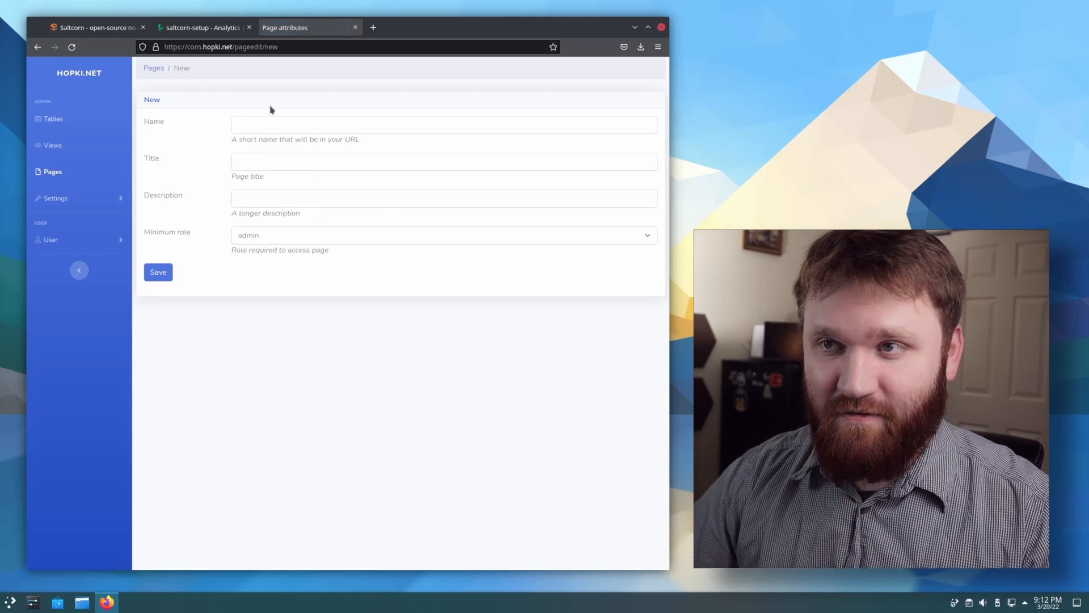
left_click(444, 125)
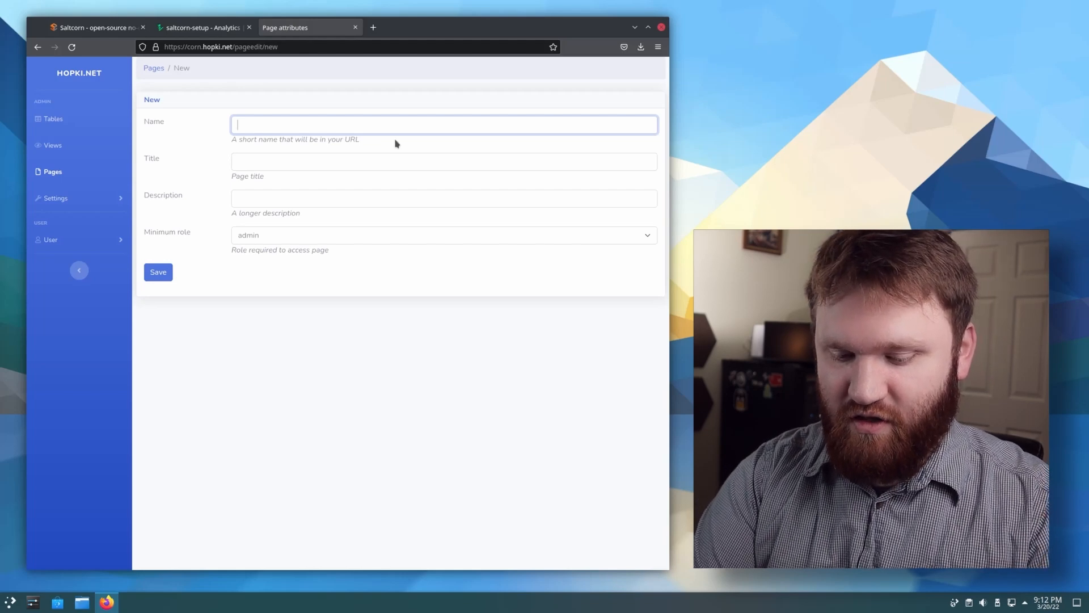
type("intro")
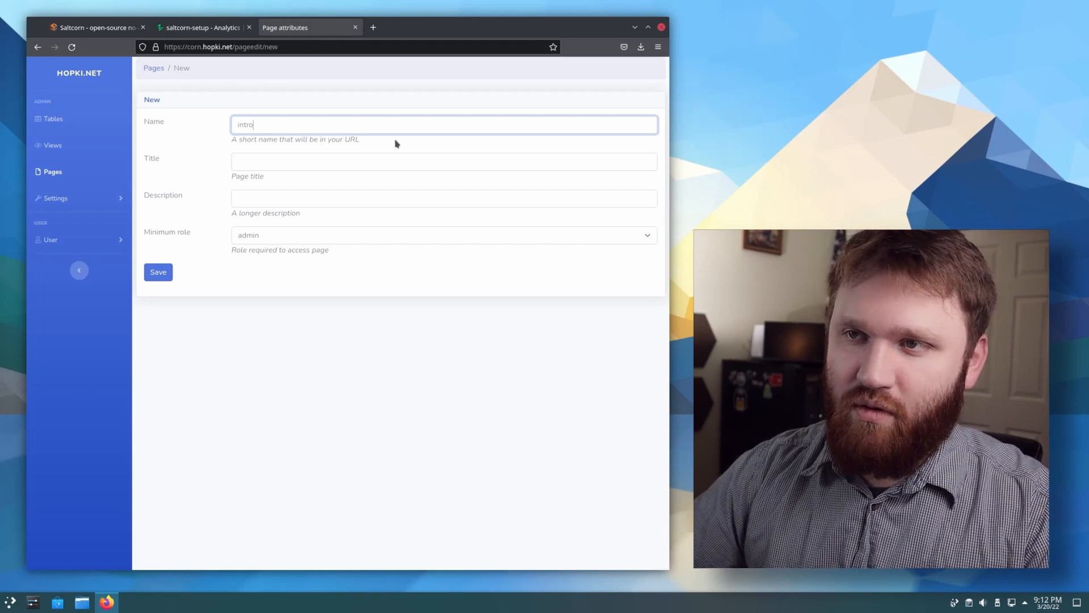
Title it Welcome to Hopki.net, describe it as Welcome page, and set its minimum access role
type("Welcome to Hopki.nnet")
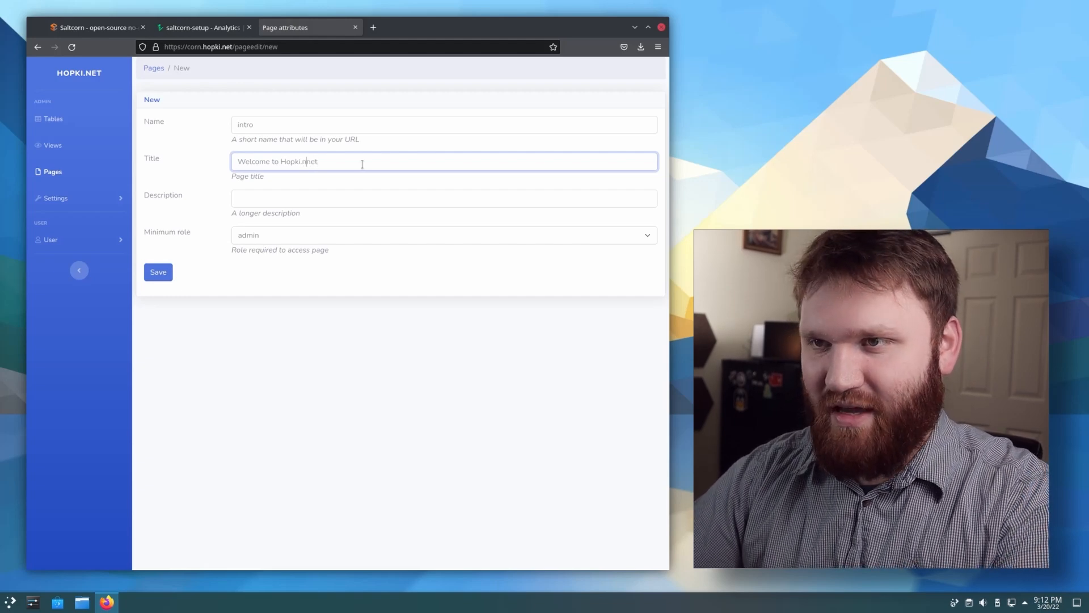
type("Welcome page")
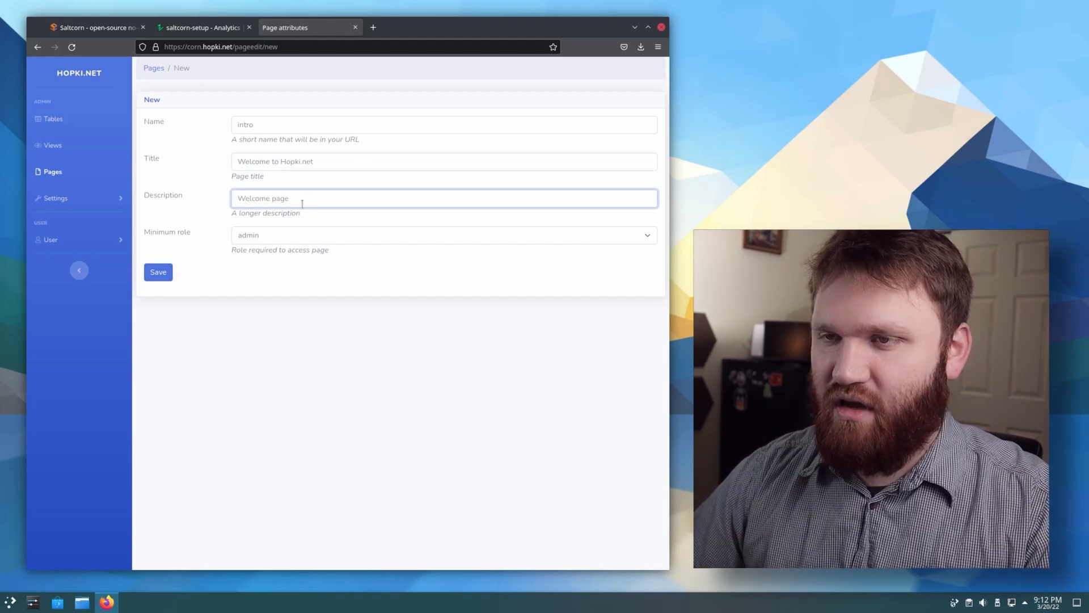
left_click(443, 234)
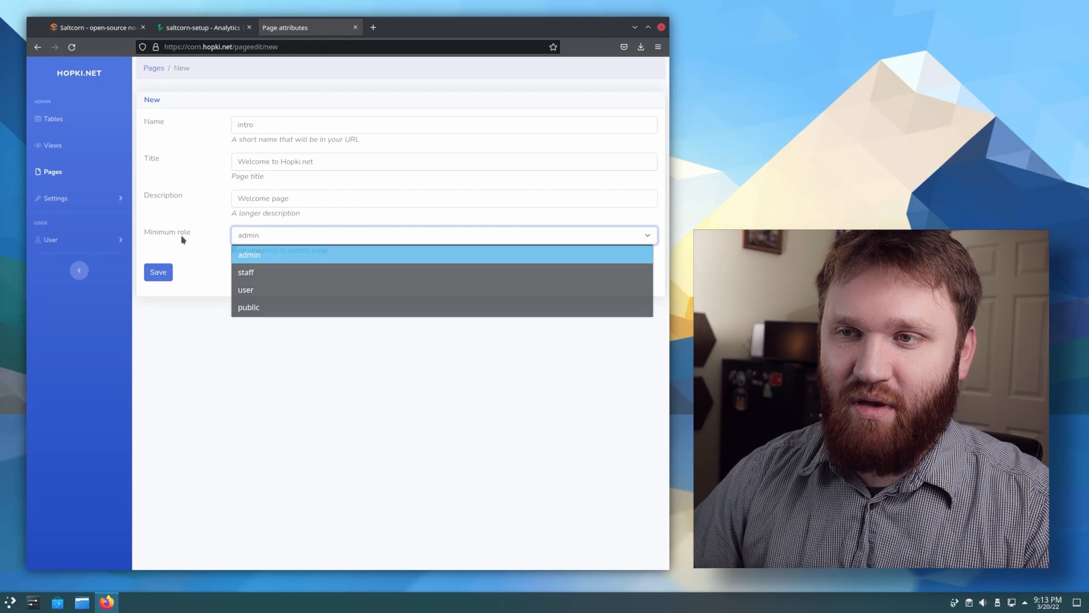
left_click(158, 272)
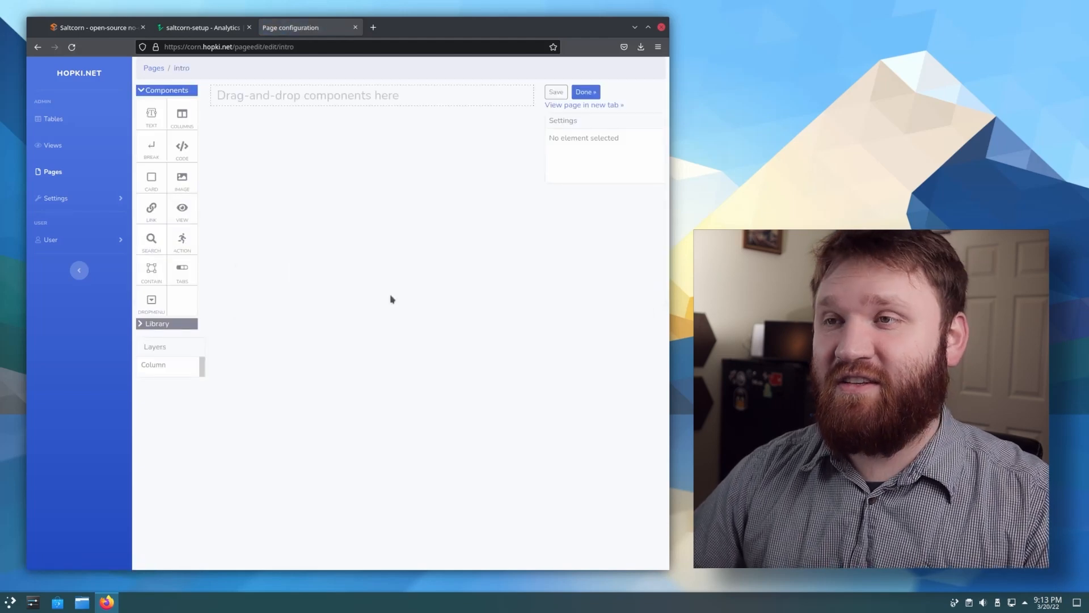
mouse_move(250, 231)
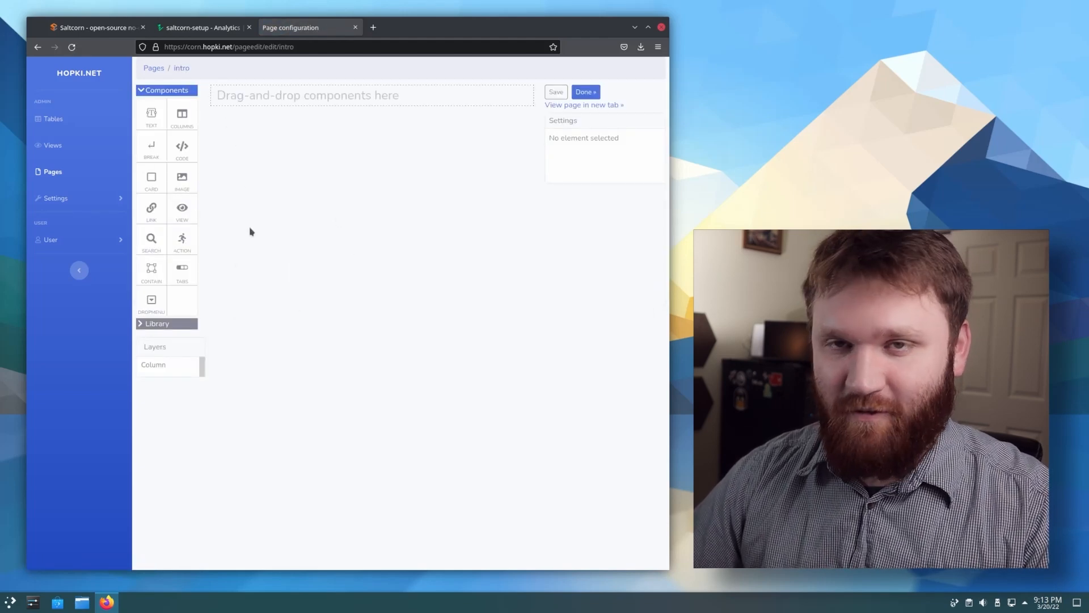
mouse_move(260, 188)
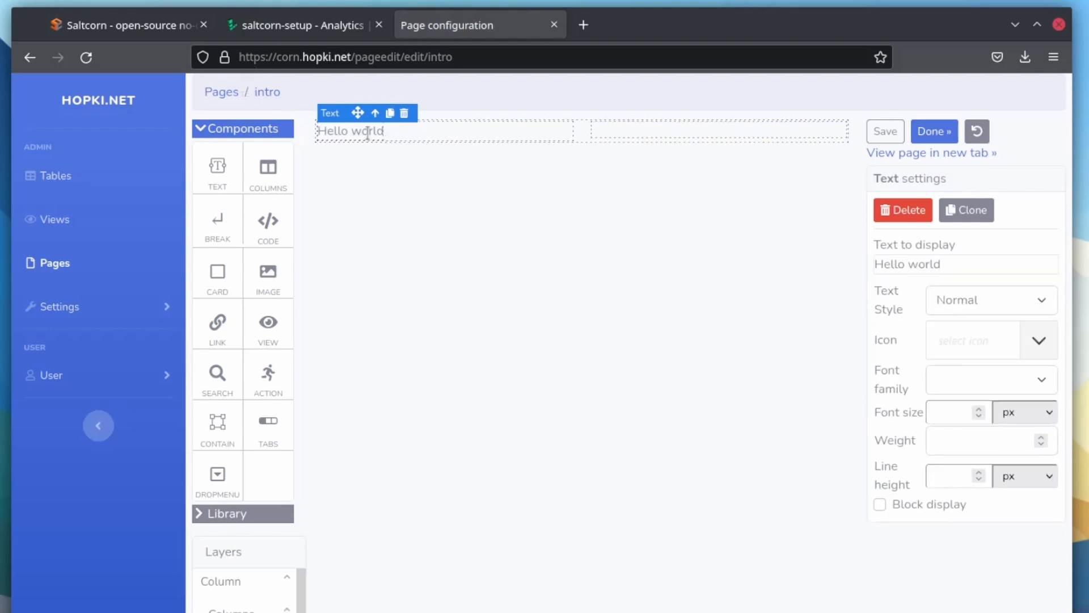
Select the Hello world text block and begin editing it with the article's opening paragraph
left_click(354, 130)
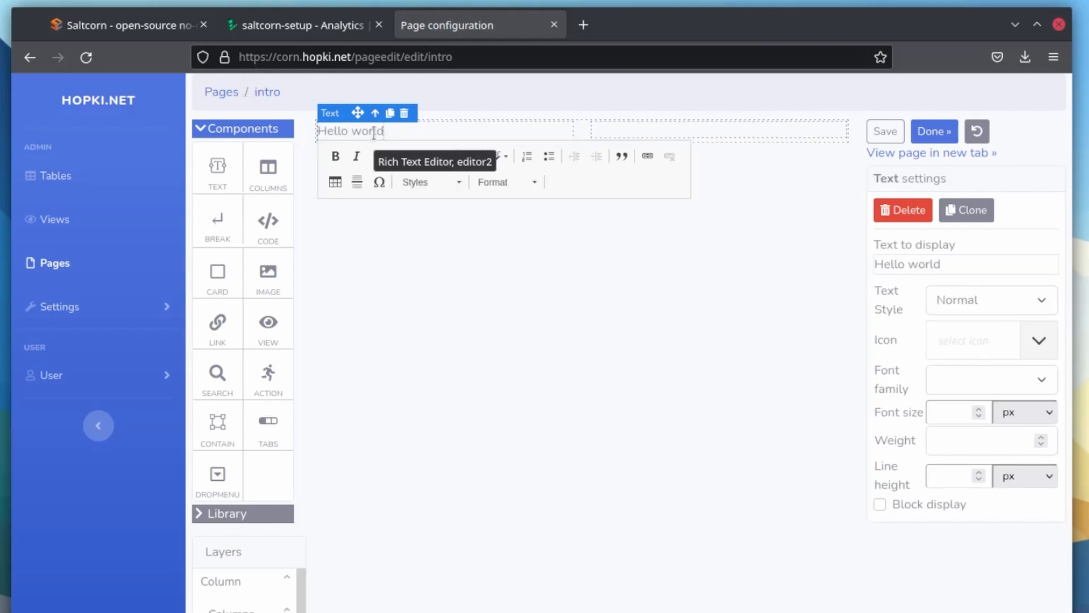
left_click(413, 27)
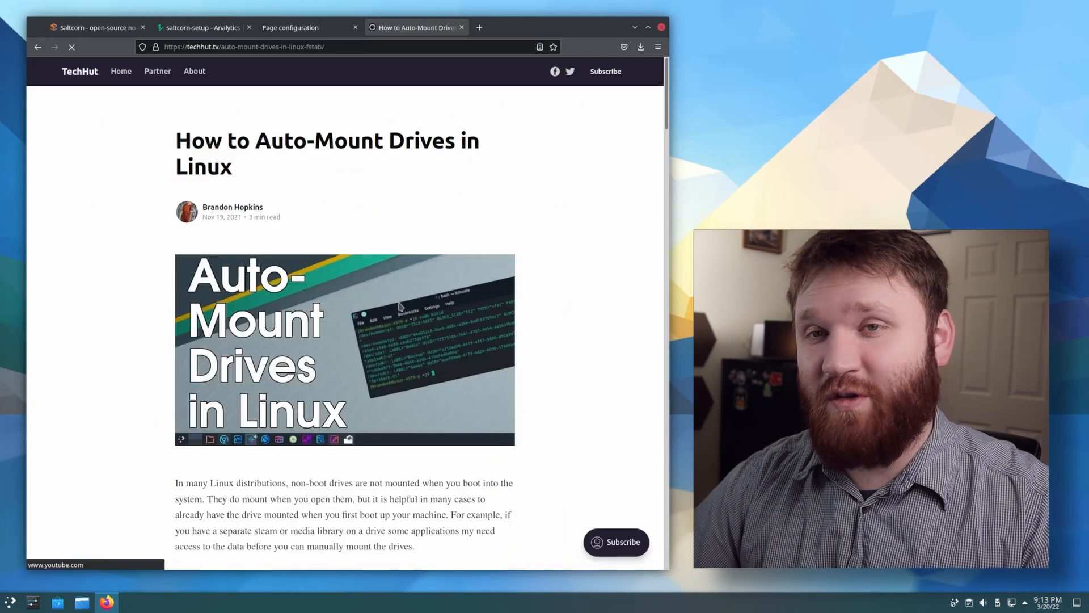
scroll("down", 3)
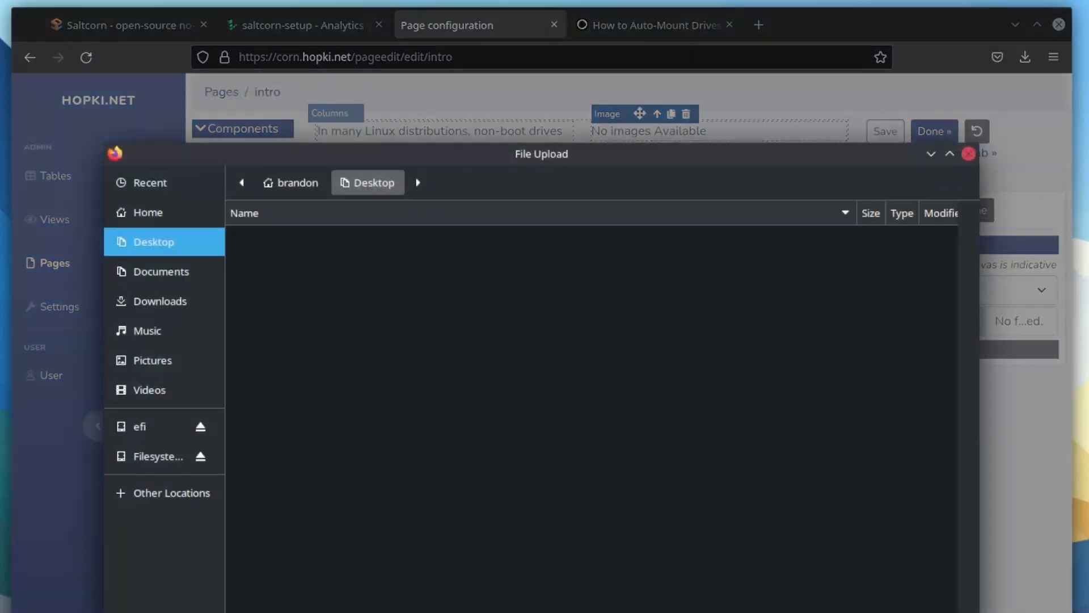
Upload linode-1-logo-png-transparent.png from Pictures into the image column and review its file settings
left_click(152, 360)
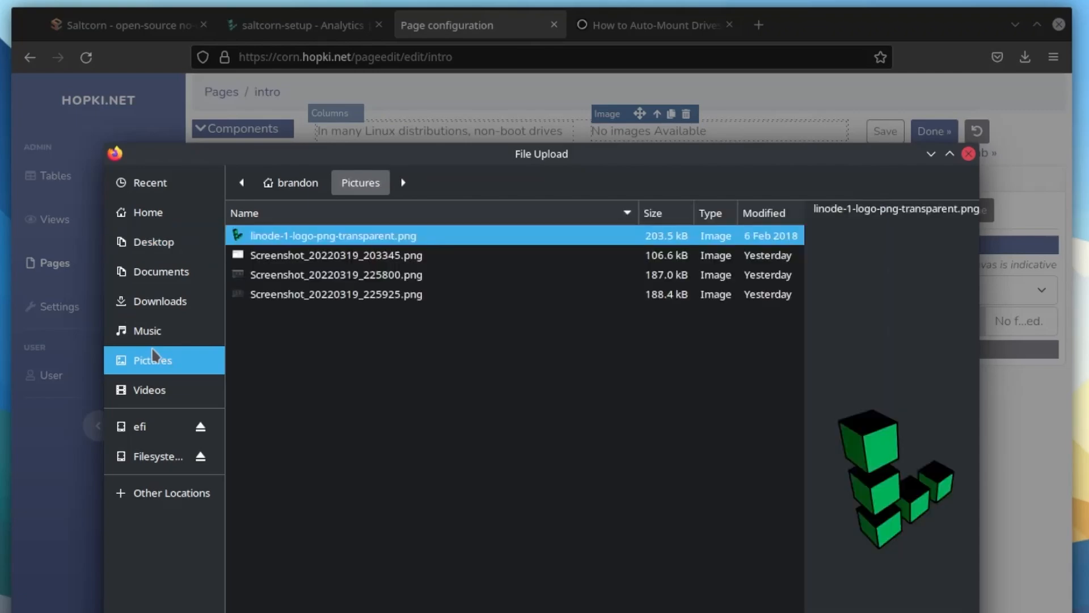
mouse_move(359, 243)
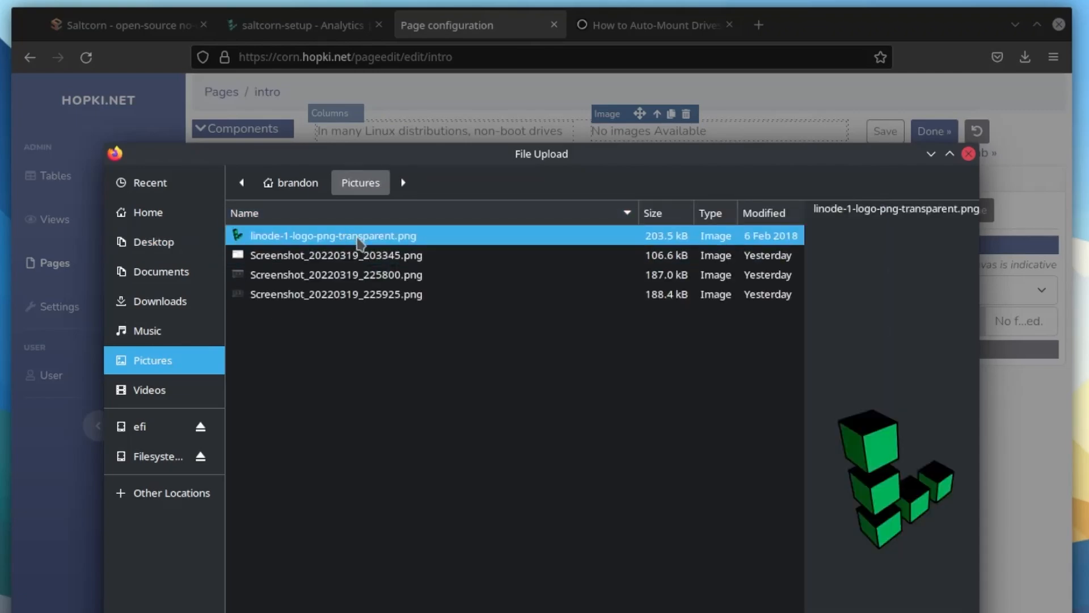
double_click(332, 235)
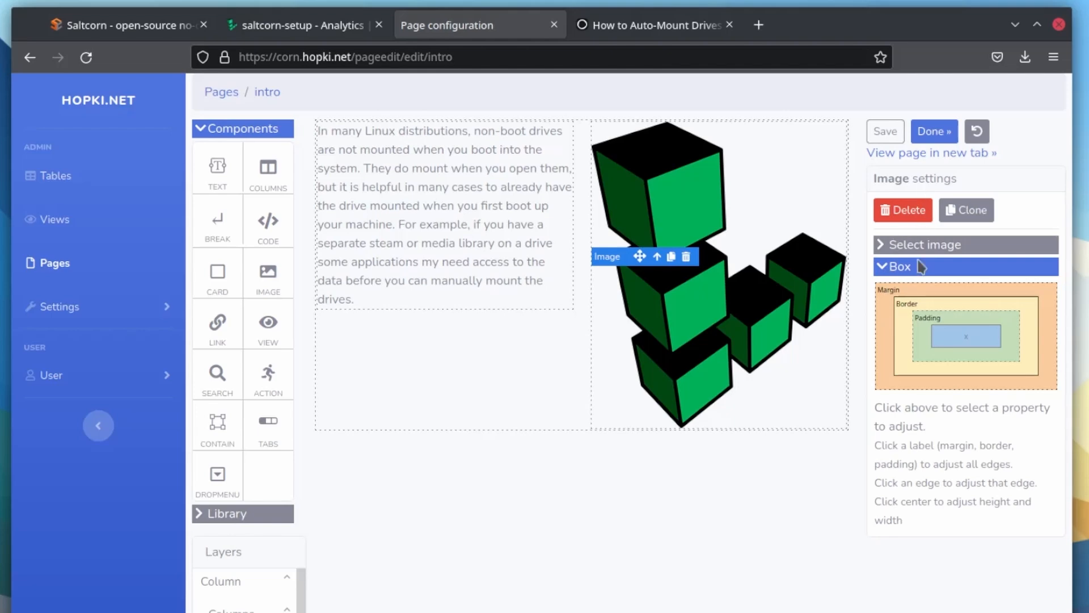
left_click(927, 245)
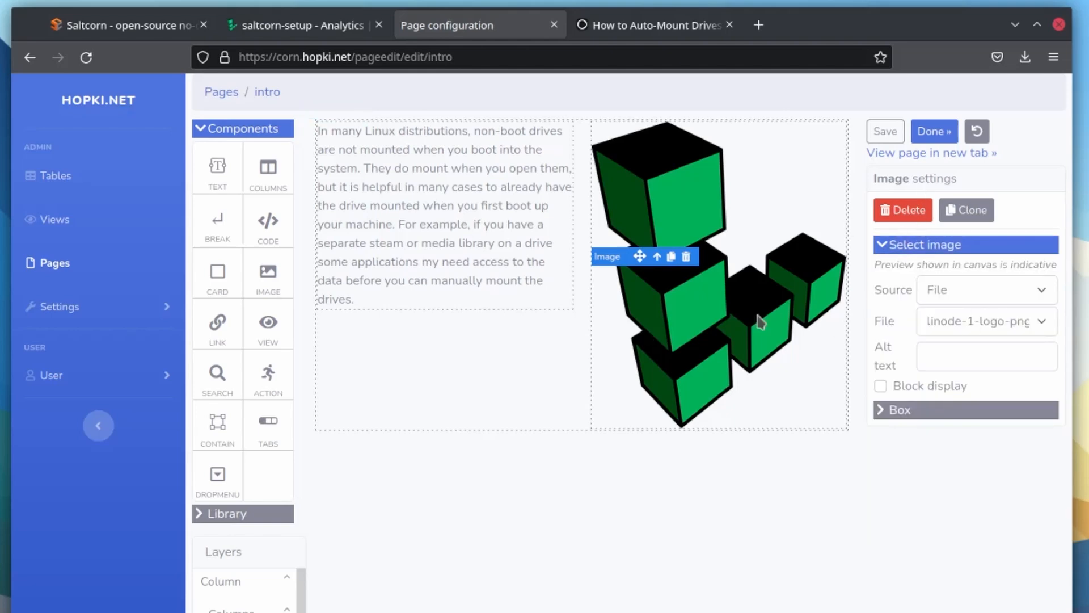
mouse_move(720, 351)
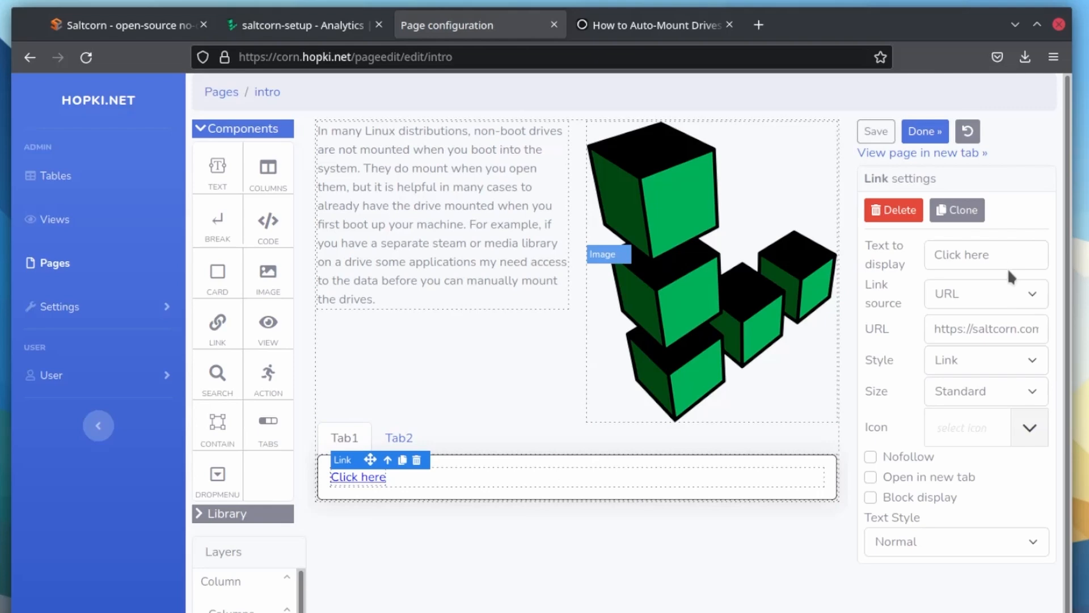
Set the Tab1 link's display text to offer the $100 60 day credit
left_click(985, 254)
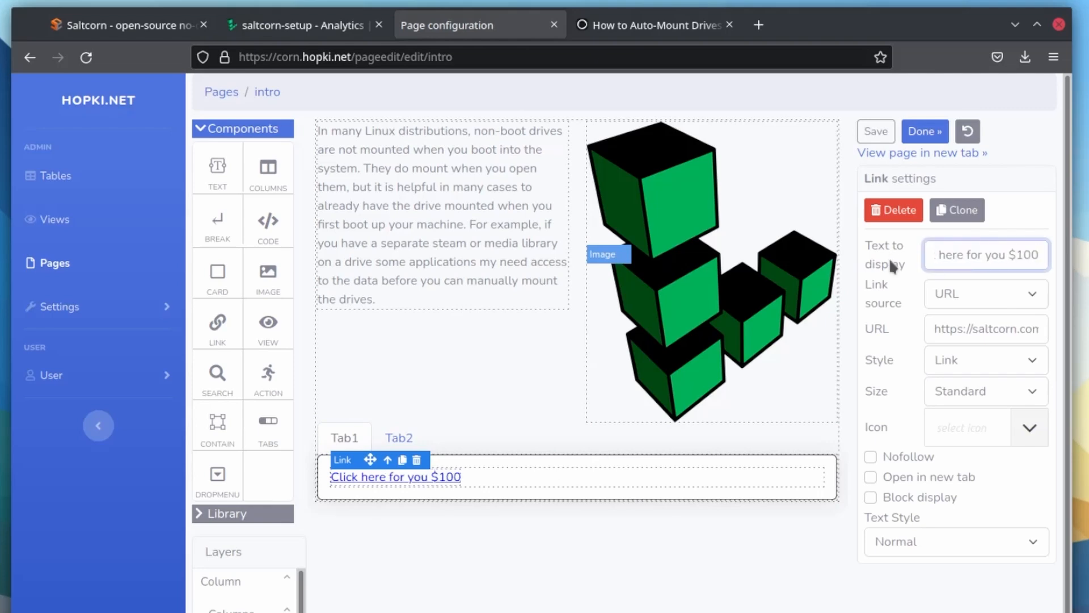
type("60 day credit!")
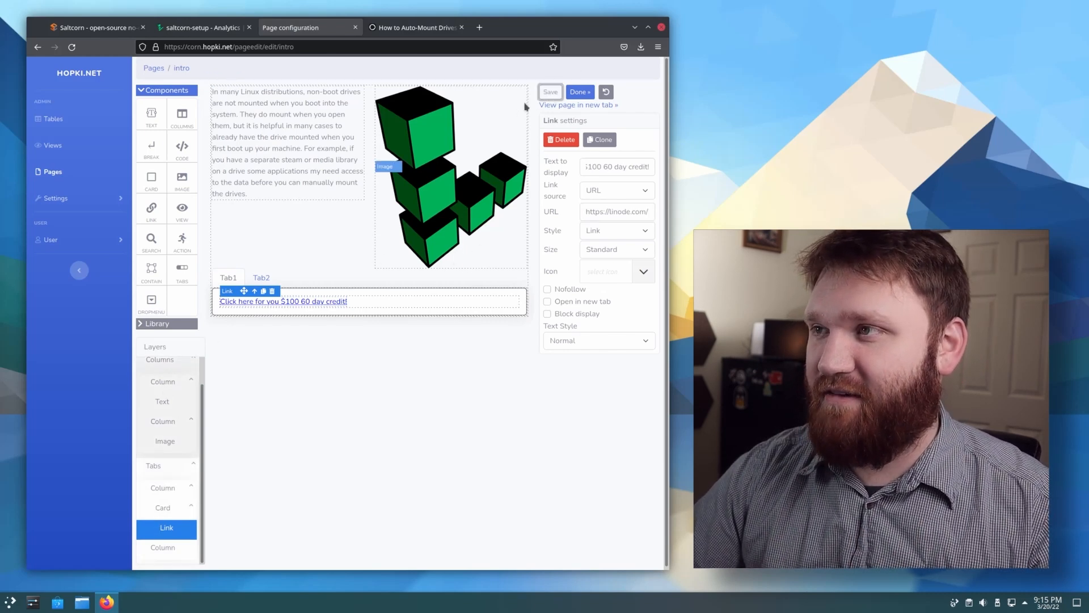
Save the intro page layout and check Tab1 and Tab2 on the rendered page
left_click(578, 92)
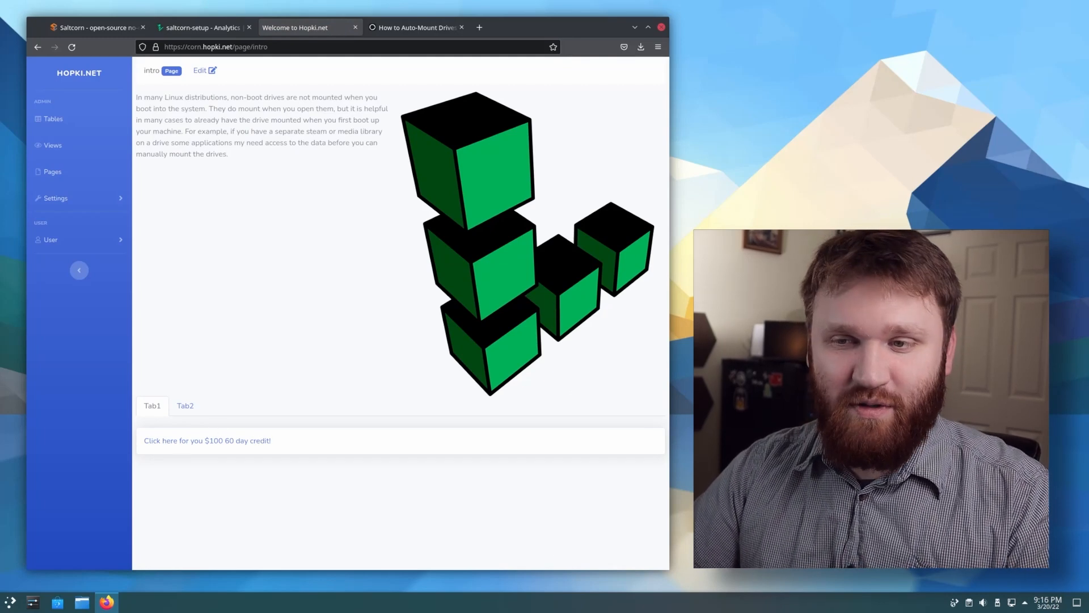
left_click(152, 405)
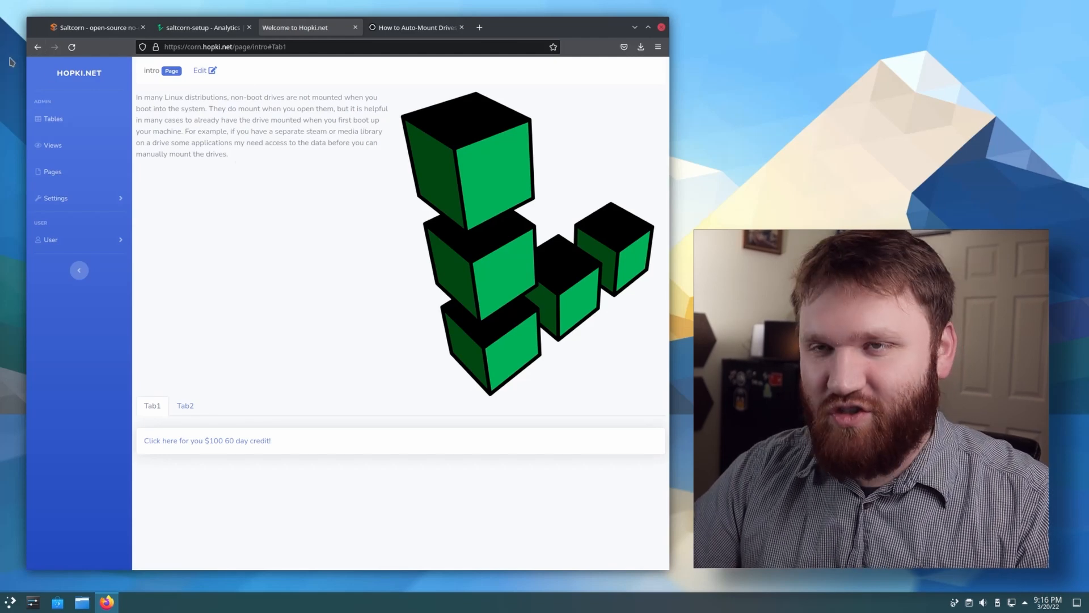
left_click(185, 405)
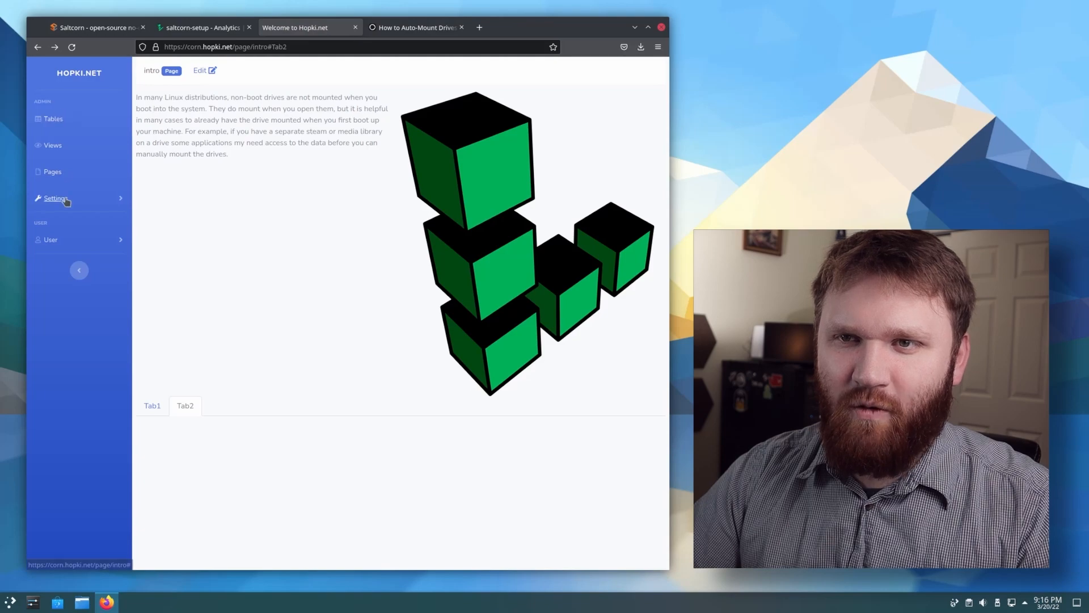
Set intro's access role to public and save it as the public root page
left_click(52, 171)
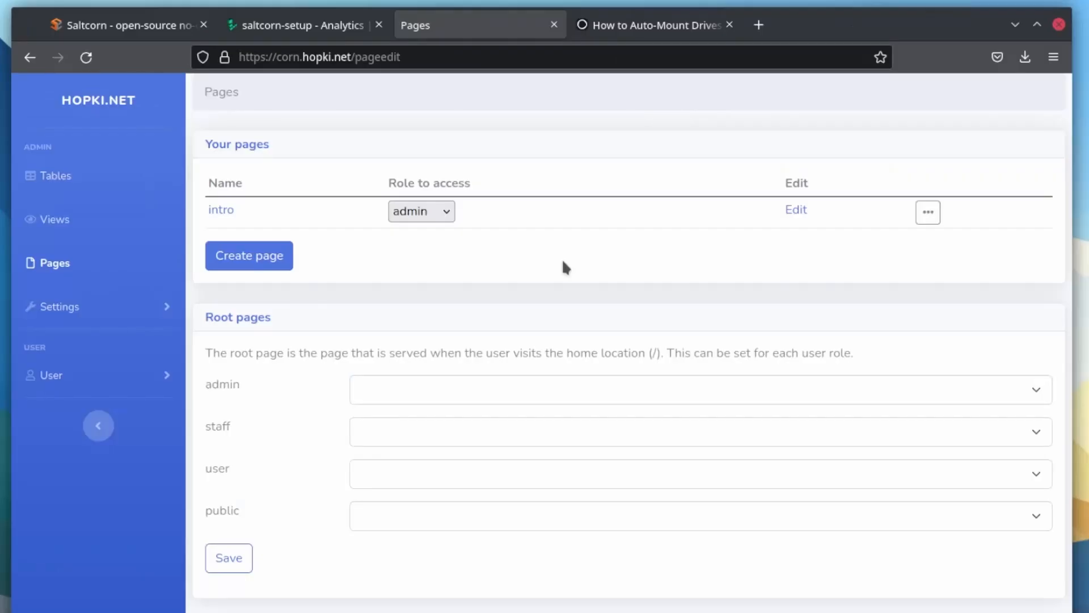
mouse_move(313, 213)
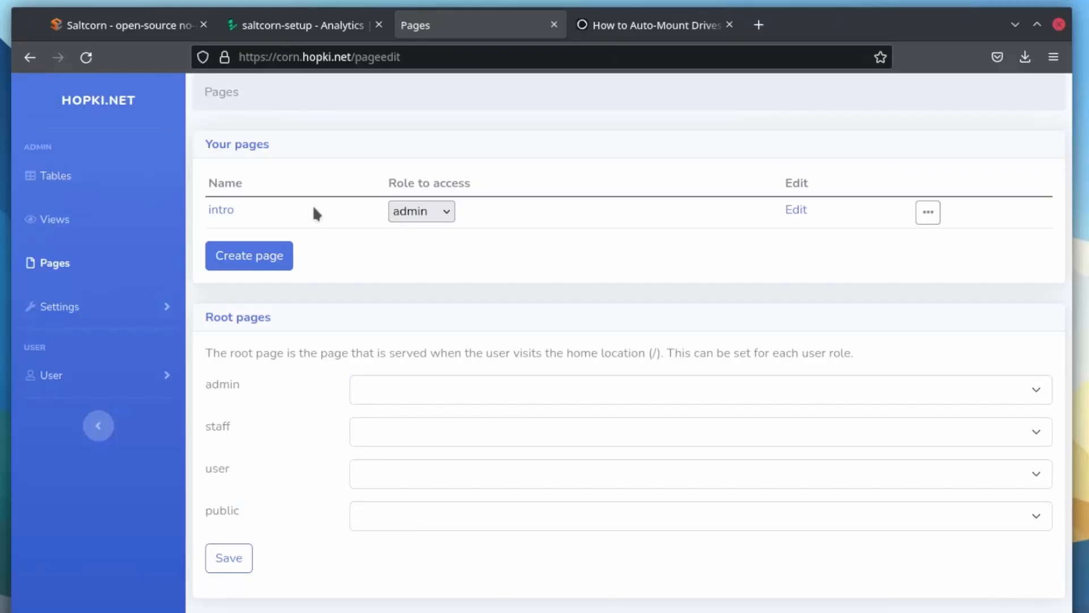
left_click(421, 211)
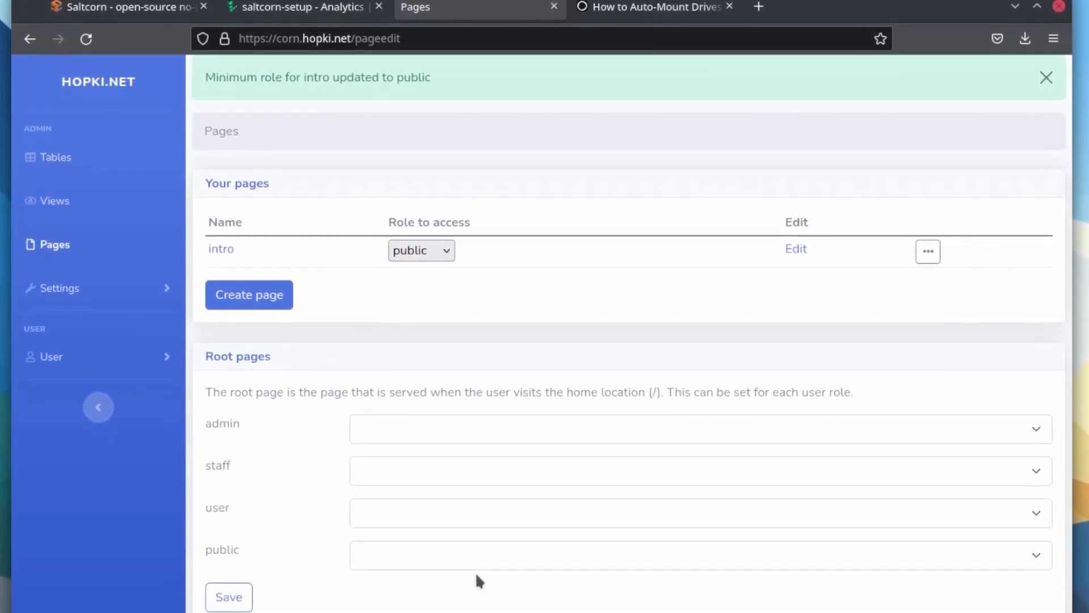
left_click(694, 554)
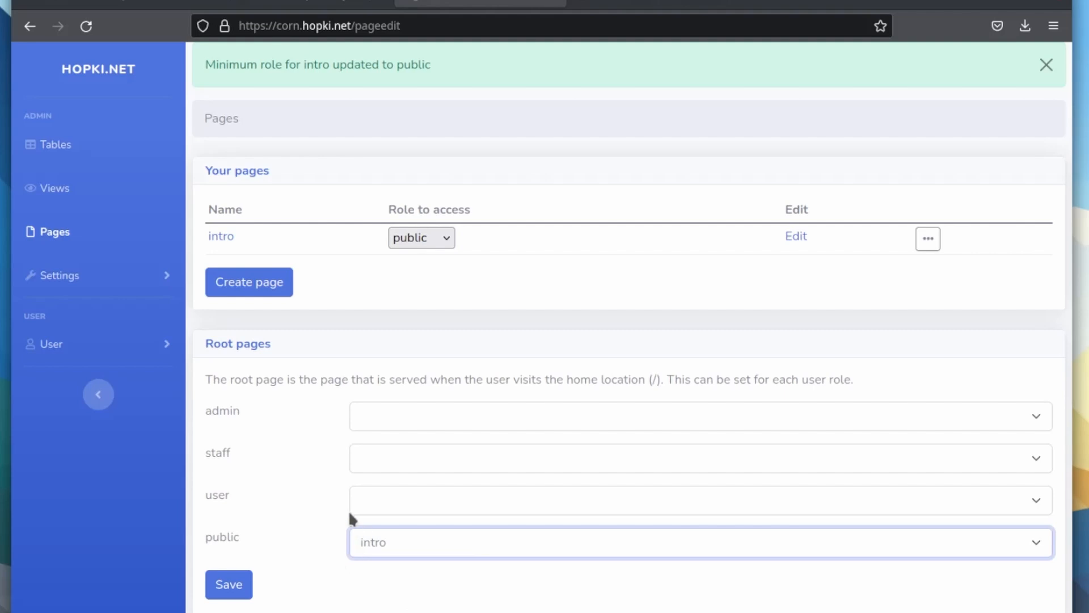
mouse_move(96, 545)
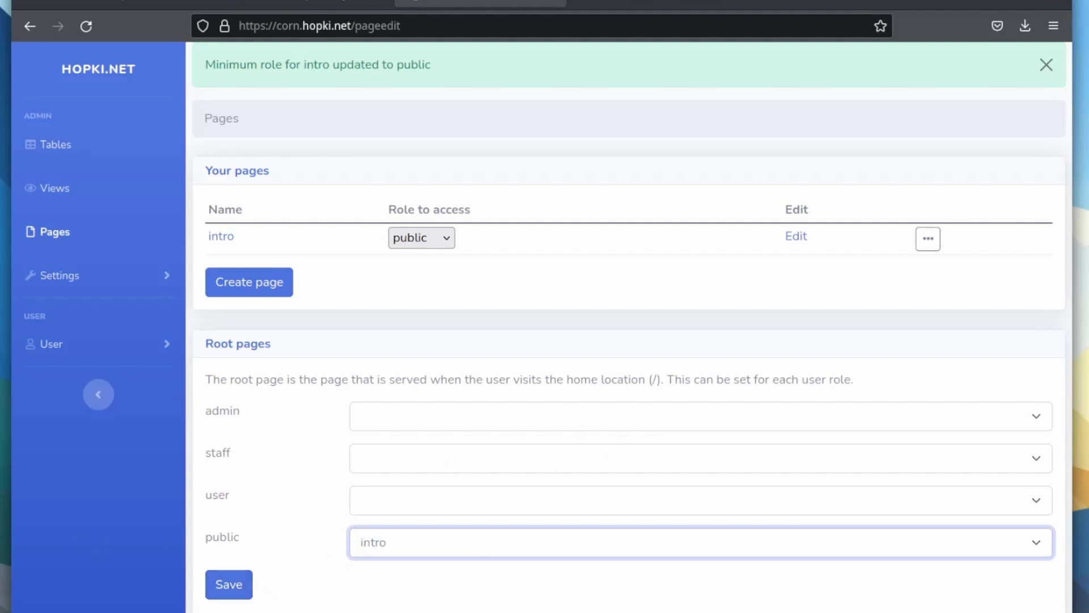
left_click(229, 584)
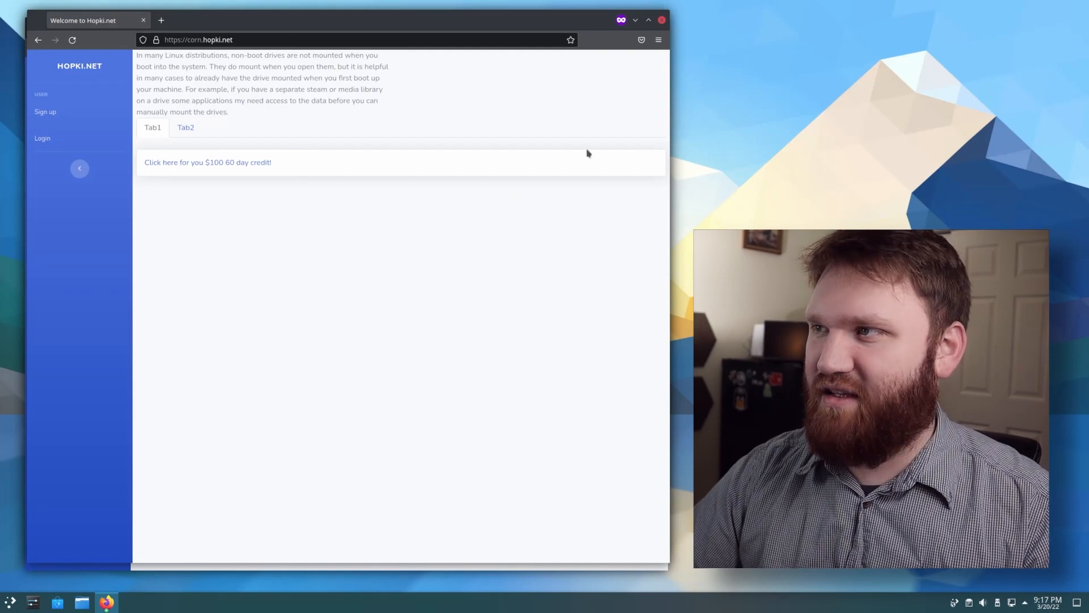
left_click(152, 127)
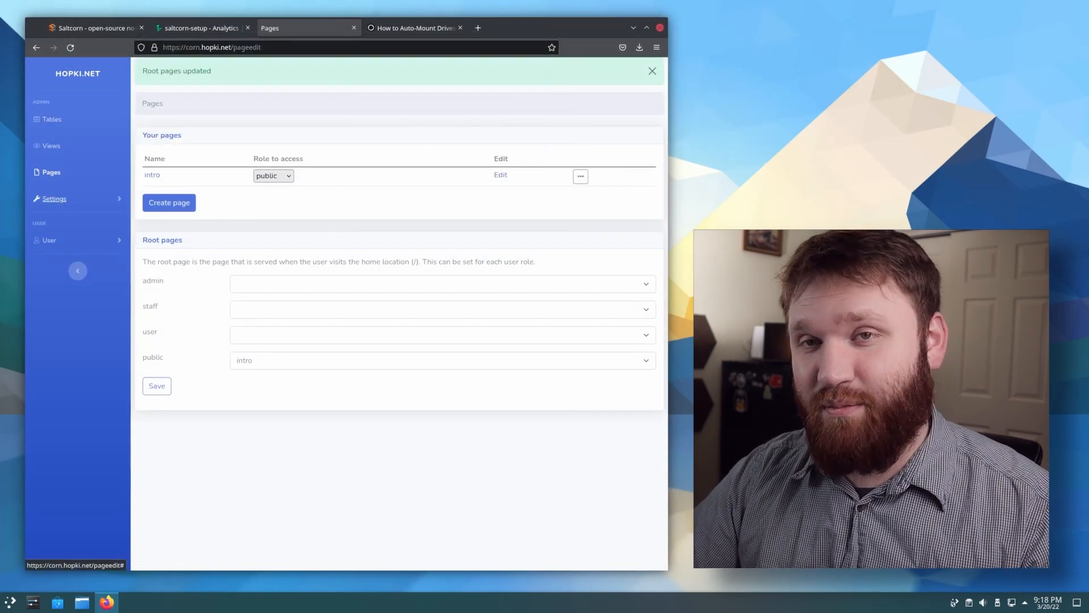
left_click(61, 241)
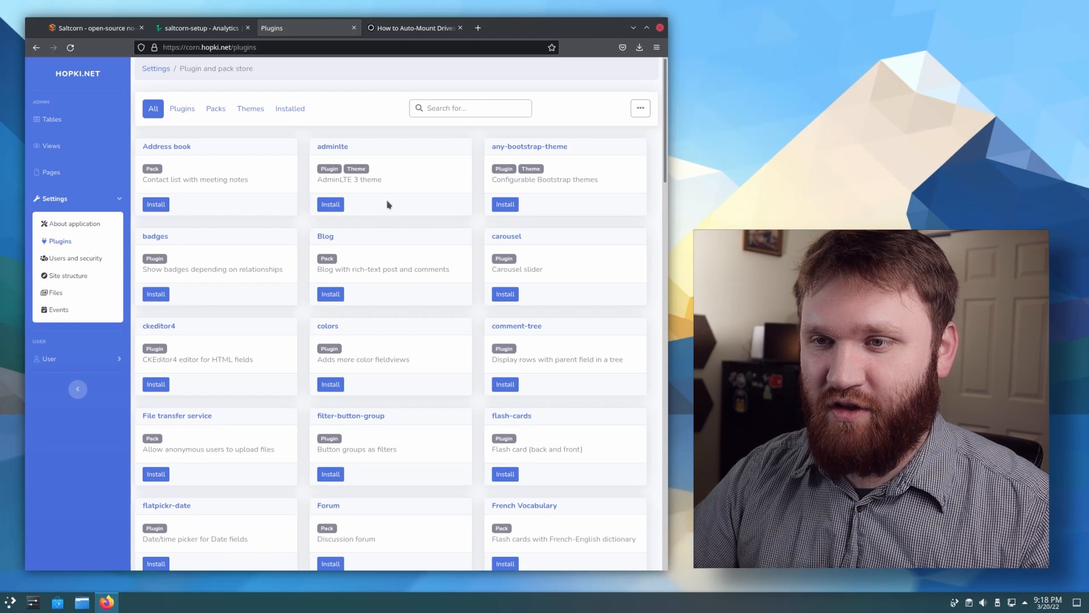
mouse_move(315, 223)
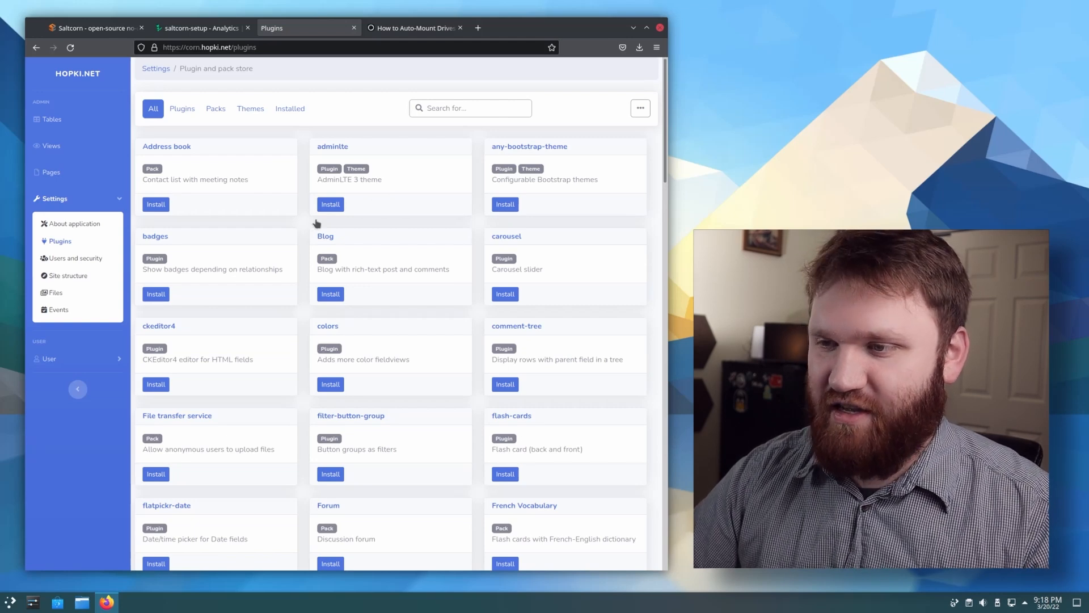
scroll("down", 3)
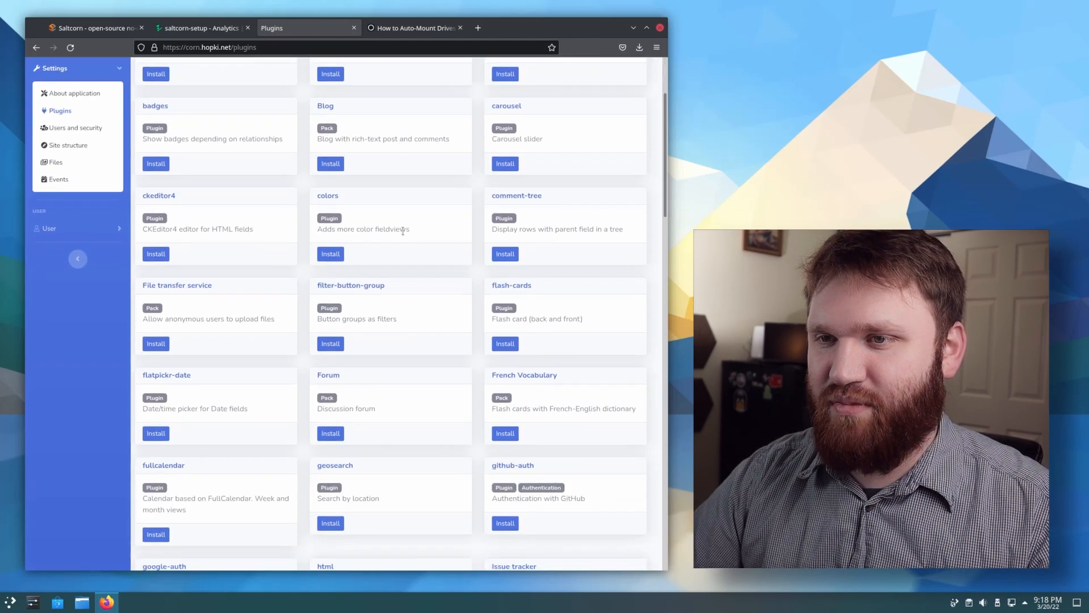
scroll("down", 3)
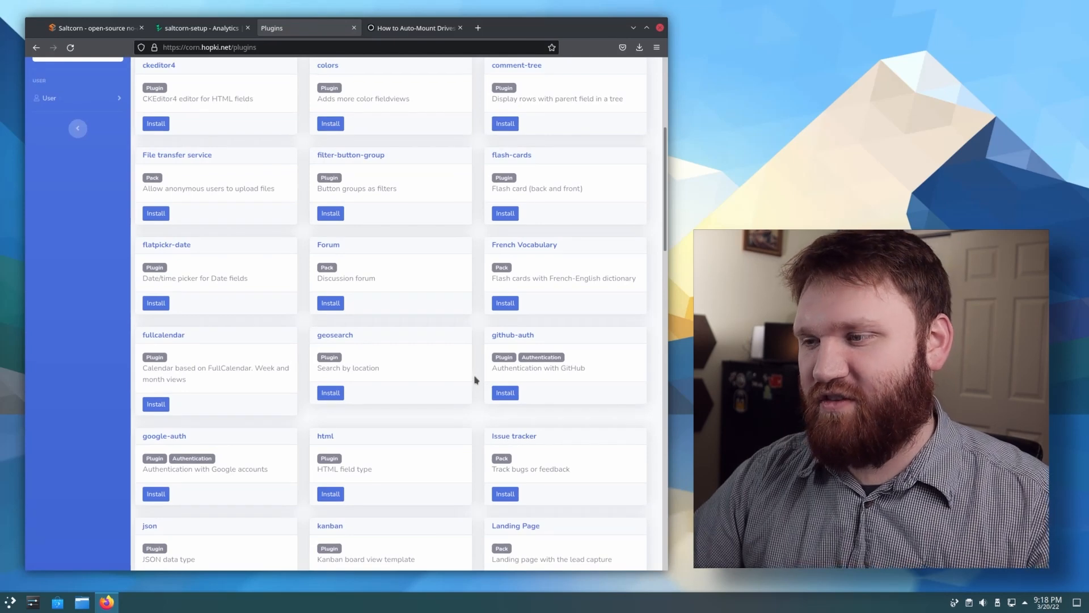
scroll("down", 3)
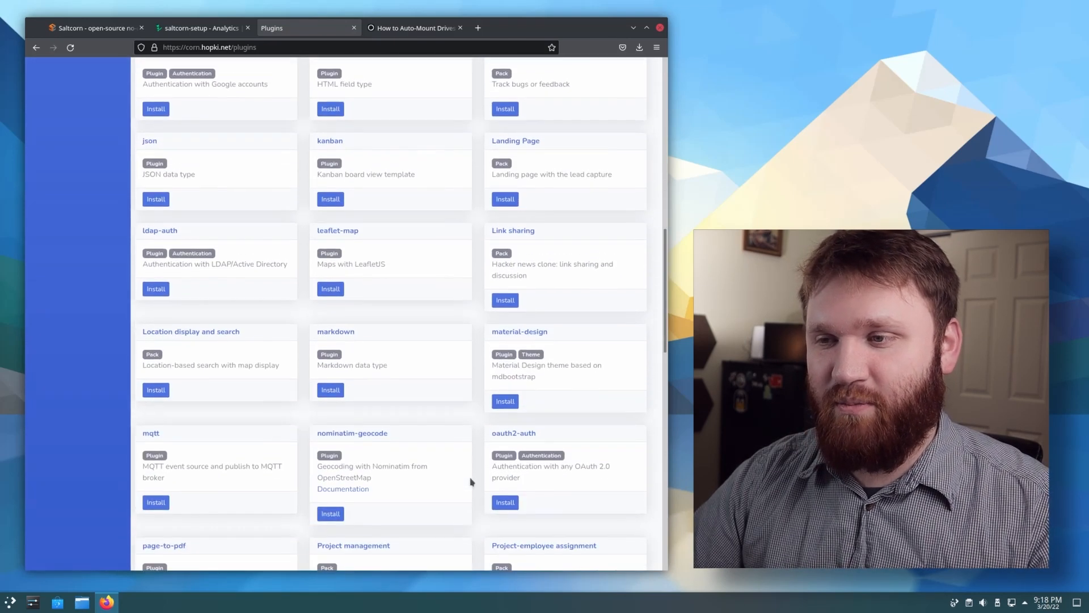
scroll("down", 3)
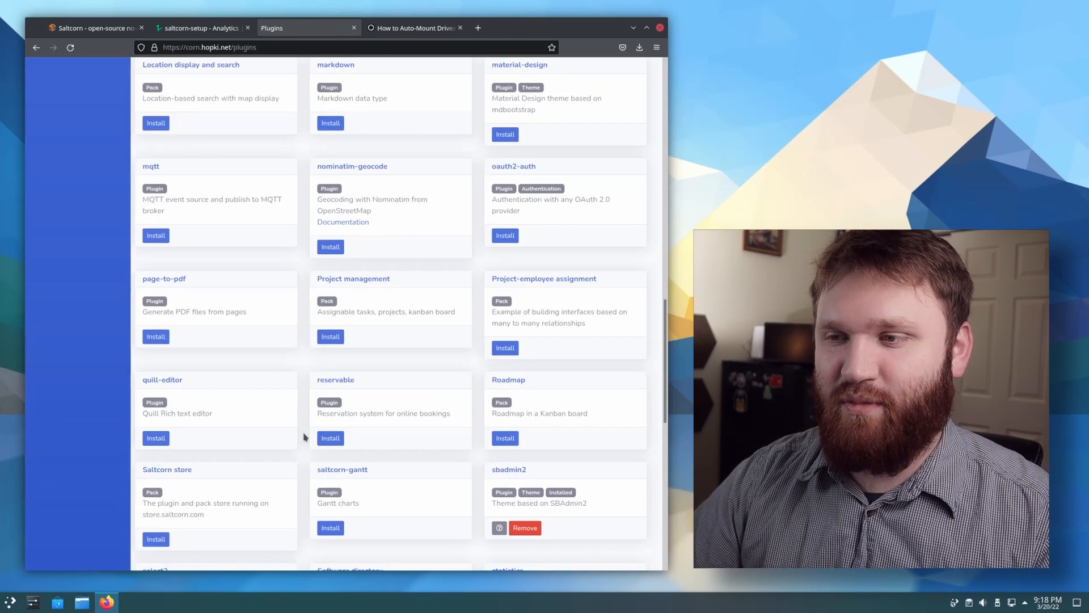
scroll("down", 3)
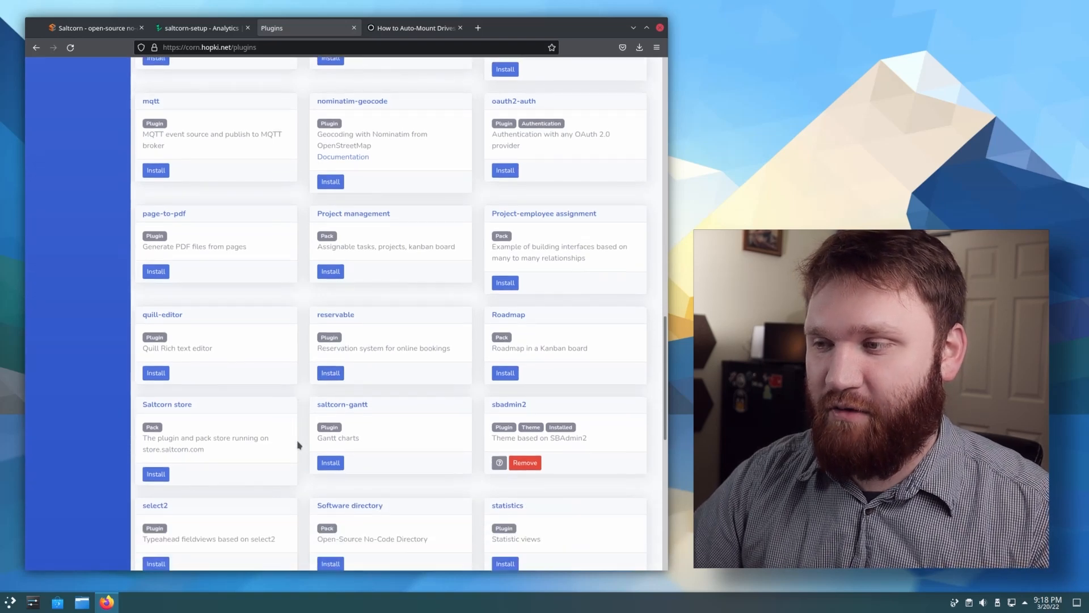
scroll("down", 3)
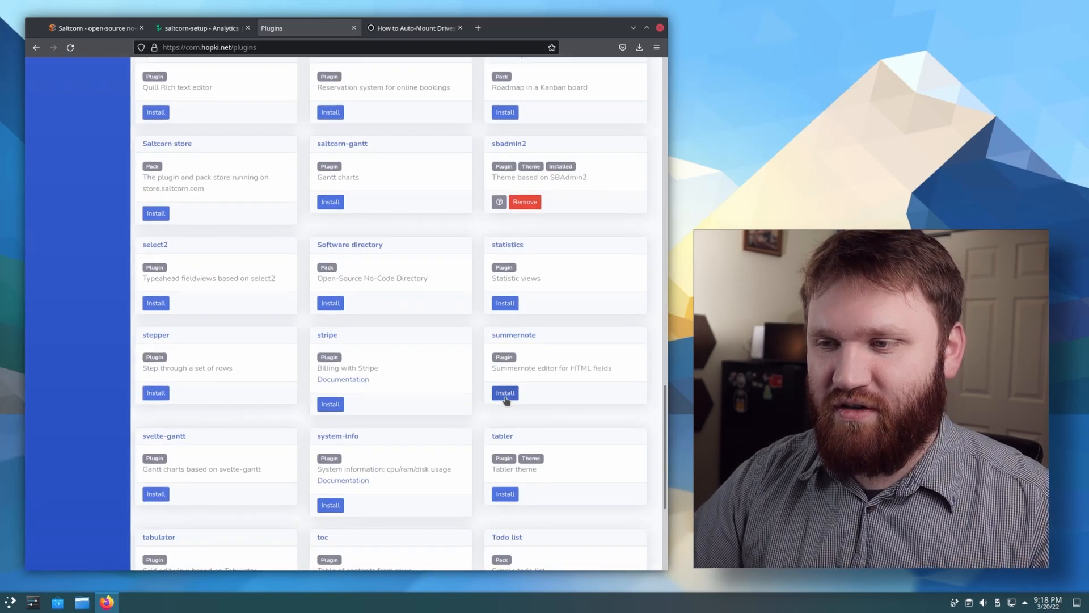
scroll("down", 3)
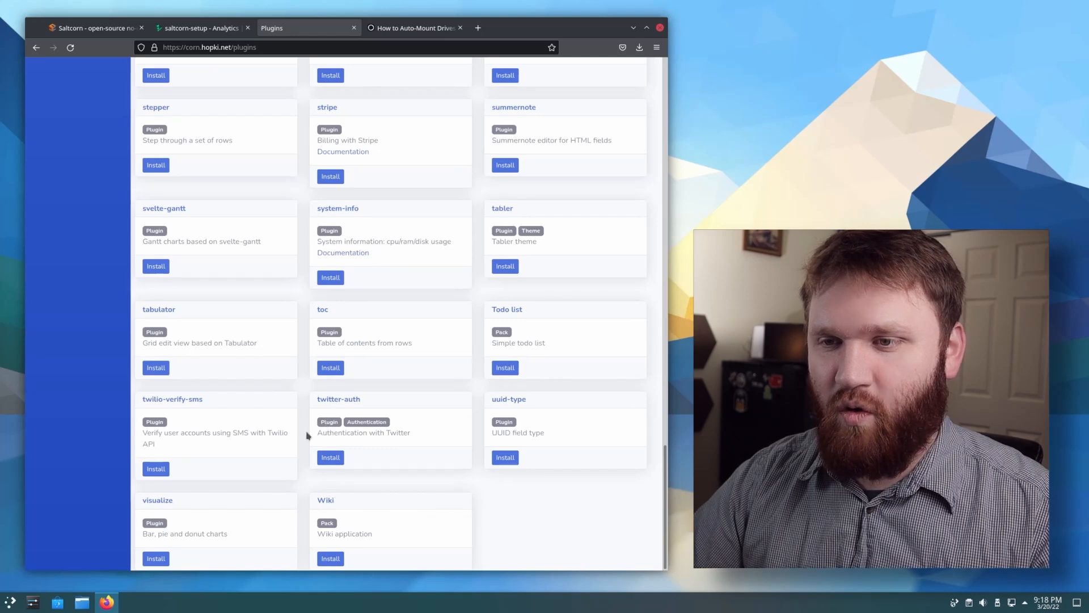
scroll("up", 3)
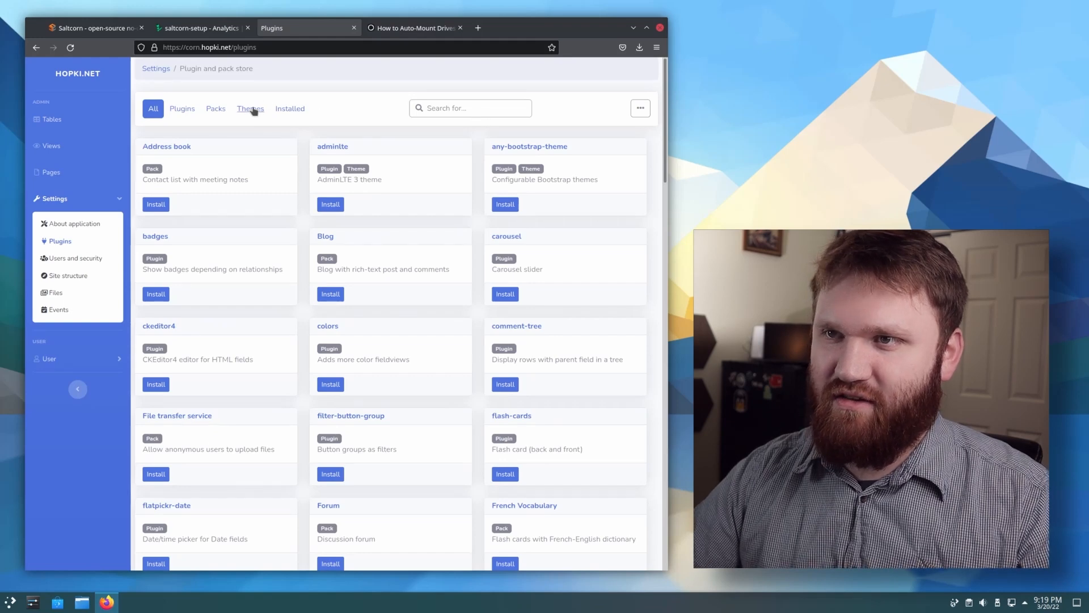
Filter the plugin store to themes and install any-bootstrap-theme
left_click(250, 108)
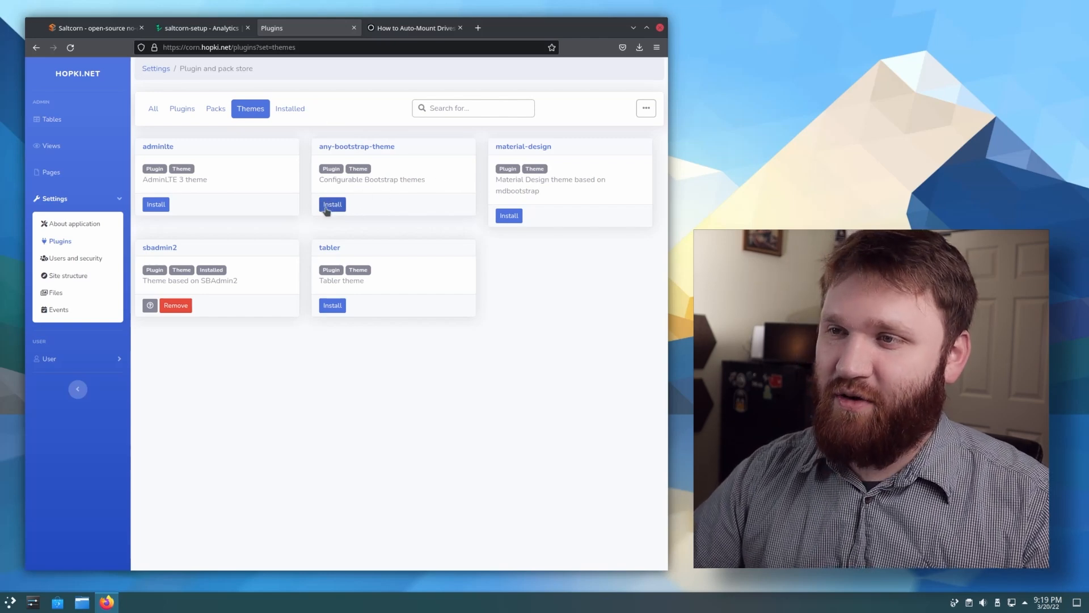
left_click(332, 204)
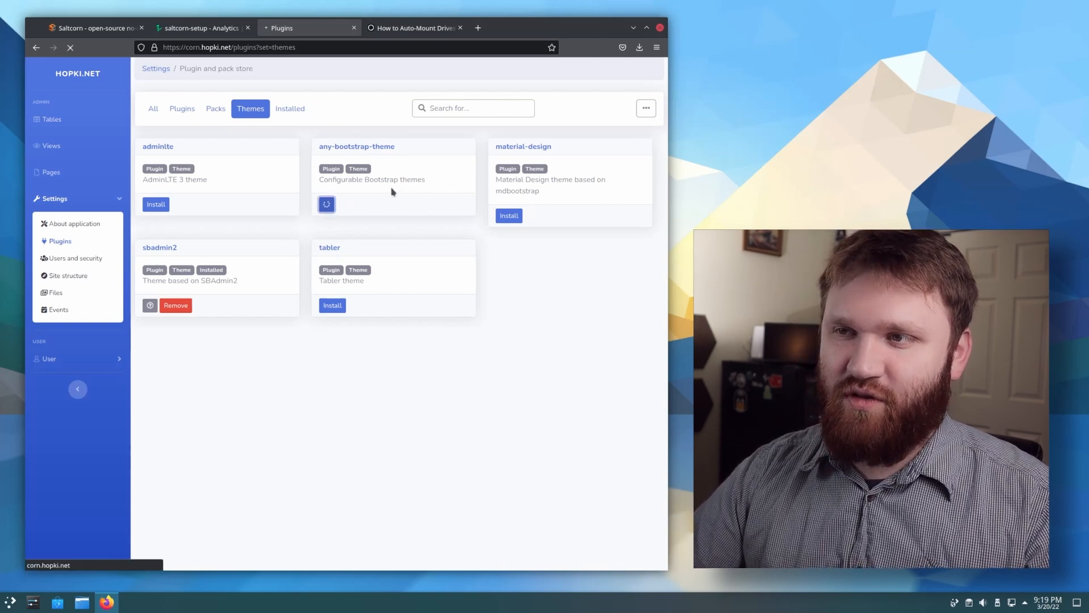
left_click(326, 204)
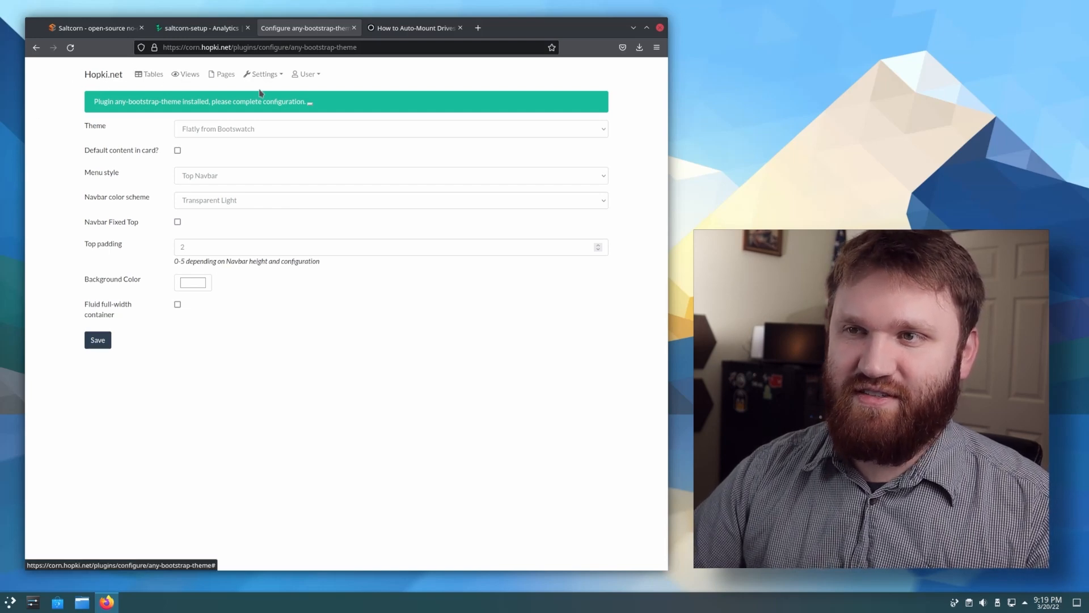
Choose Journal from Bootswatch as the theme and save the configuration
left_click(391, 129)
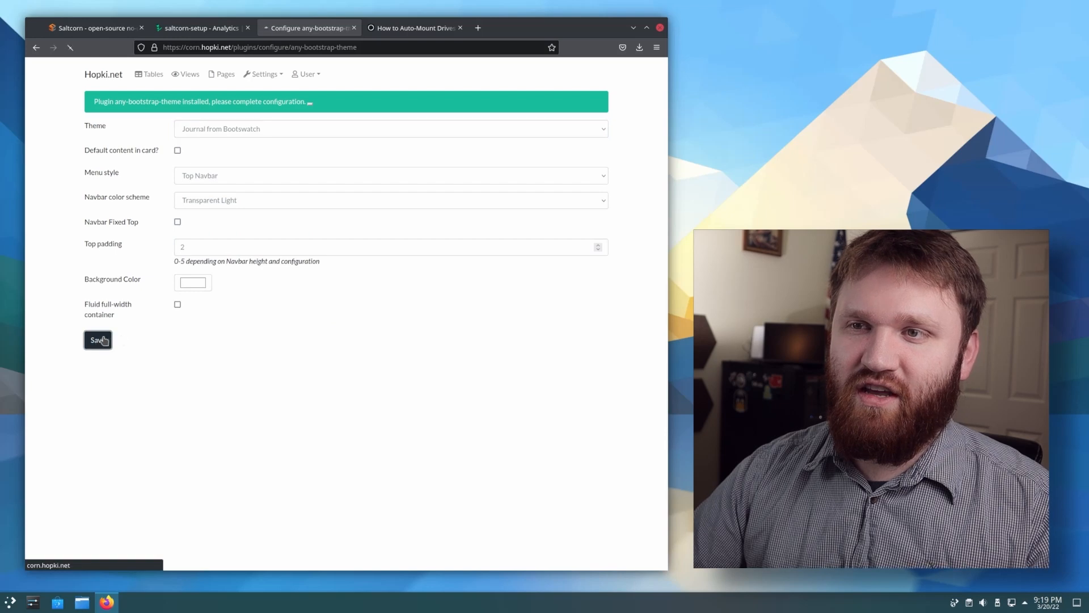
left_click(97, 340)
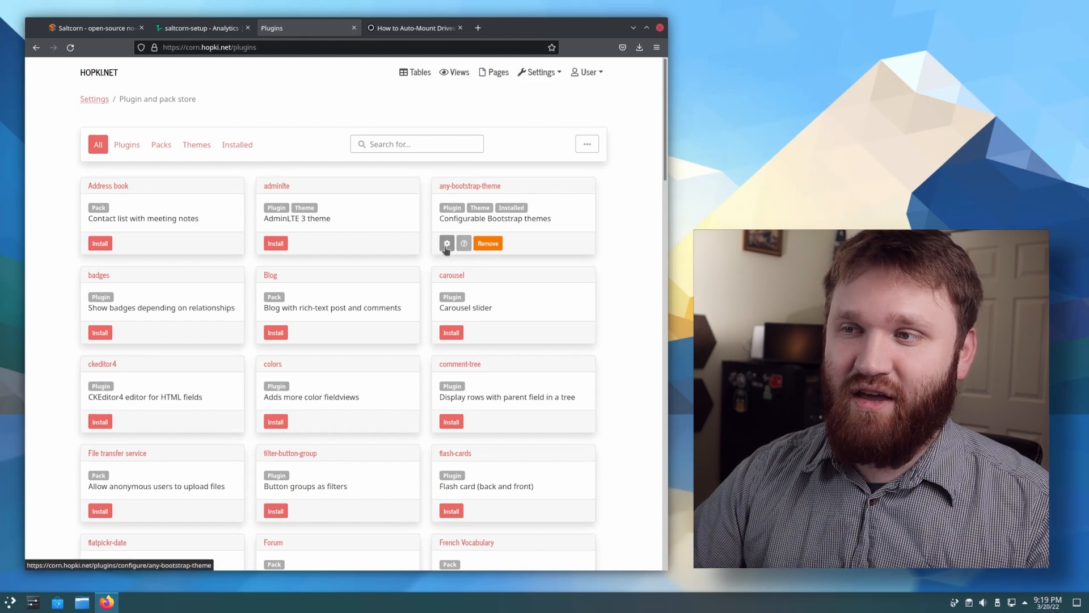
Reconfigure any-bootstrap-theme to use Good-news from HackerThemes and save
left_click(446, 244)
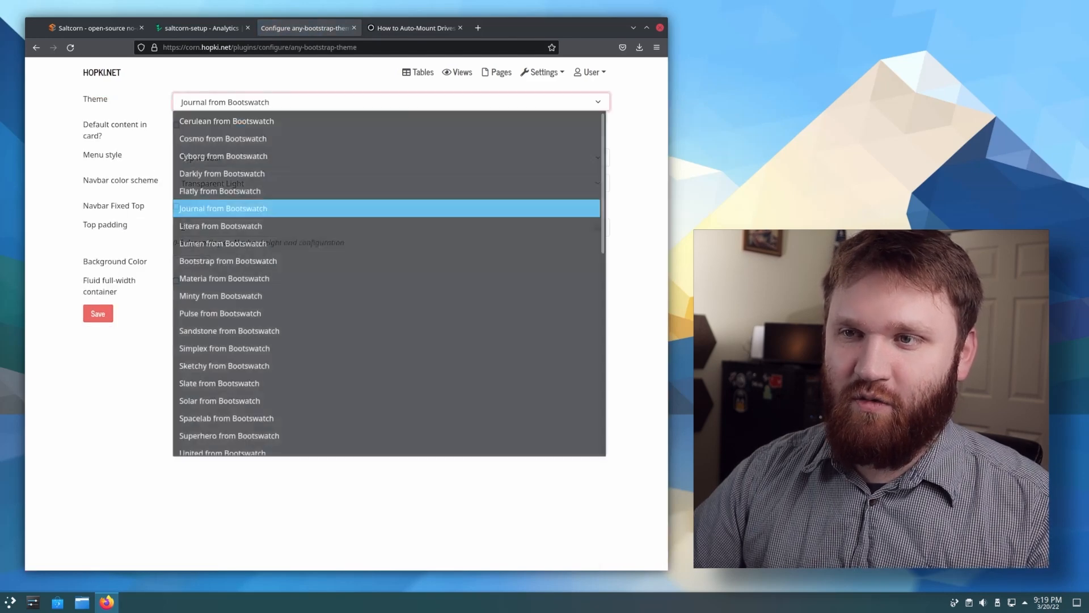
scroll("down", 3)
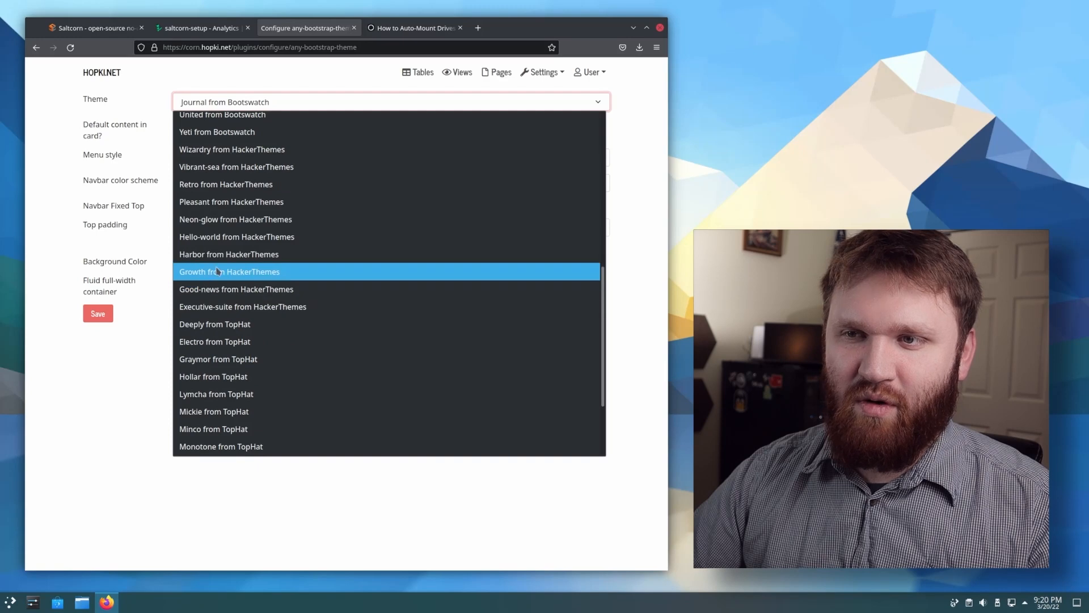
left_click(235, 289)
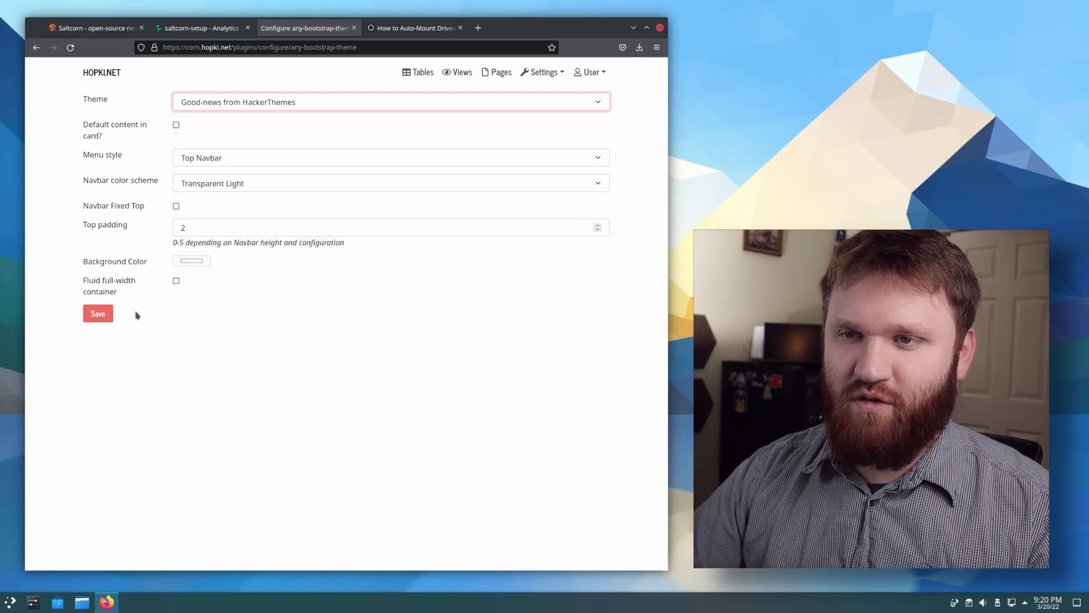
left_click(97, 313)
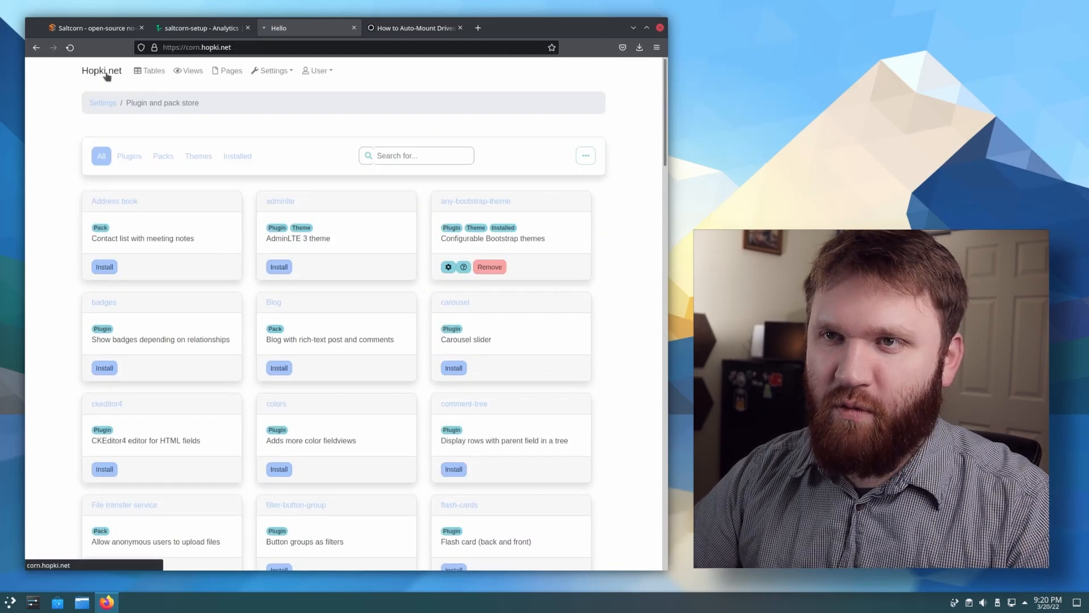
Return to the corn.hopki.net home dashboard via the Hopki.net brand link
left_click(102, 70)
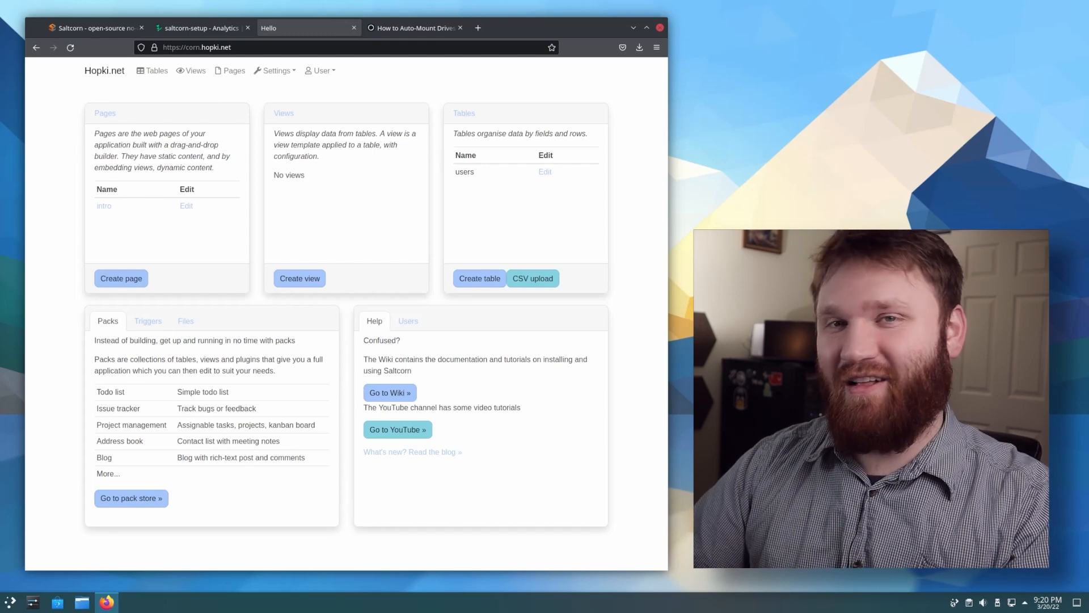
mouse_move(571, 396)
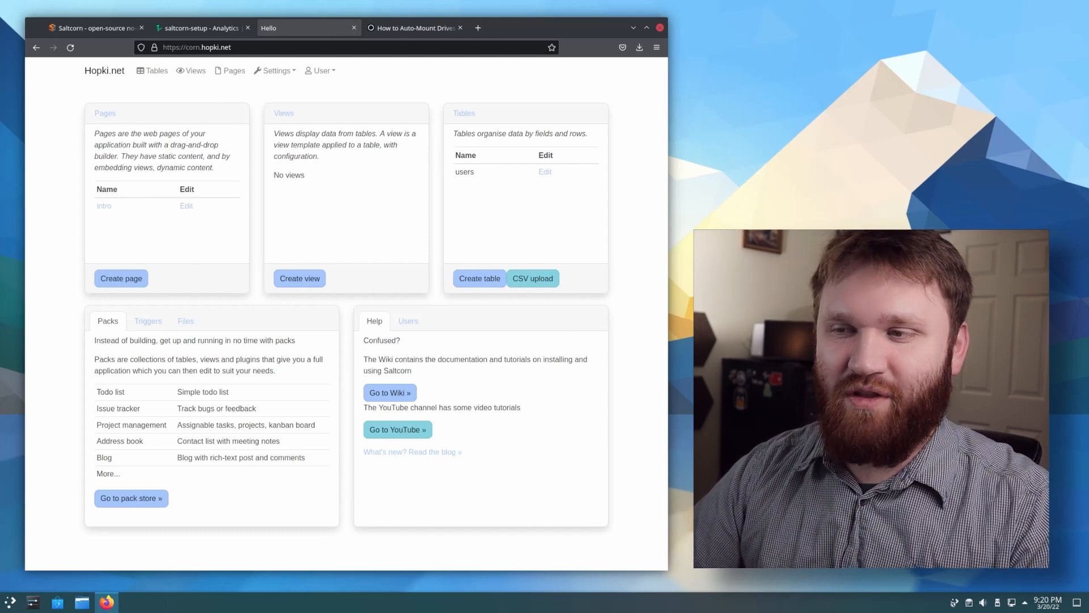
mouse_move(409, 346)
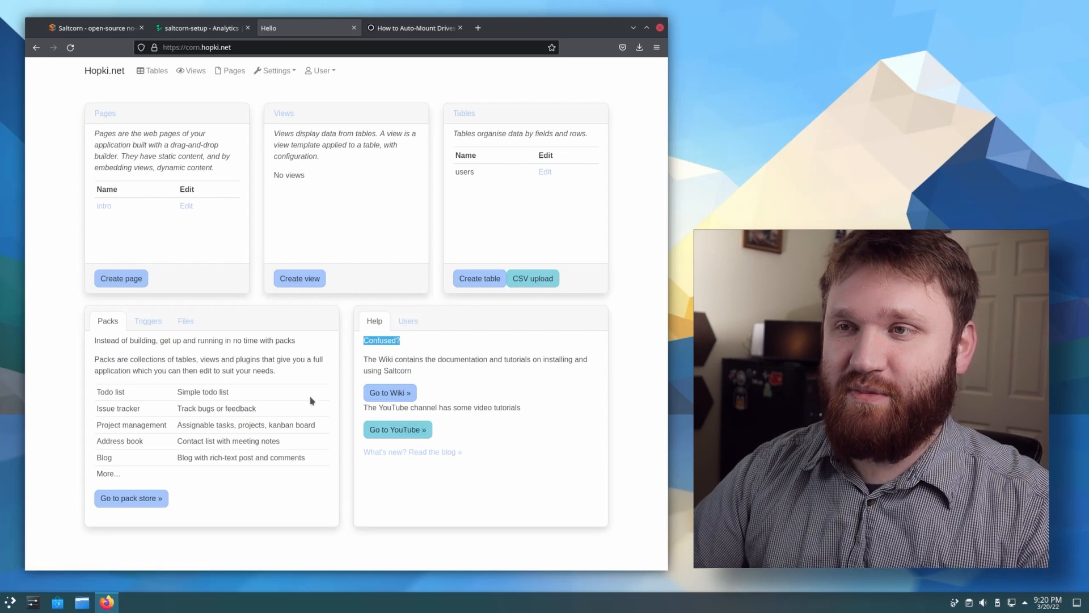
mouse_move(348, 332)
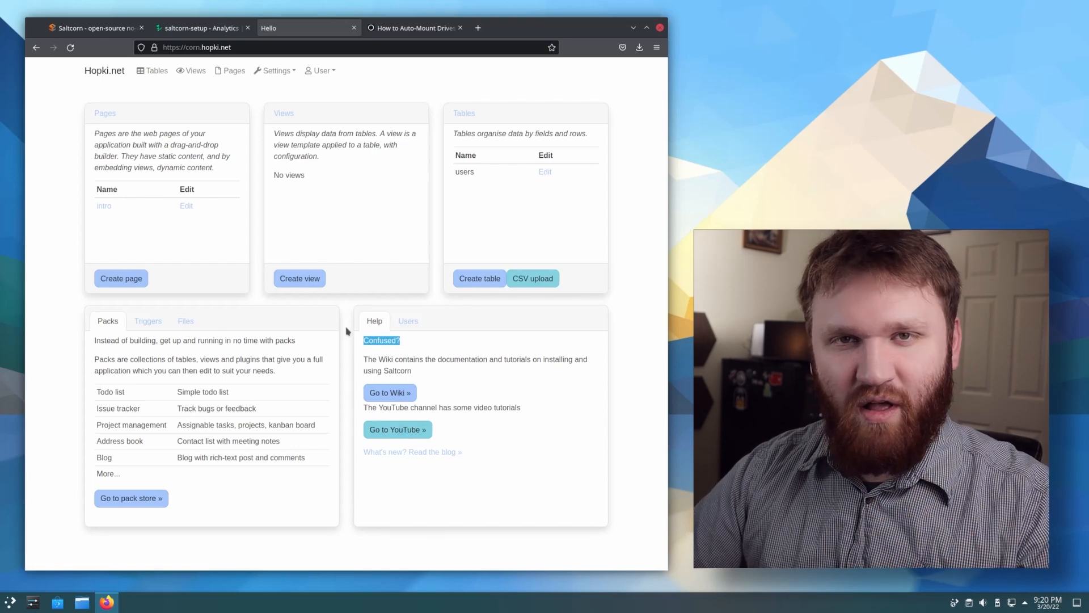
mouse_move(390, 393)
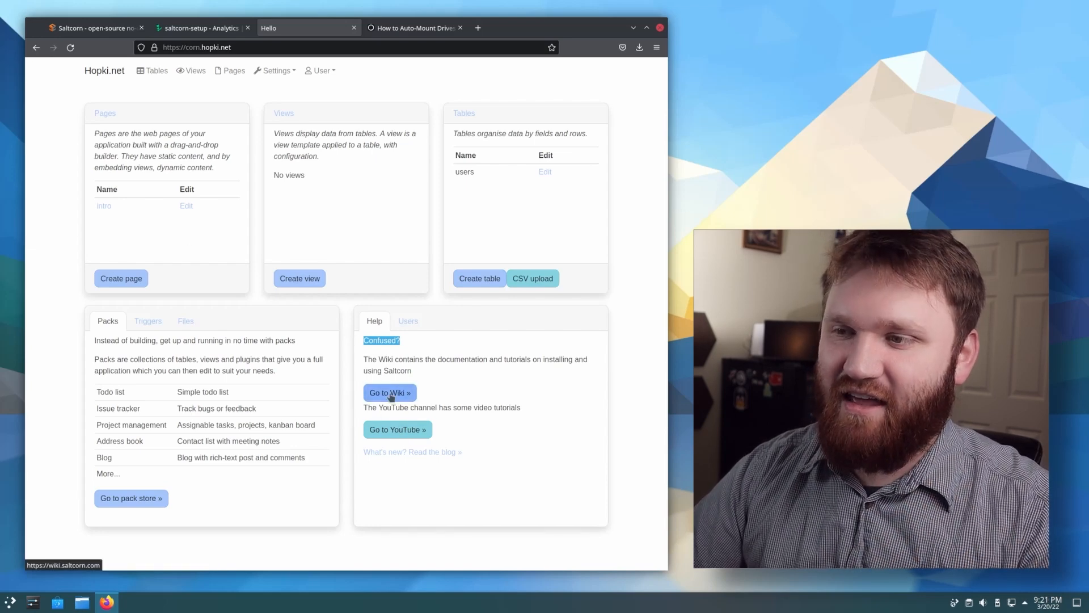
Go to the Saltcorn Wiki and read the Deployment on Linode guide
left_click(390, 392)
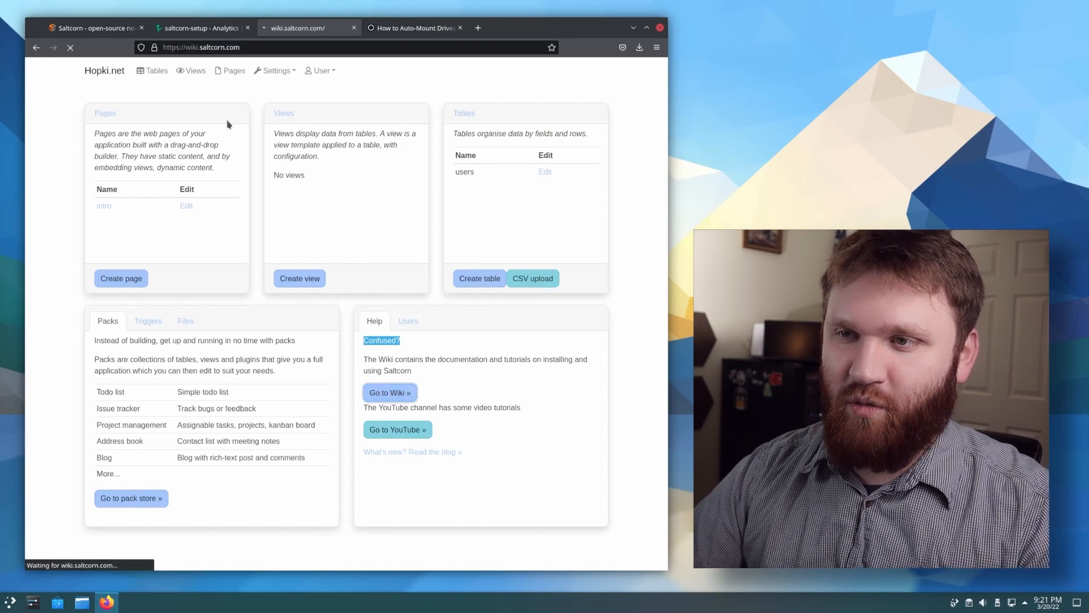
left_click(387, 393)
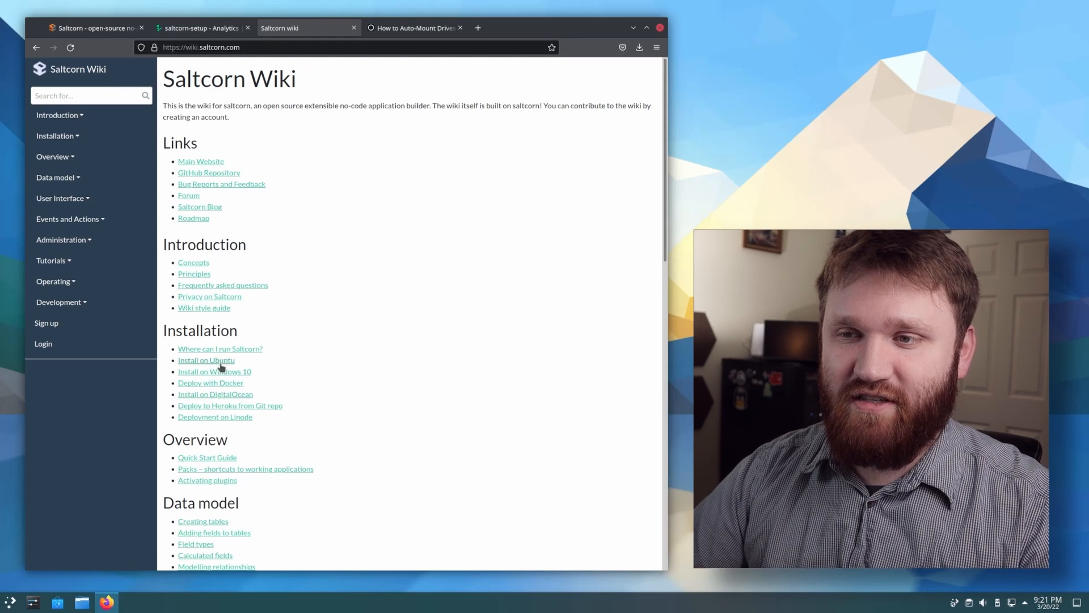
scroll("down", 3)
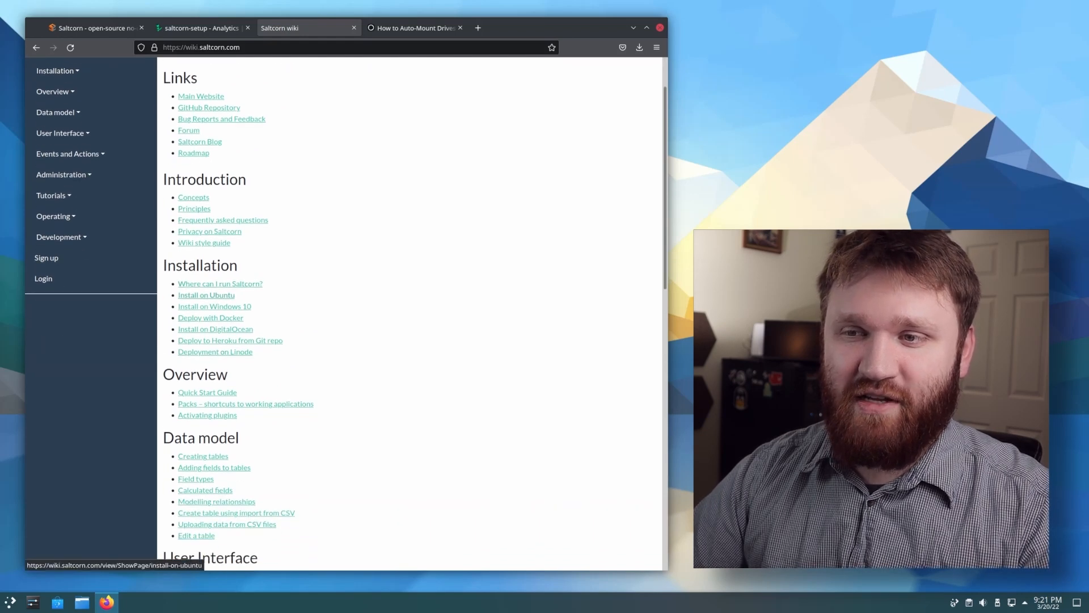
left_click(214, 352)
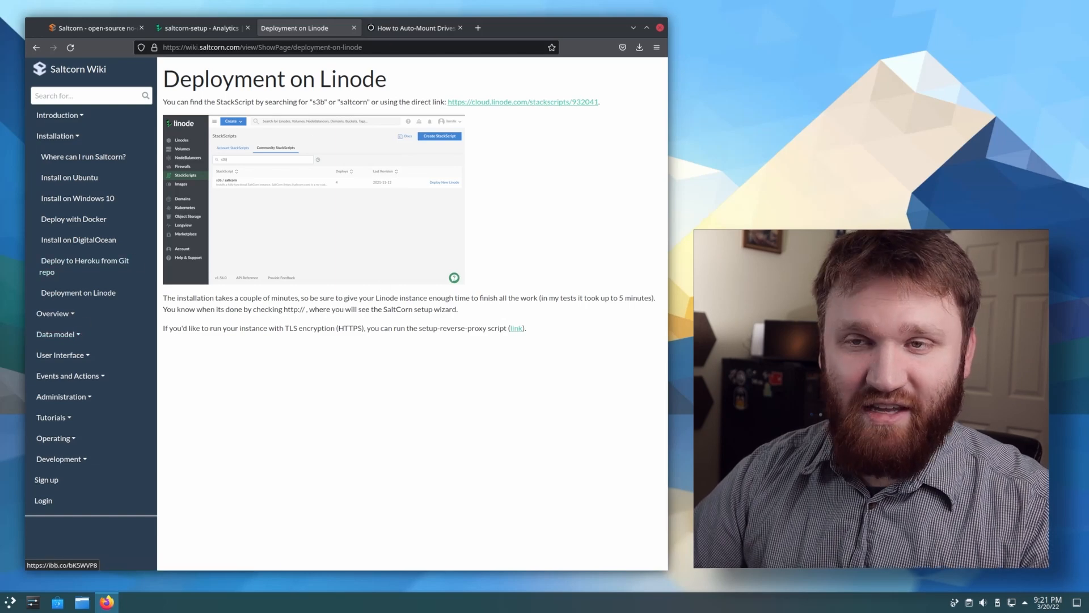
mouse_move(67, 375)
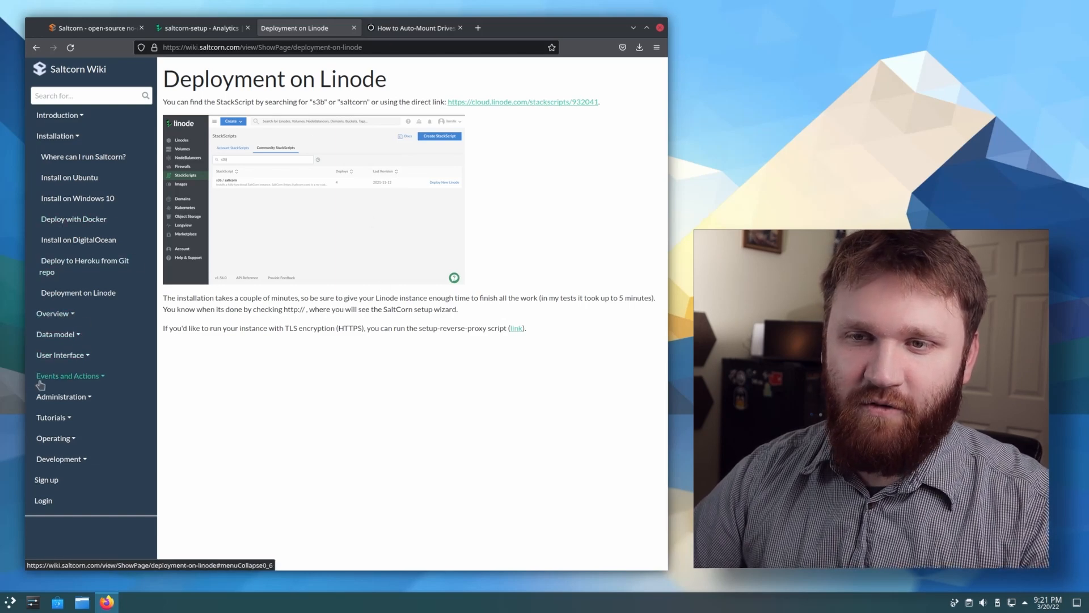
Expand the Data model section and read the Creating tables article
left_click(56, 335)
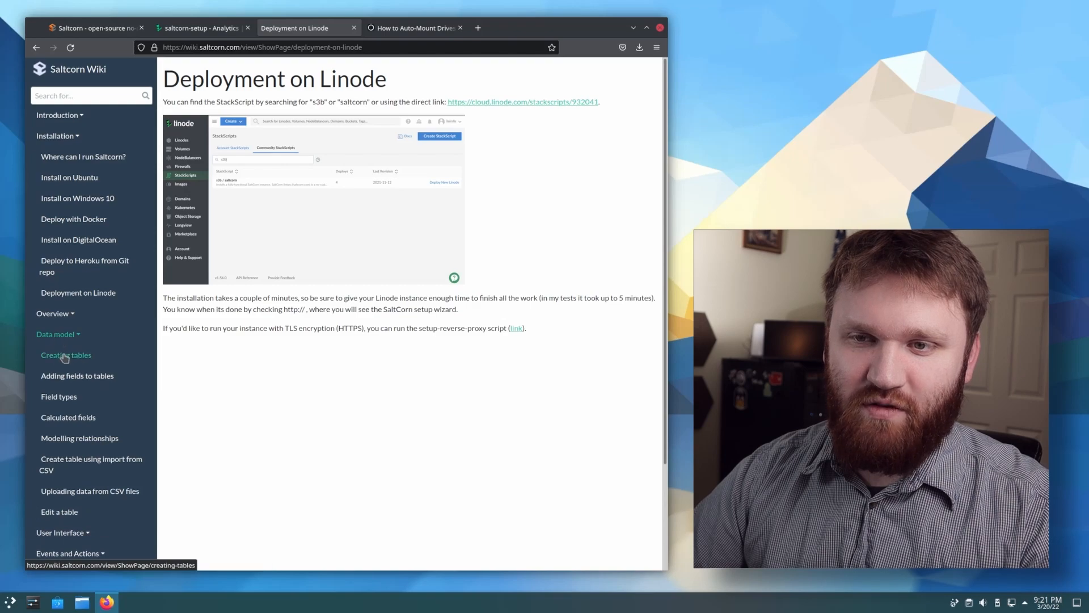
left_click(66, 355)
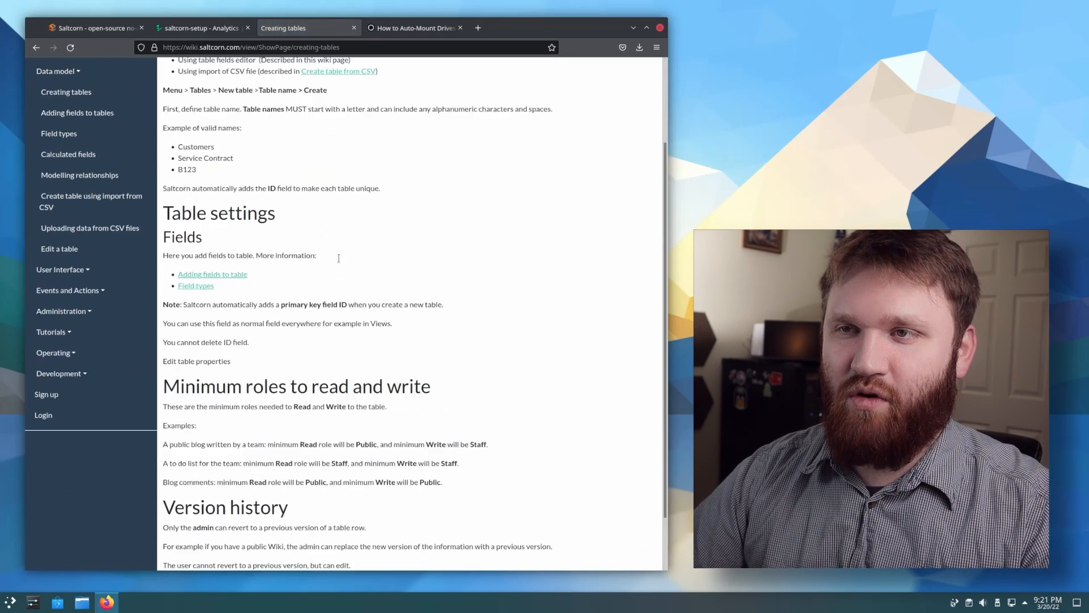
scroll("down", 3)
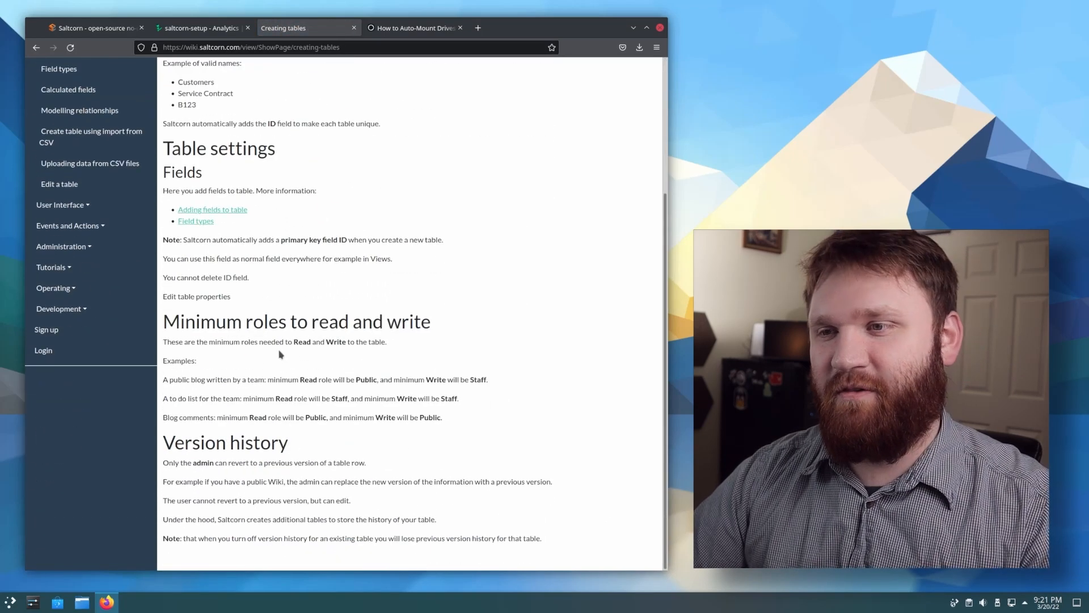
scroll("up", 3)
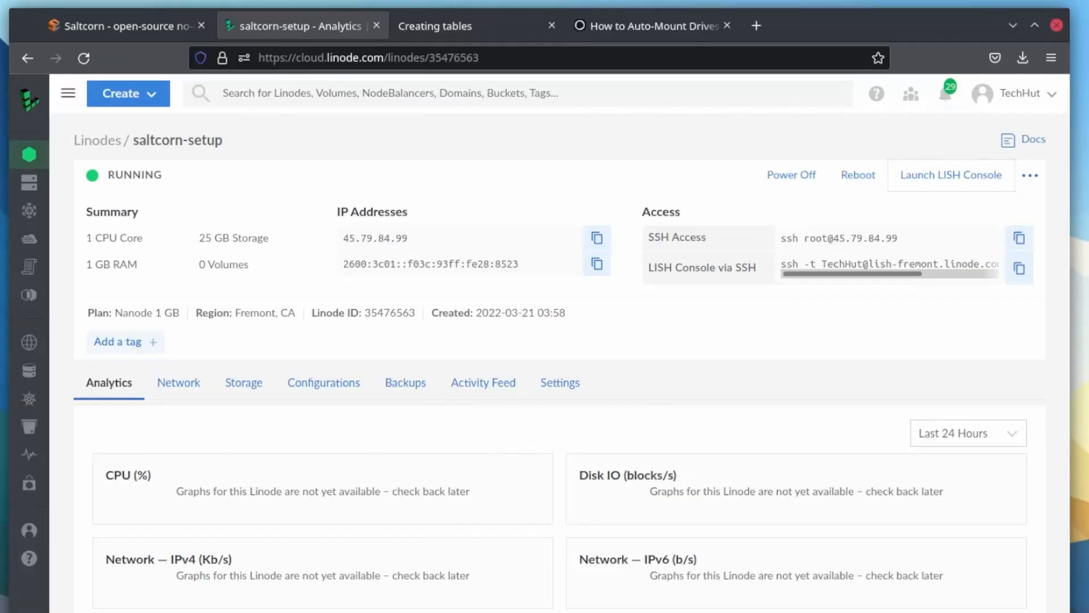
Launch the LISH web console for the saltcorn-setup Linode
left_click(950, 174)
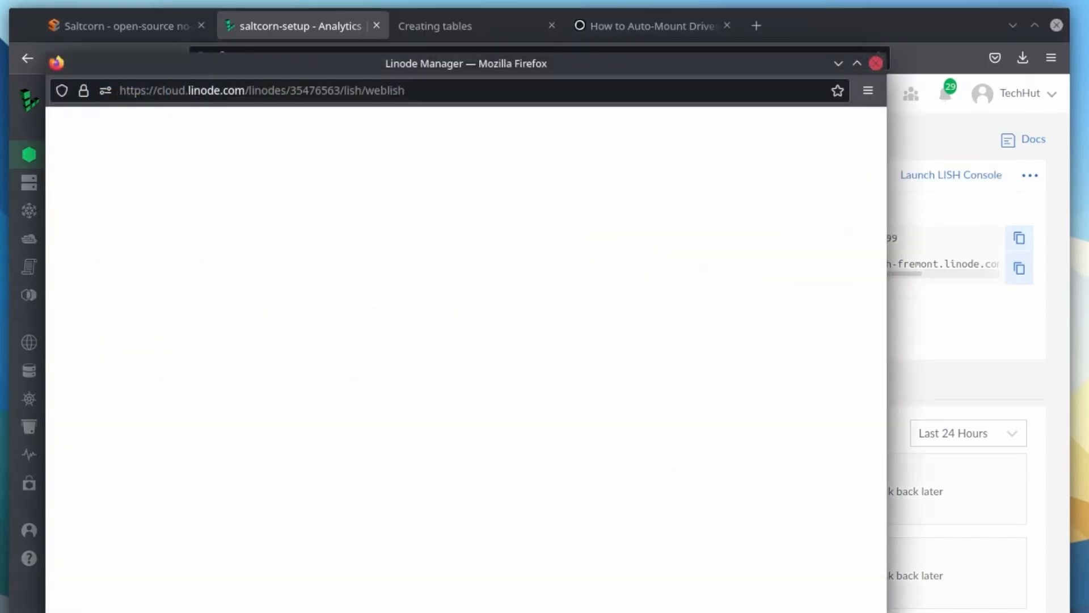